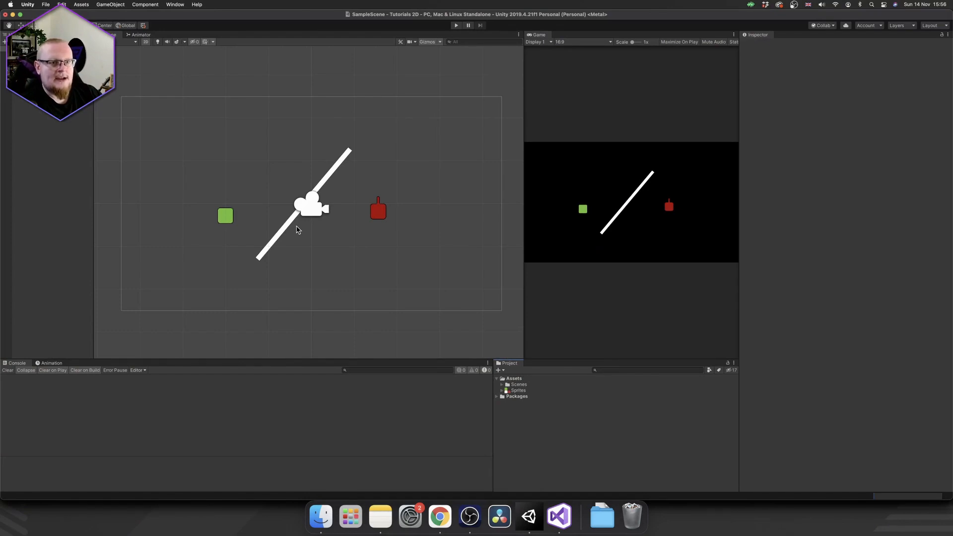
Inspect the green player square and the white wall's layer in the scene
left_click(225, 216)
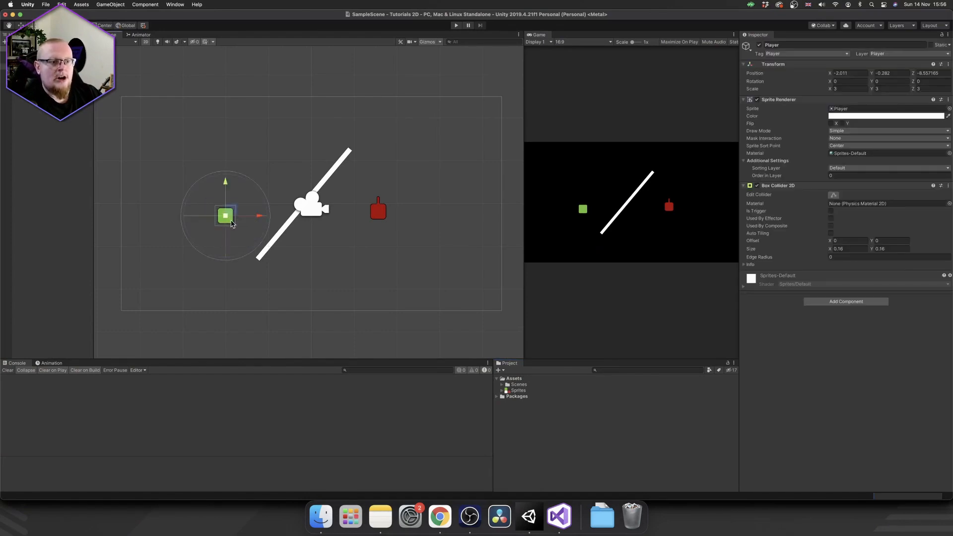
mouse_move(671, 98)
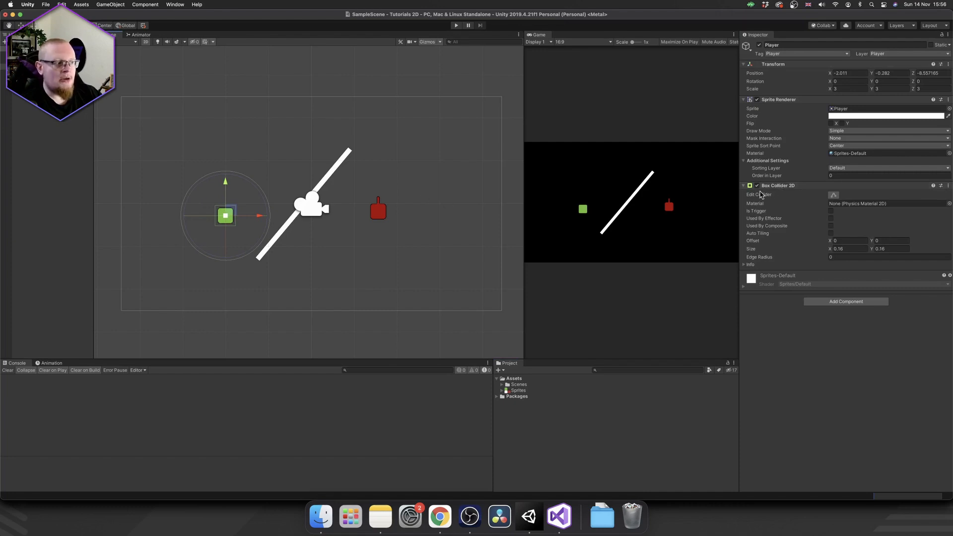
mouse_move(789, 196)
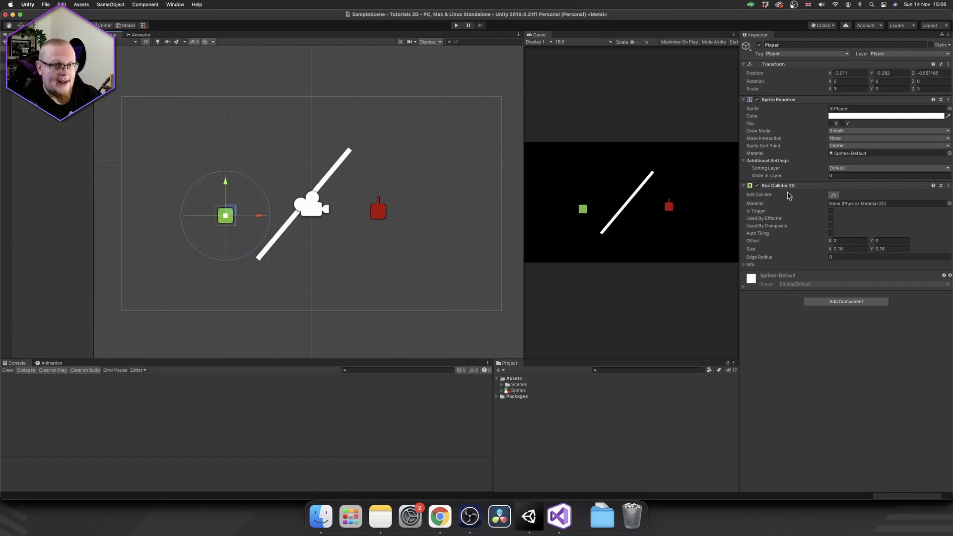
left_click(378, 208)
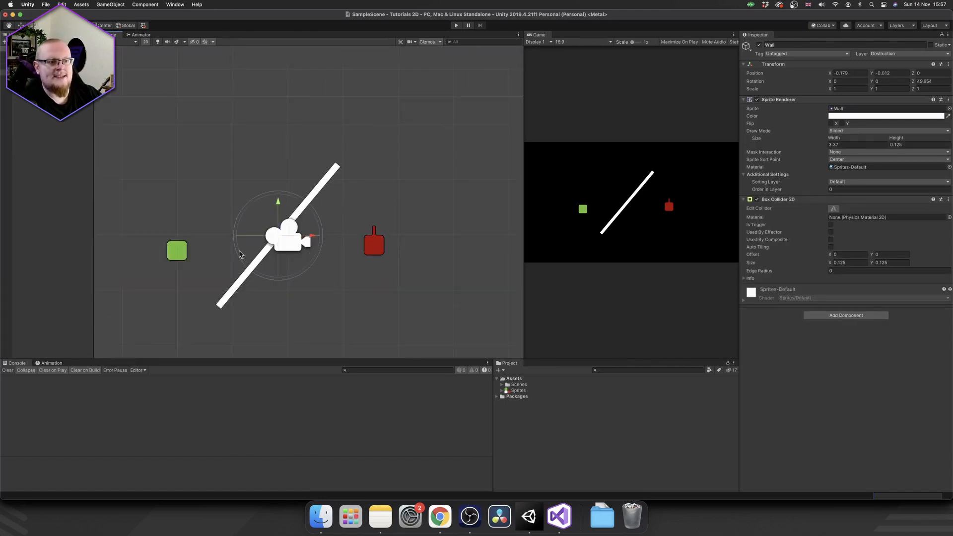
mouse_move(246, 270)
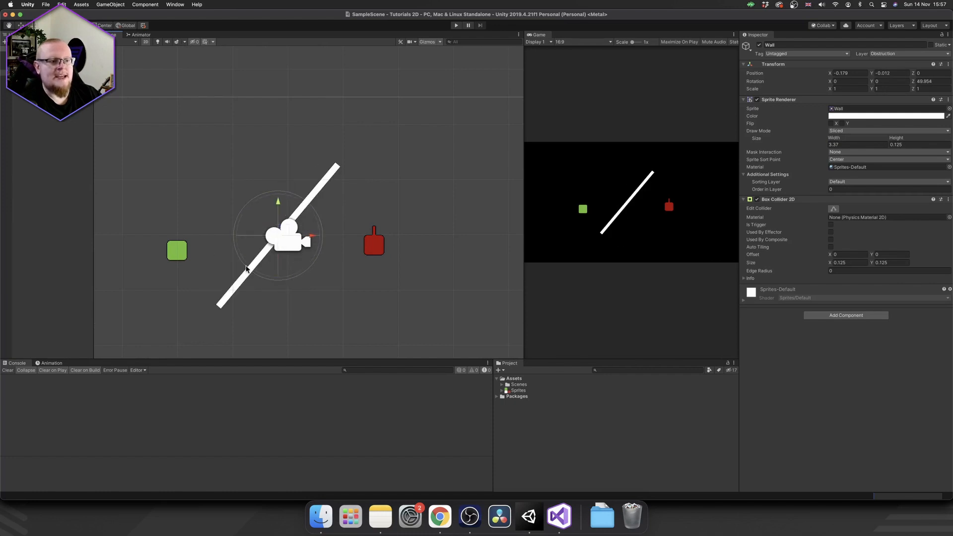
Create a new C# script named FieldOfView in Assets and open it
right_click(513, 378)
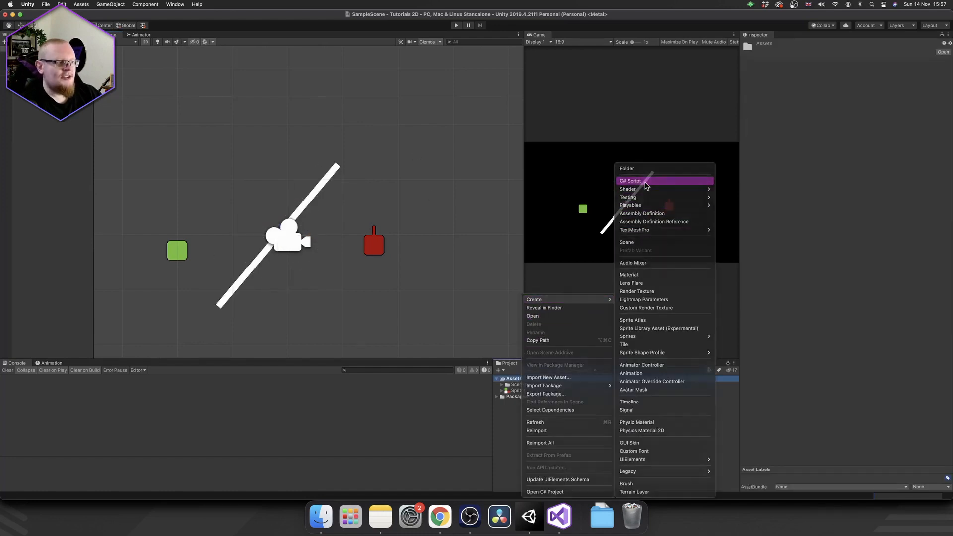
left_click(630, 180)
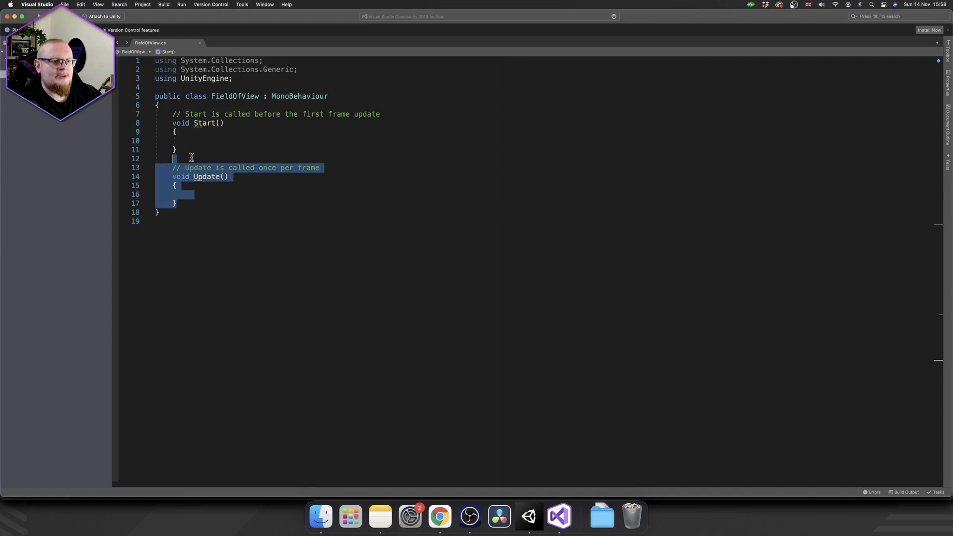
Remove the Update method and comments, then declare public float radius = 5f
key("Delete")
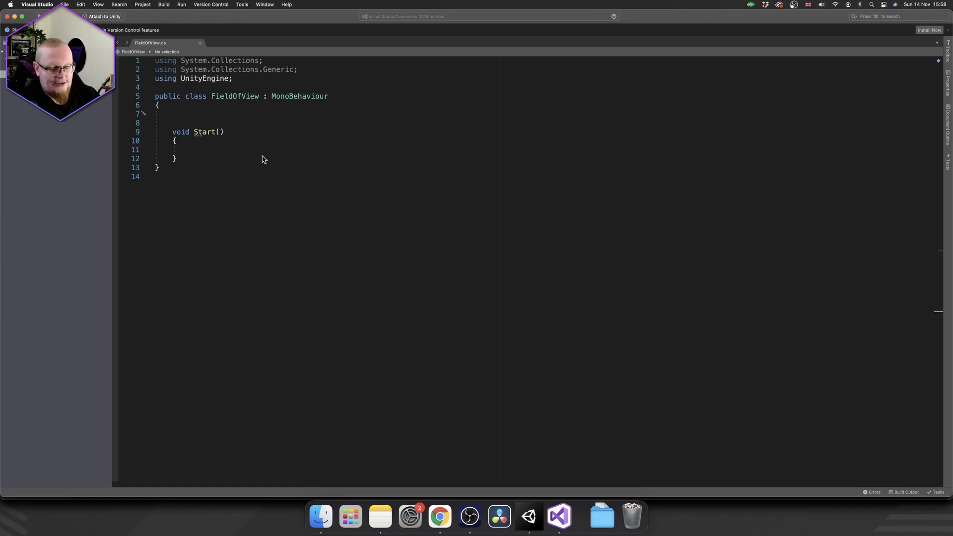
type("pru")
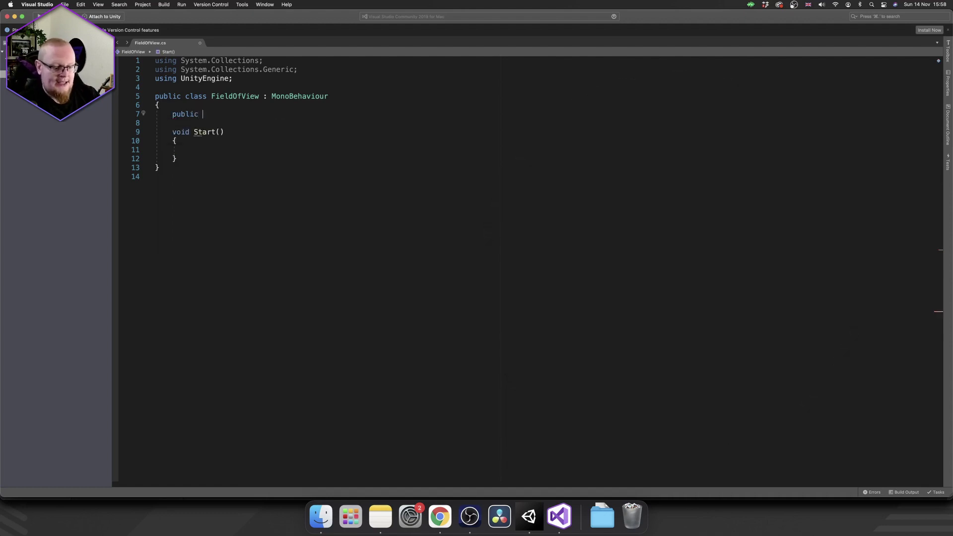
type("float radius")
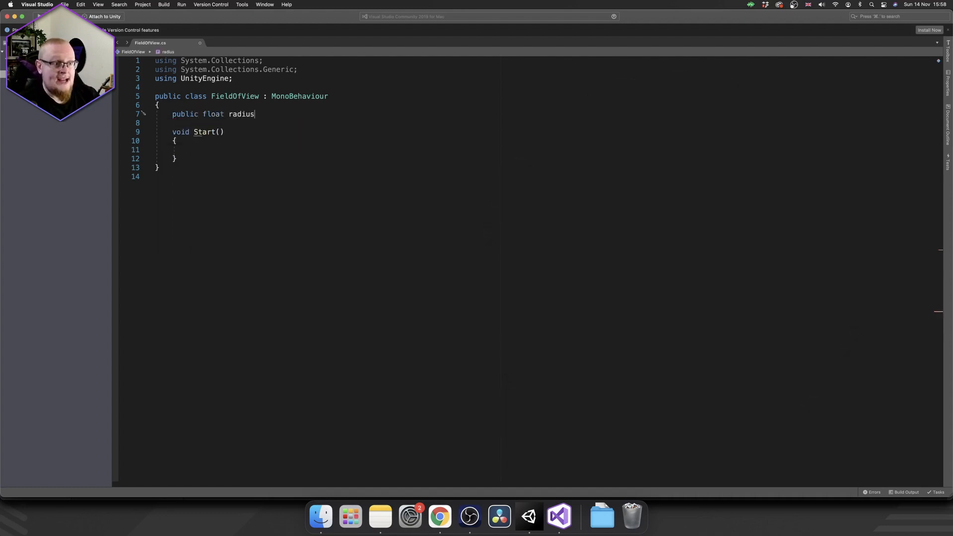
type("= 5;")
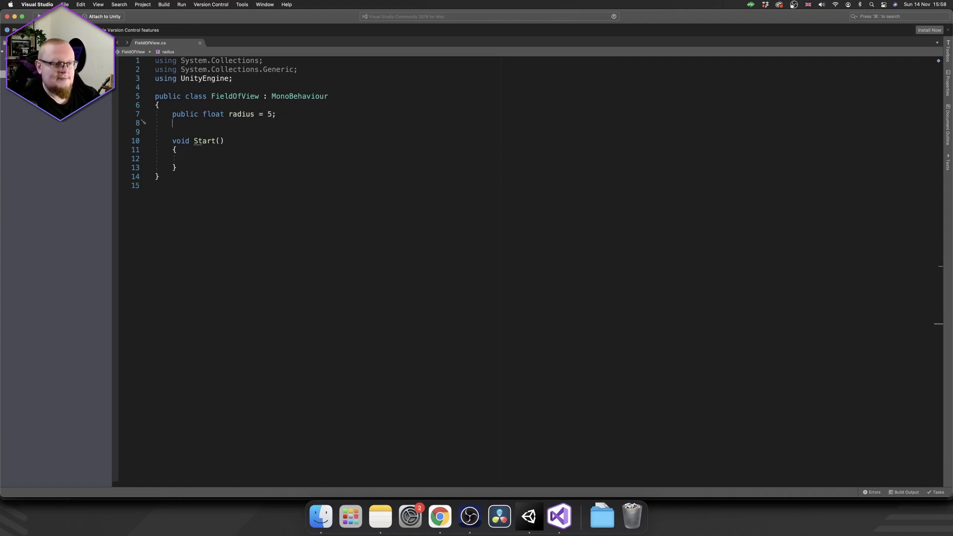
Declare public float angle = 45f with a [Range(1, 360)] attribute
type("public")
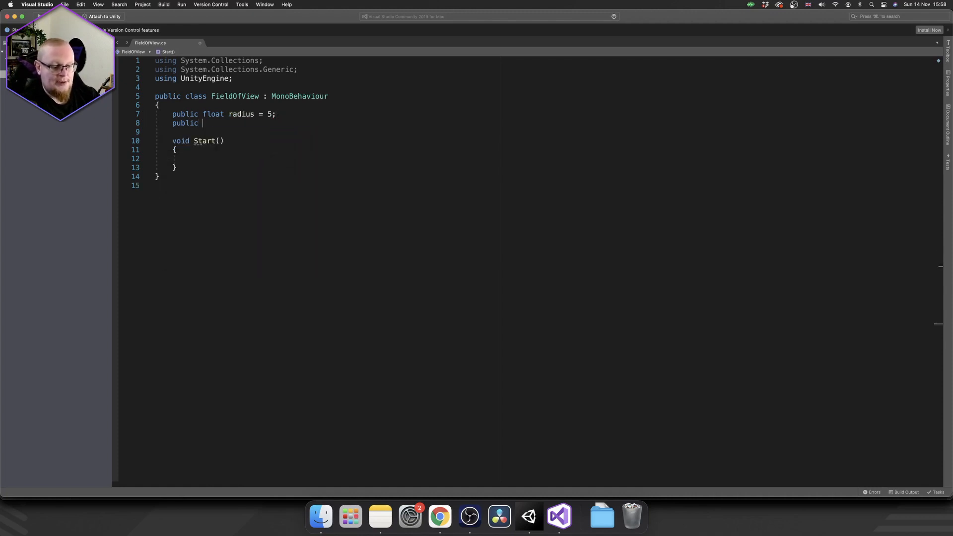
type("float angle =")
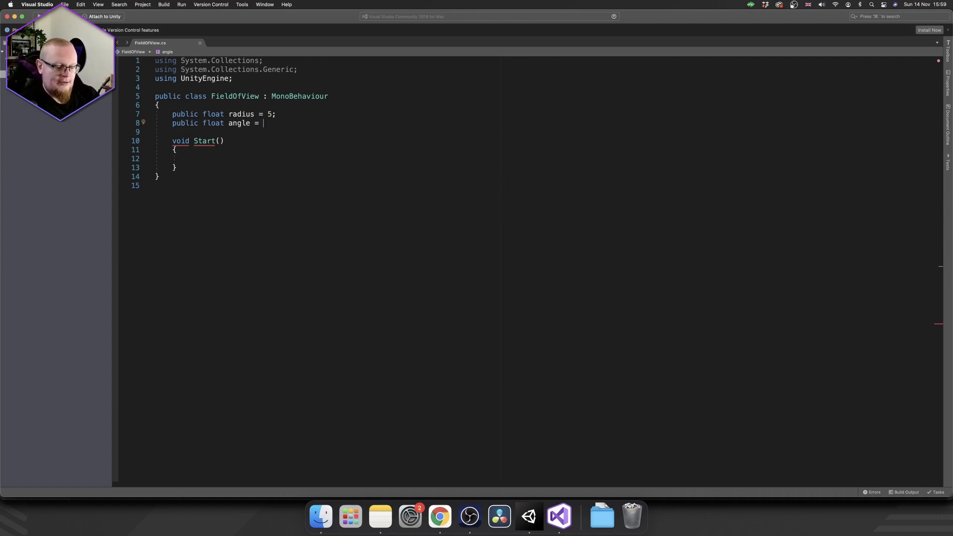
type("45;")
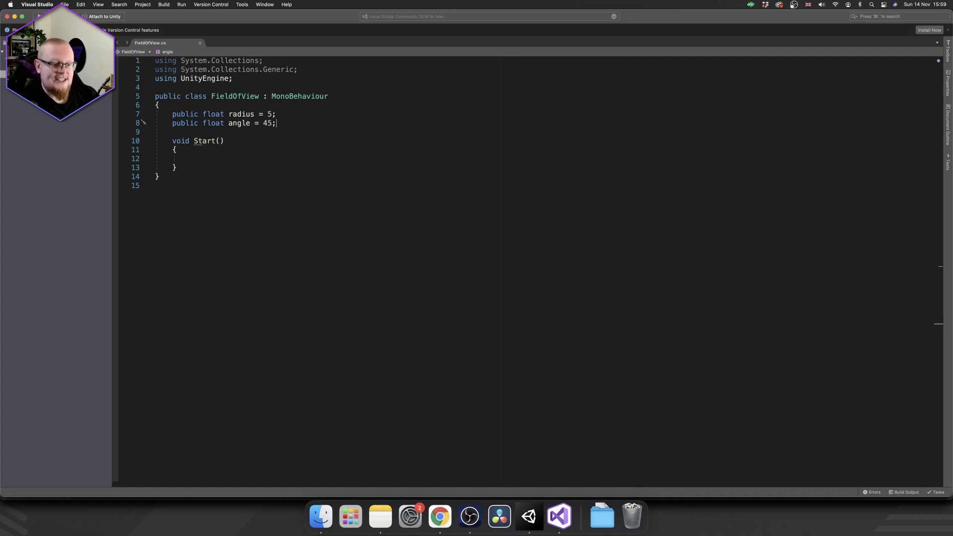
type("f")
left_click(225, 113)
type("f")
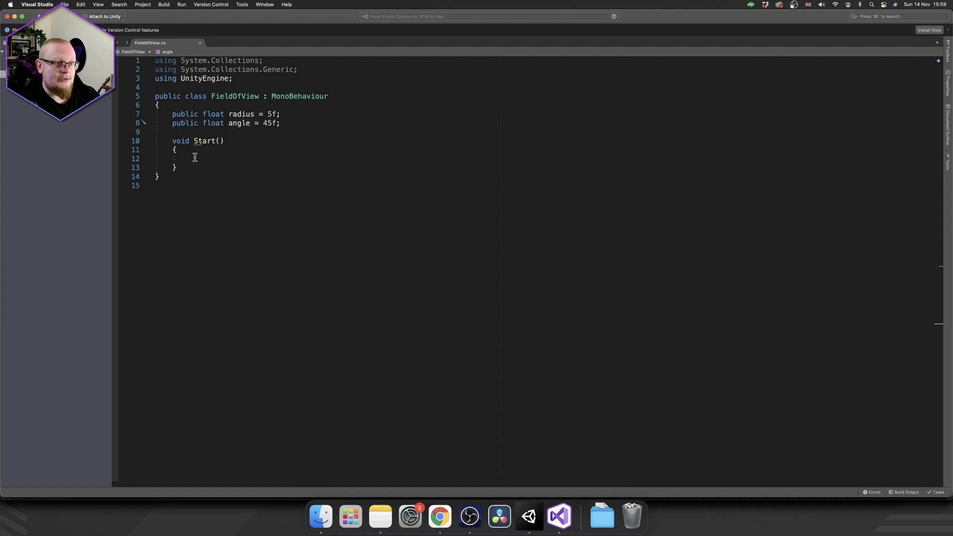
type("[Range")
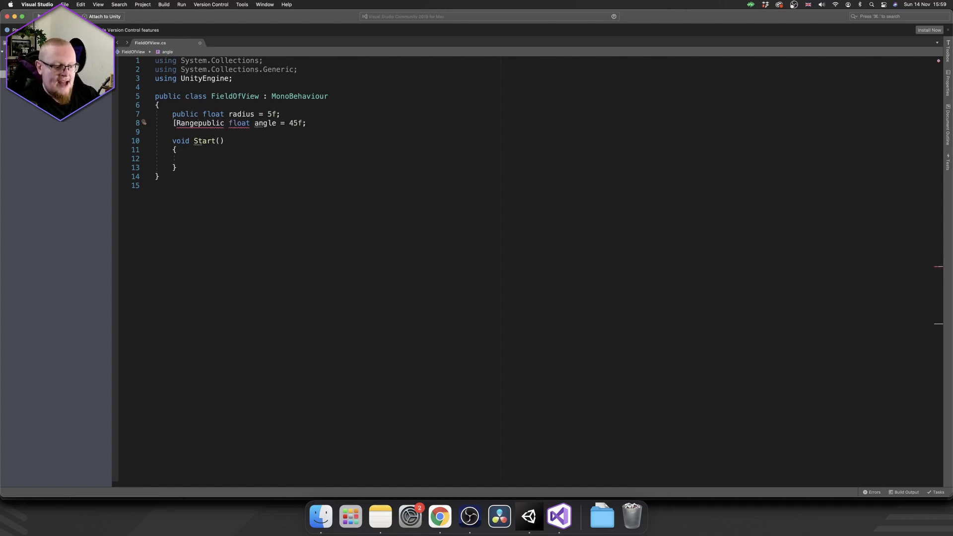
type("(")
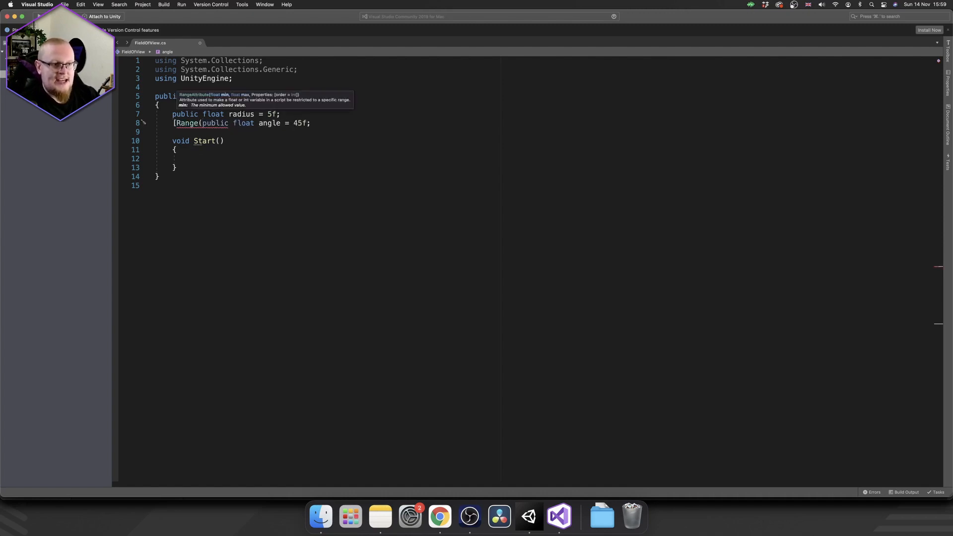
type("1.")
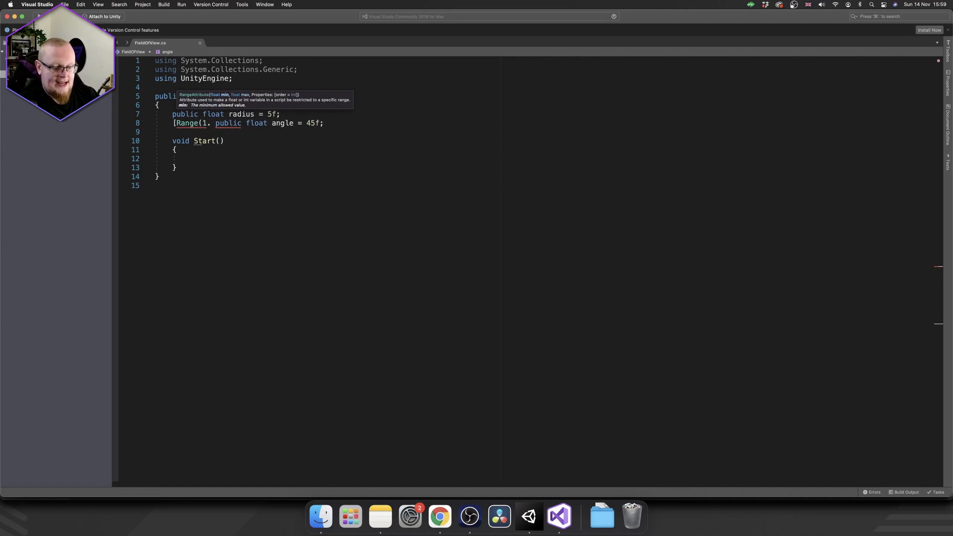
type("360)")
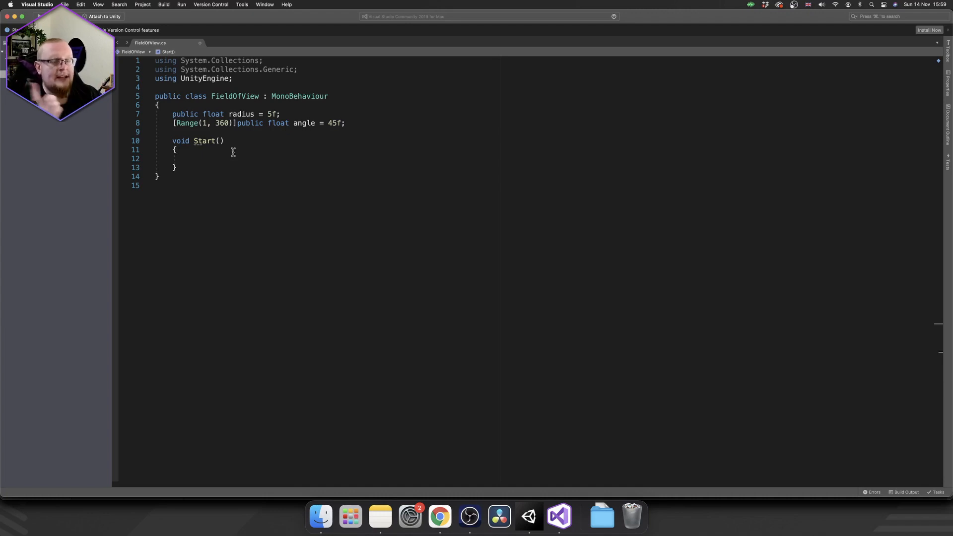
key("enter")
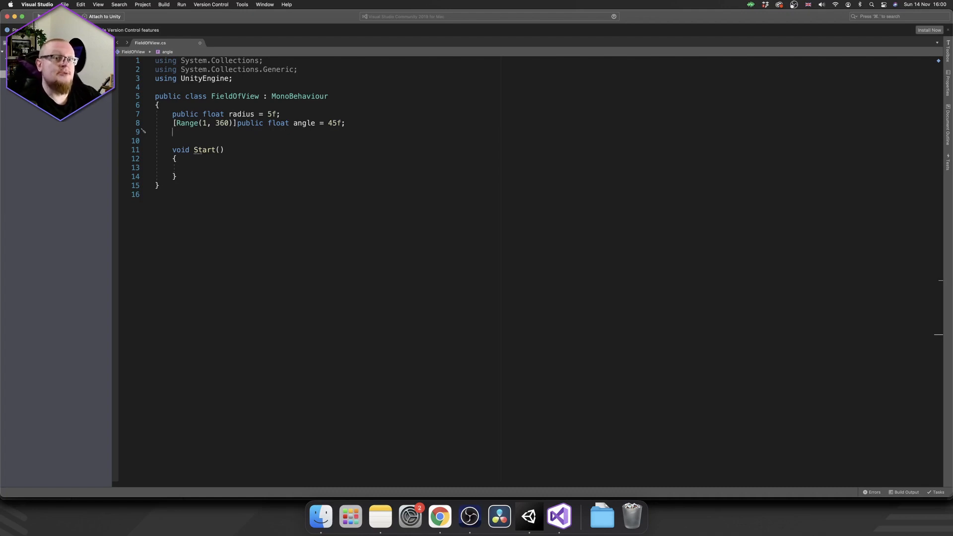
Declare public LayerMasks targetLayer and obstructionLayer plus a public GameObject playerRef
type("public")
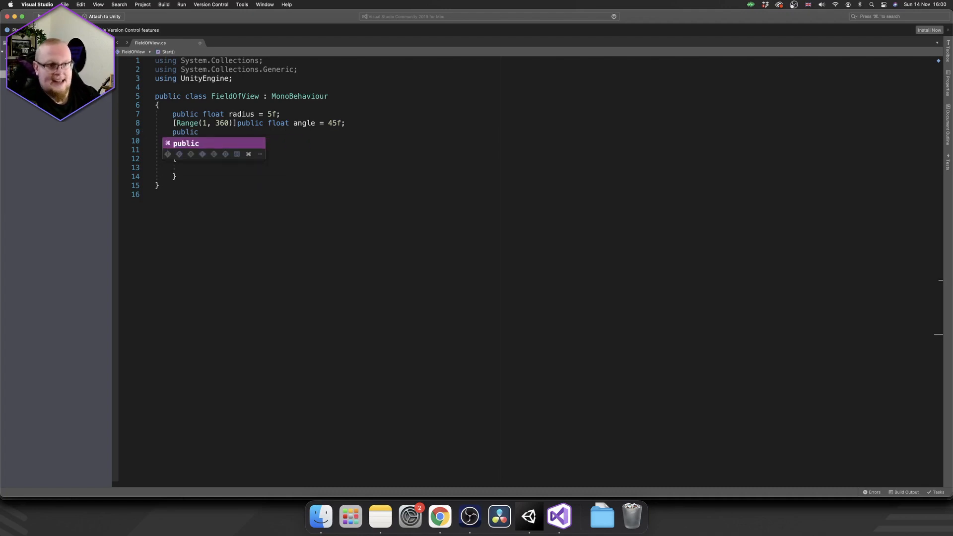
type("LayerMask target")
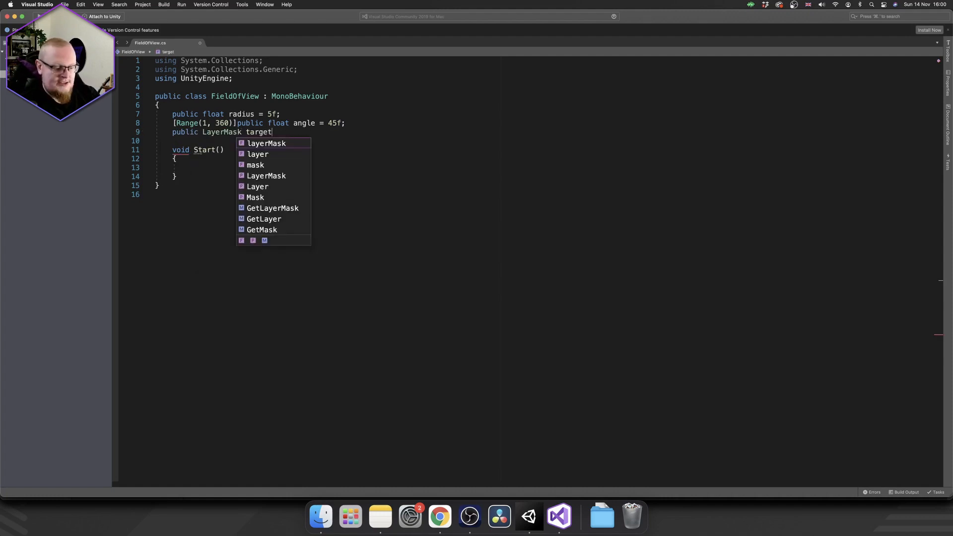
type("Layer;")
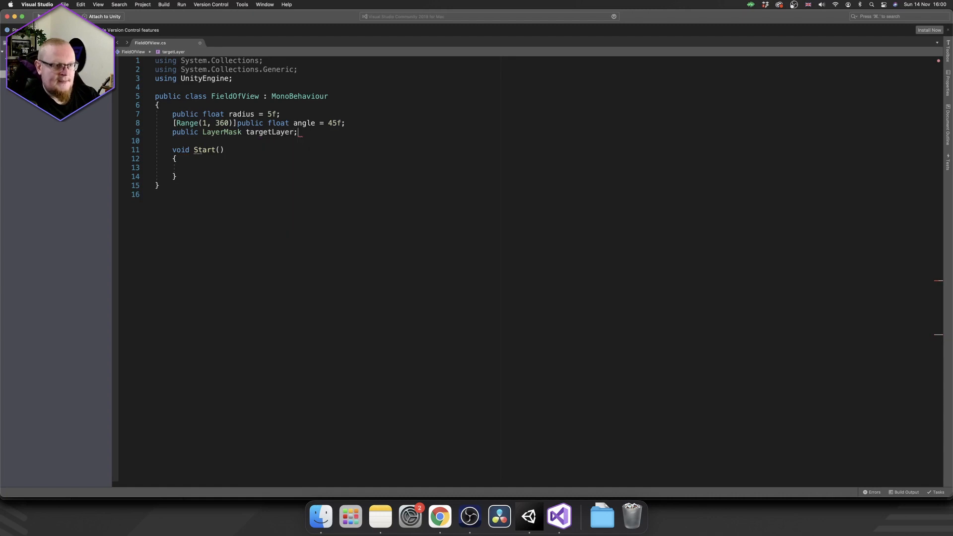
type("public L")
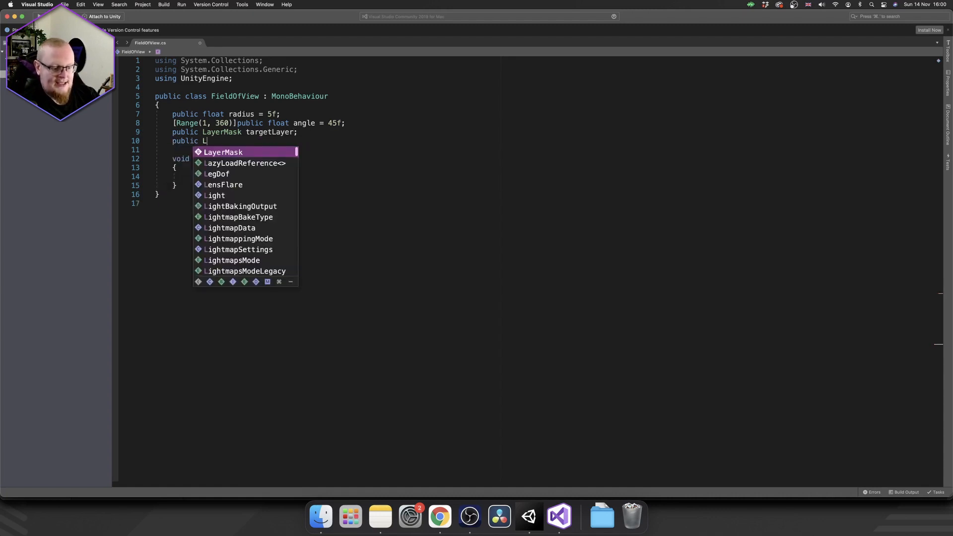
type("ayerMask o")
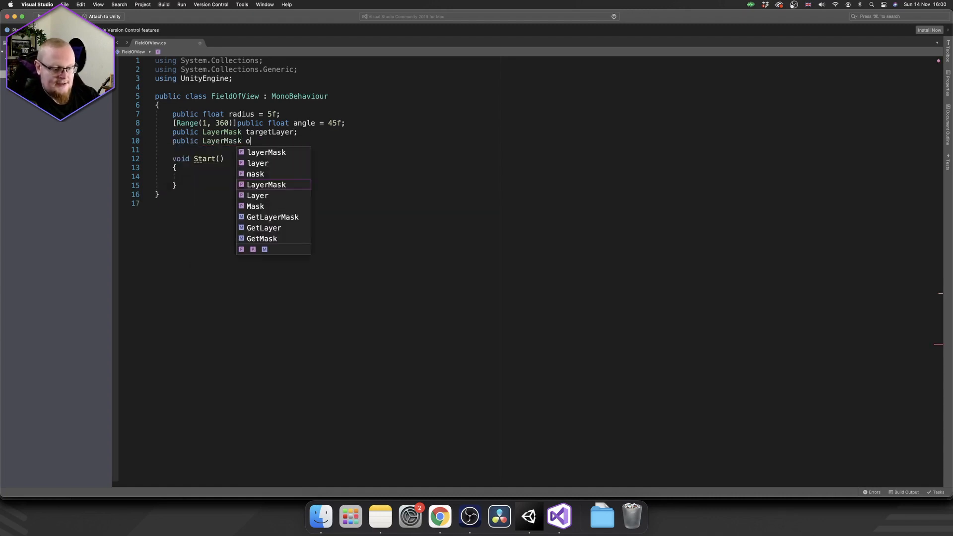
type("bstructionLayer;")
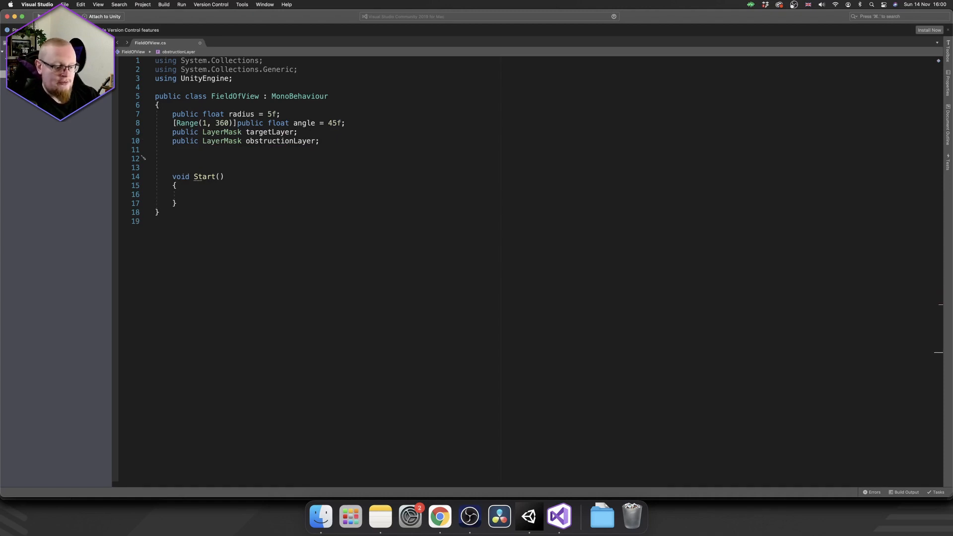
type("public G")
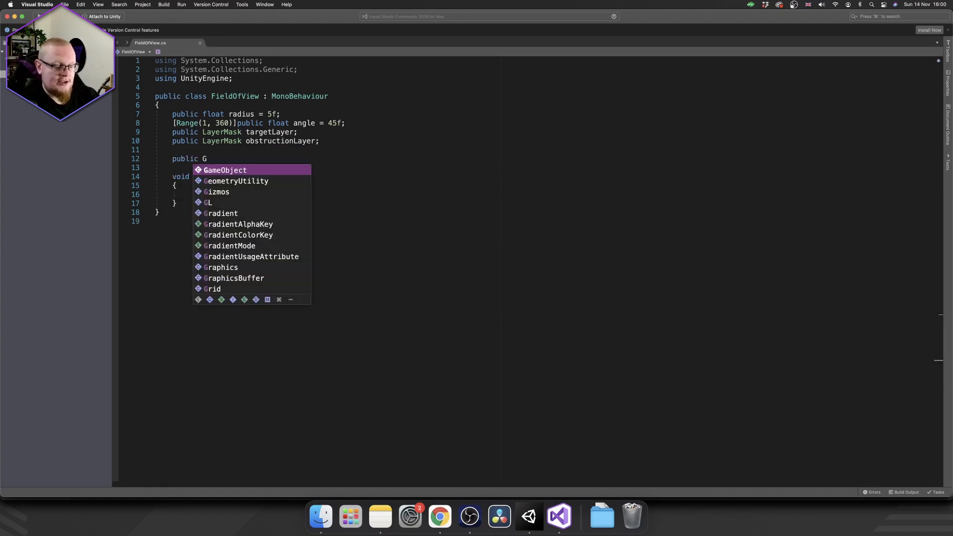
type("ameObject playerR")
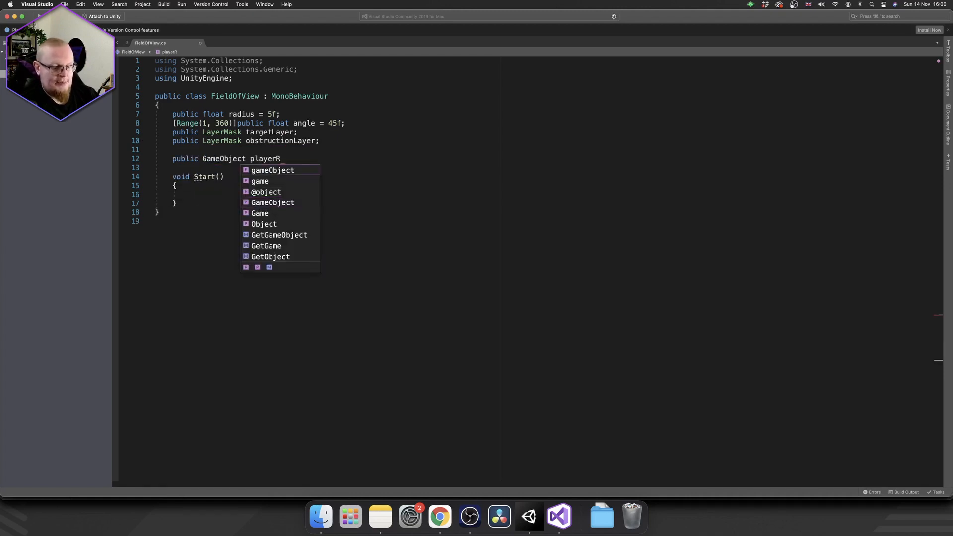
type("ef;")
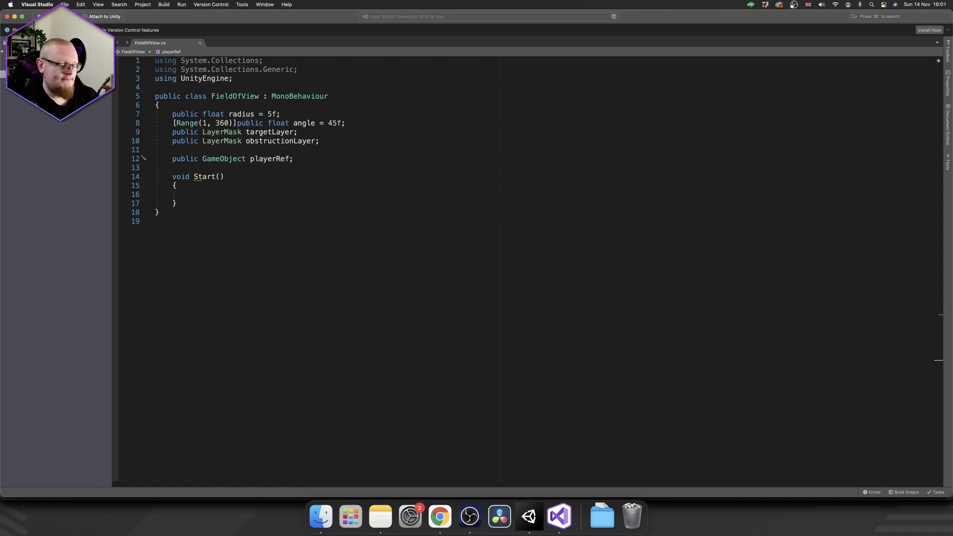
Add public bool CanSeePlayer { get; private set; } and move into the Start method
type("public b")
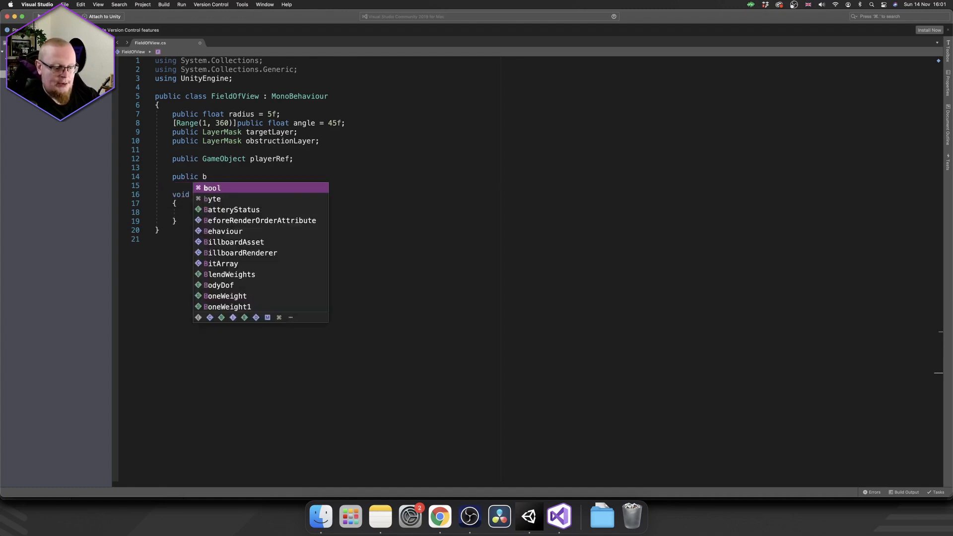
type("ool CanSeePlayer { get;")
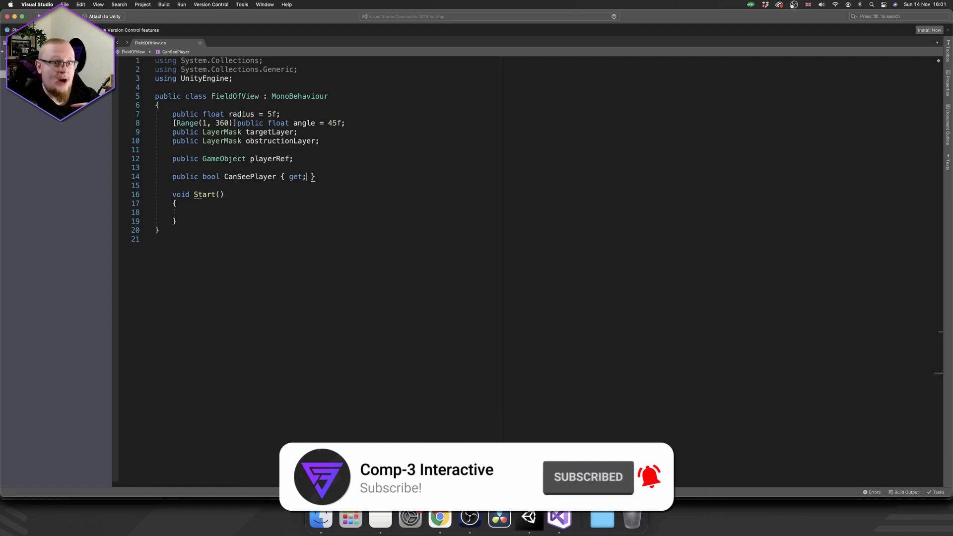
type("private set;")
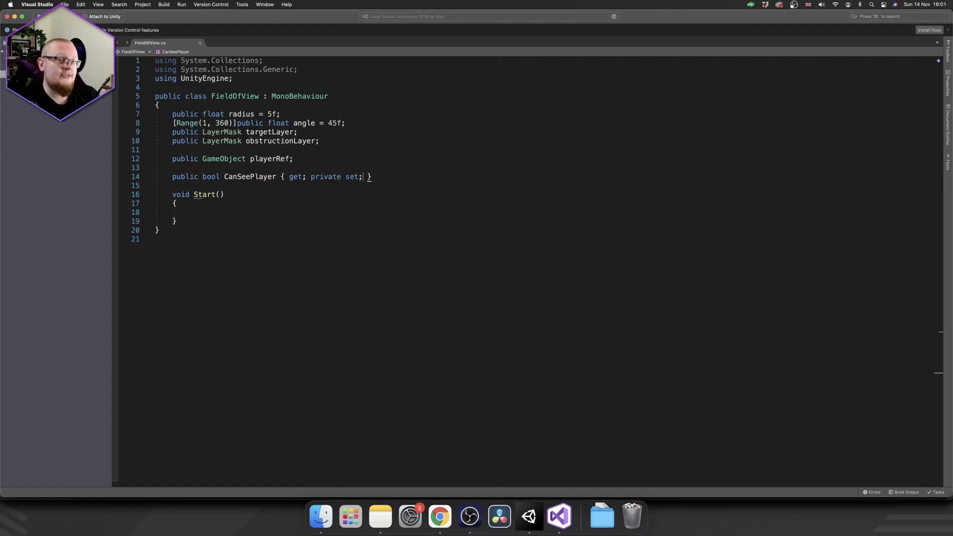
left_click(211, 211)
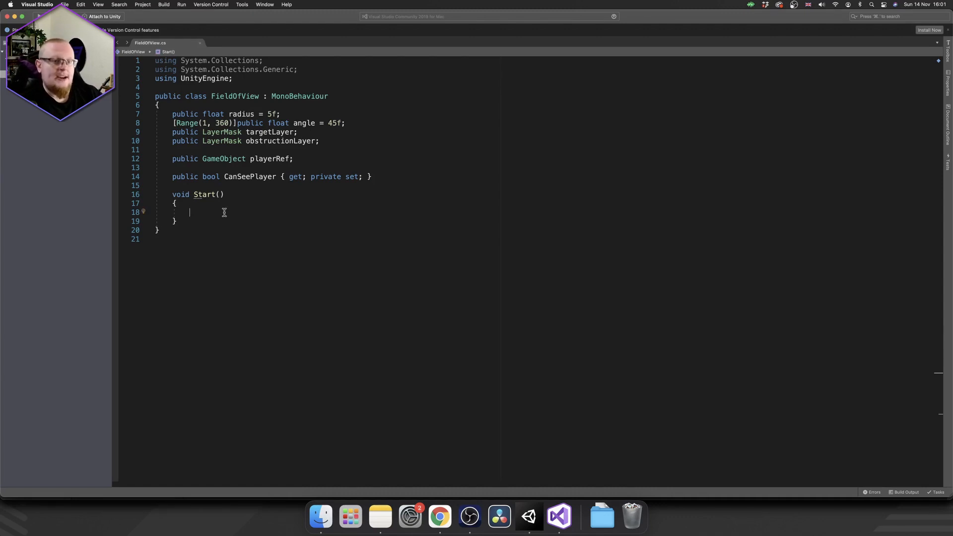
In Start, assign playerRef = GameObject.FindGameObjectWithTag("Player")
type("playerRef")
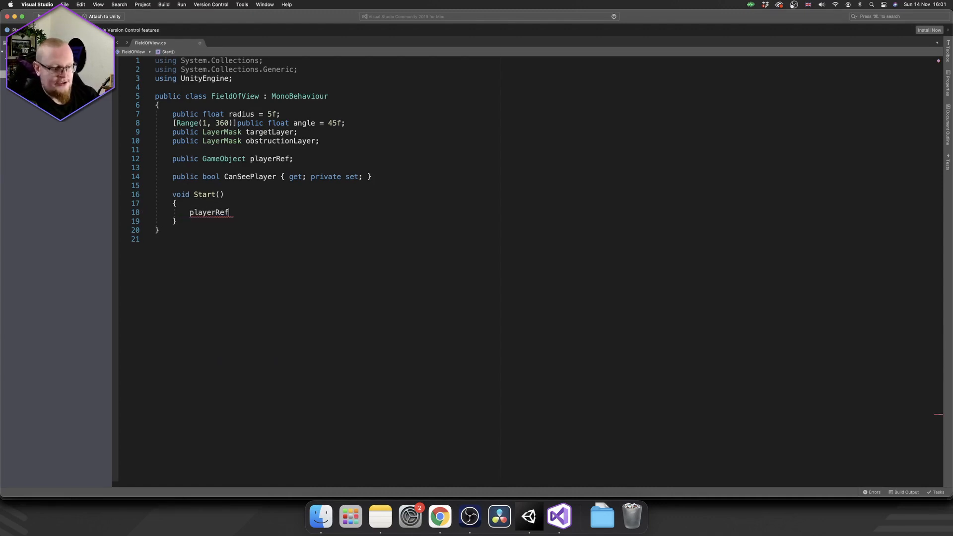
type("= GameObject.F")
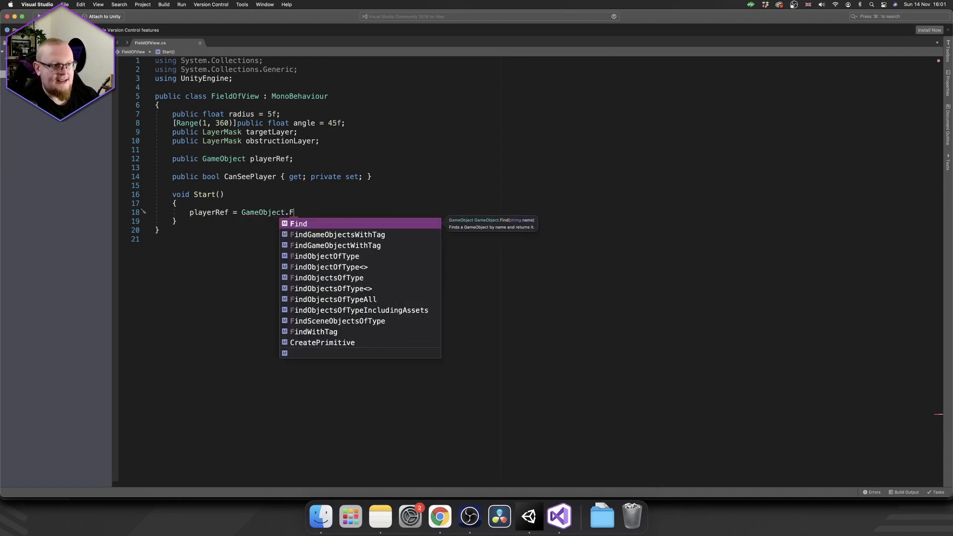
type("indGameObjectWithTag(\"Player\");")
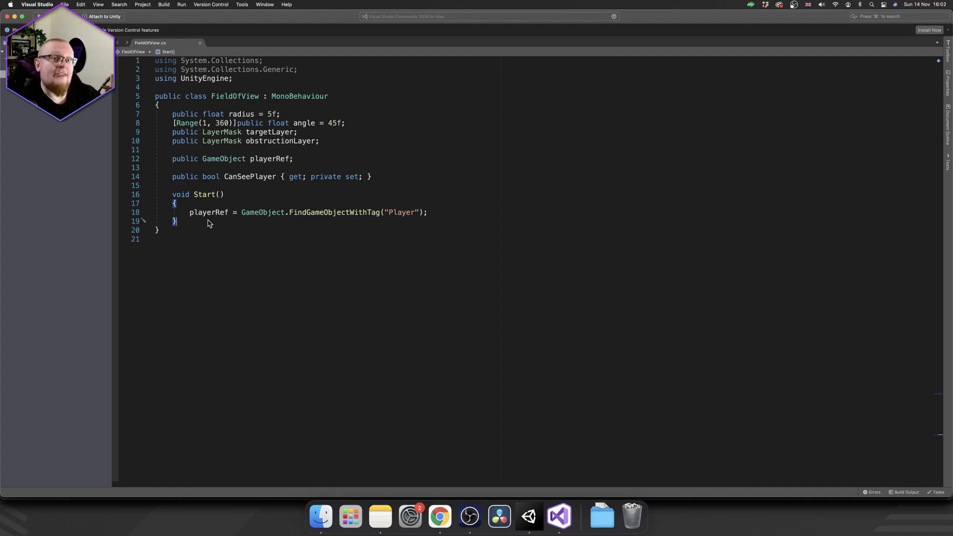
Write private IEnumerator FOVCheck() declaring a WaitForSeconds(0.2f) wait
type("private")
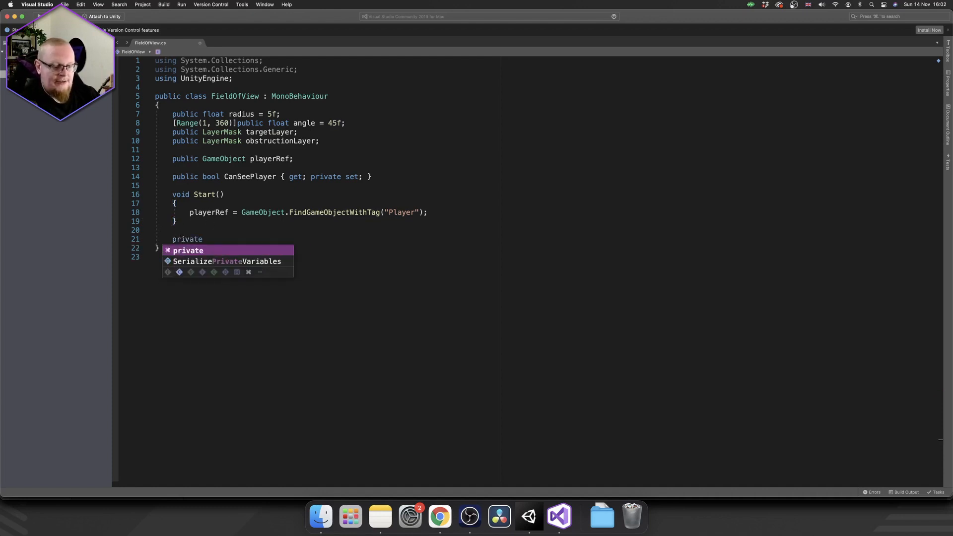
type("IEnum")
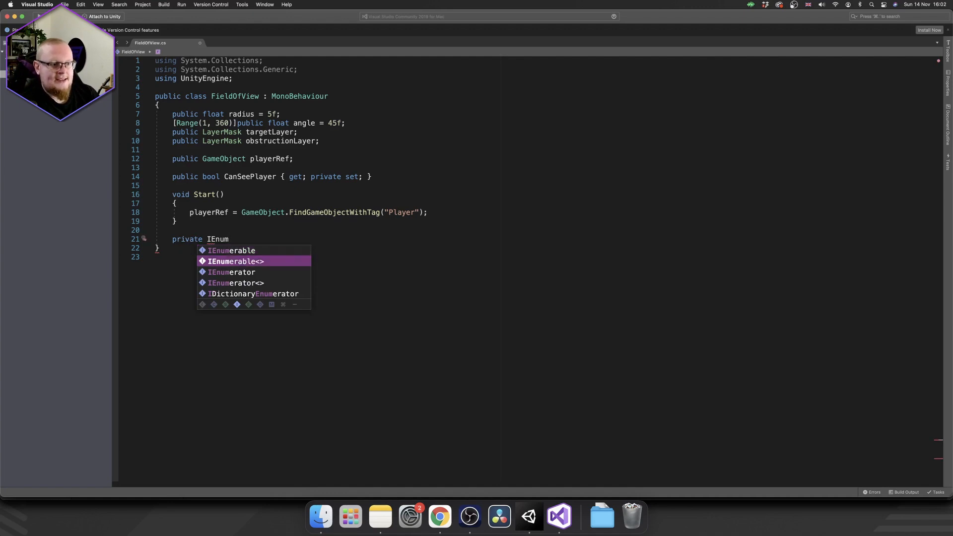
type("erator FOVCheck(")
type("{")
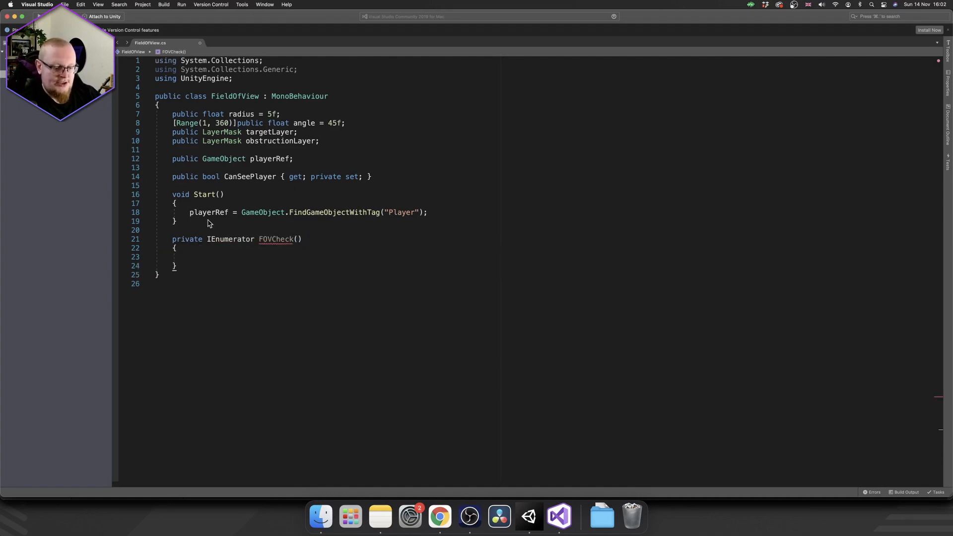
type("WaitForSeconds")
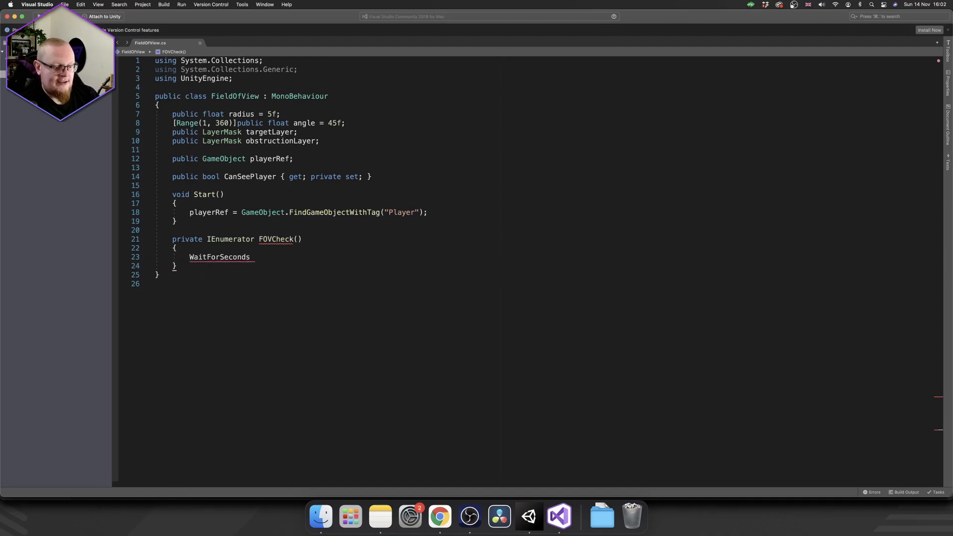
type("wait =")
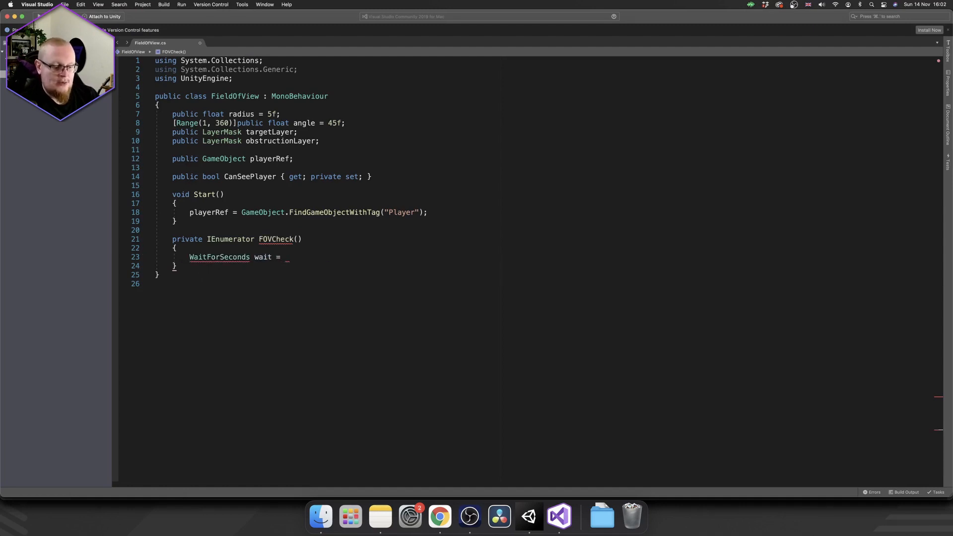
type("new WaitForSeconds(0.2f);")
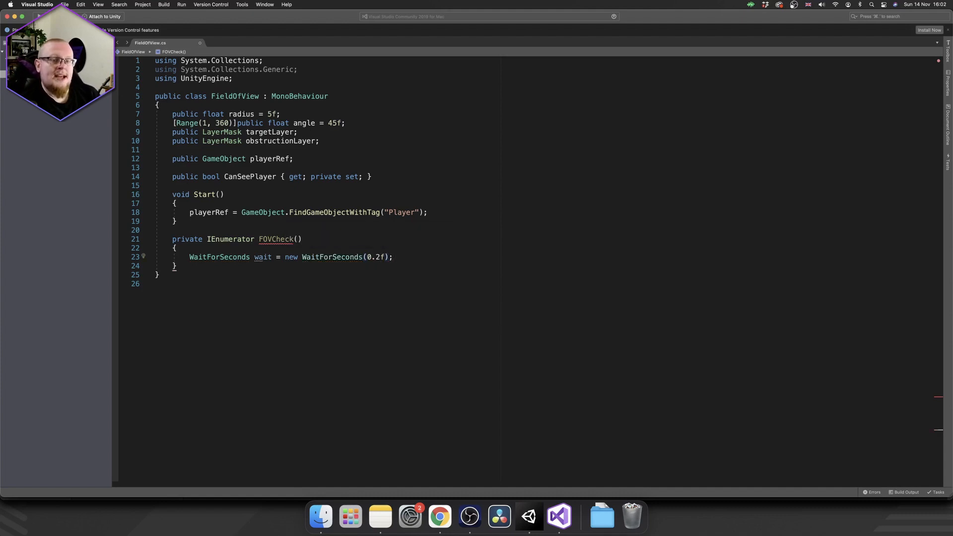
key("enter")
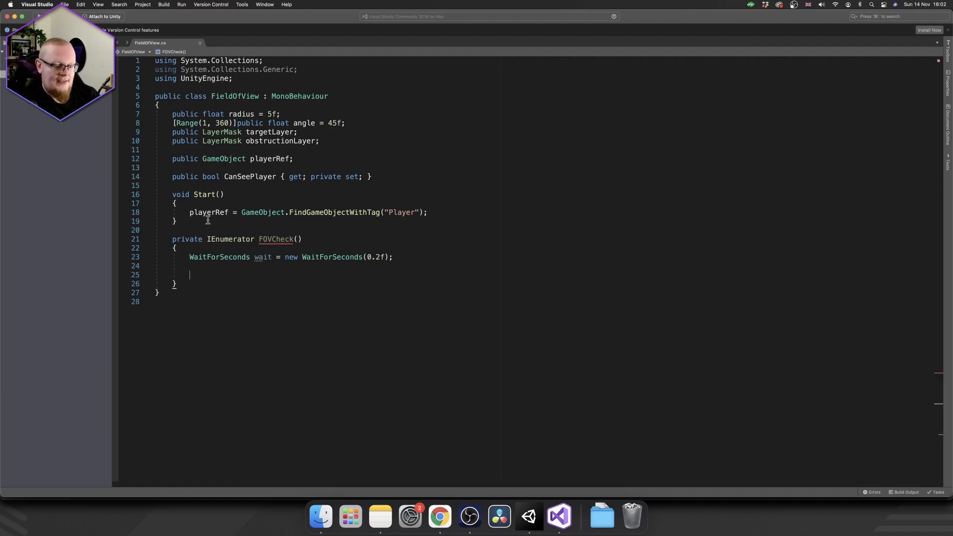
Add a while(true) loop yielding then calling FOV(), an empty FOV method, and StartCoroutine(FOVCheck()) in Start
type("while (true")
type("yield return wait;")
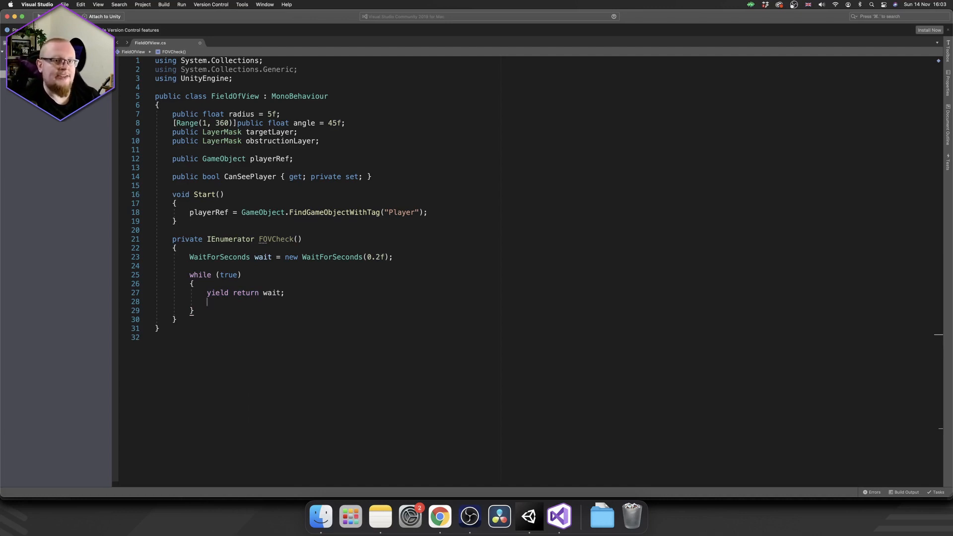
type("FOV();")
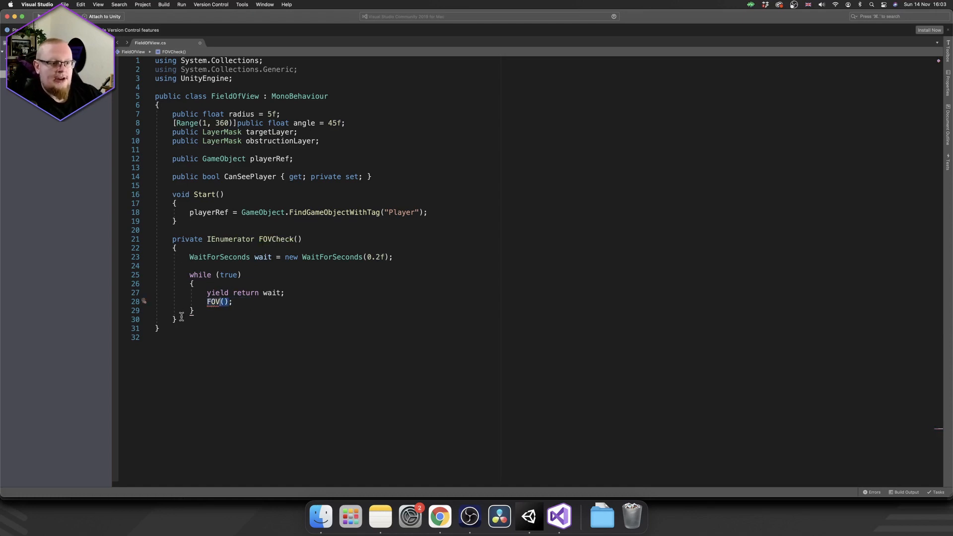
type("private void FOV(")
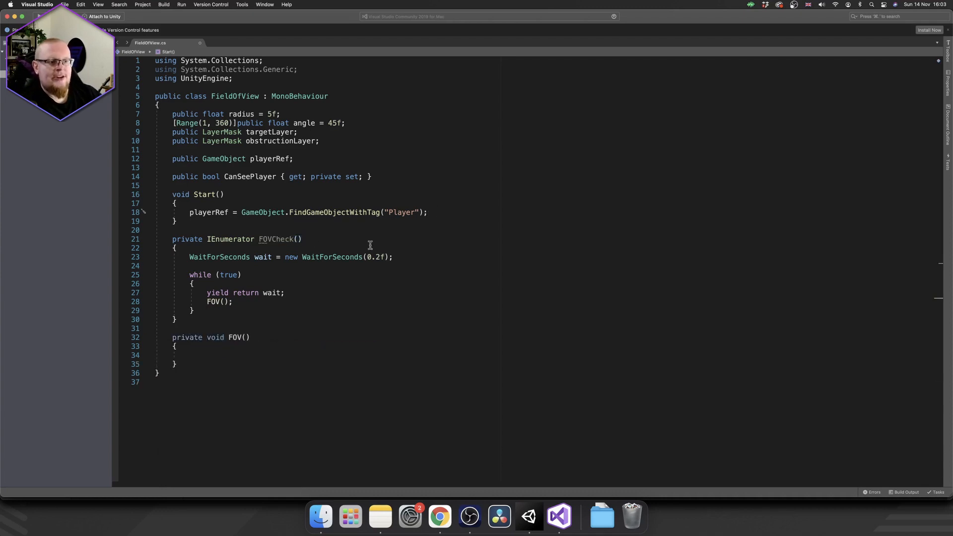
mouse_move(399, 289)
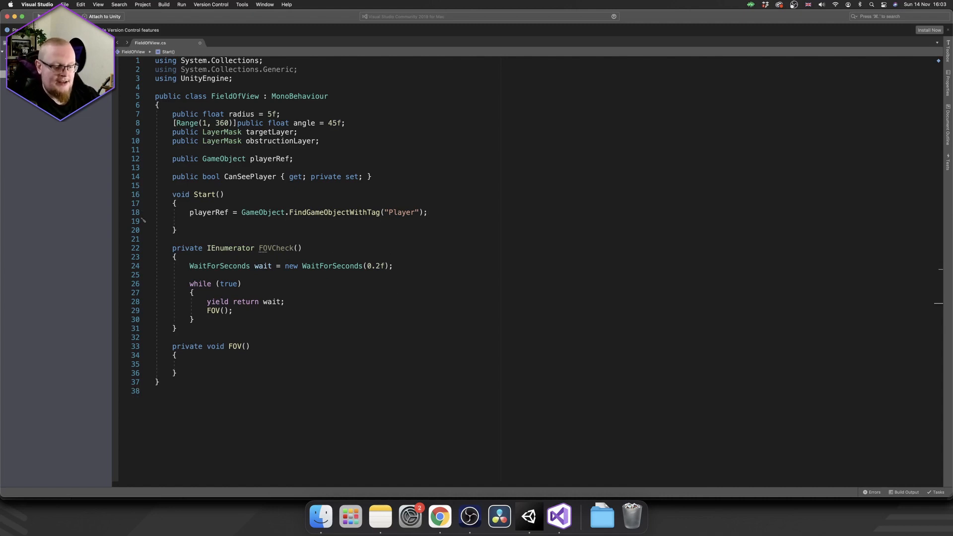
type("StartCoroutine(FOVCheck());")
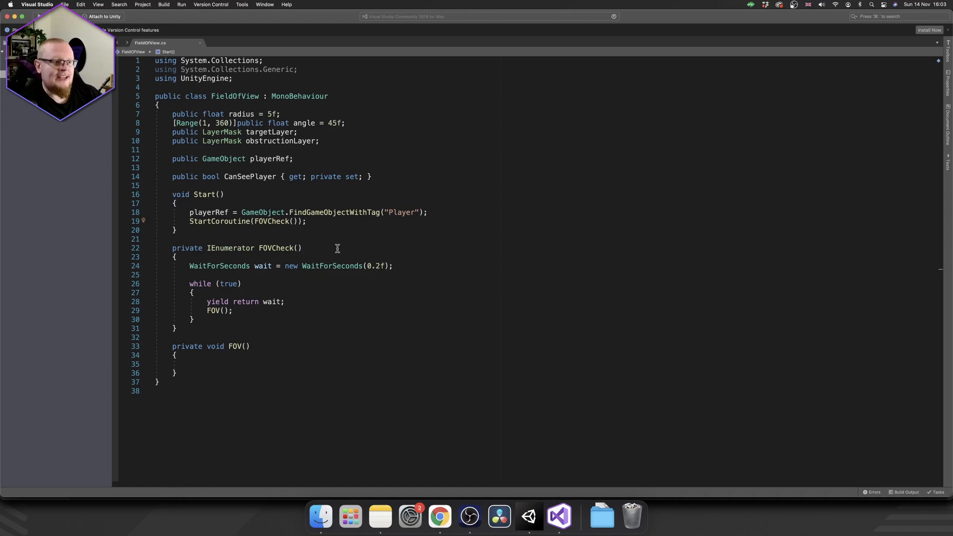
mouse_move(260, 346)
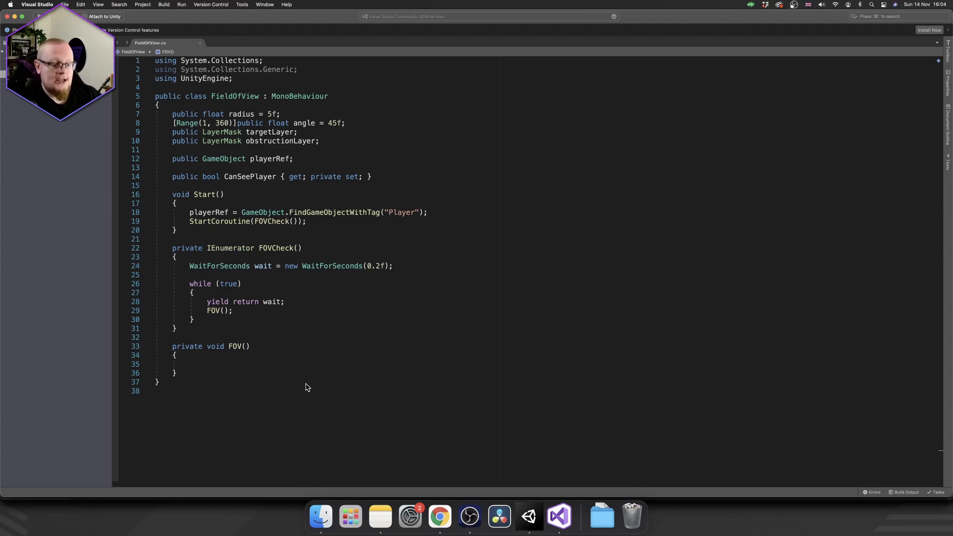
In FOV, write Collider2D[] rangeCheck = Physics2D.OverlapCircleAll(transform.position, radius, targetLayer);
type("Collid")
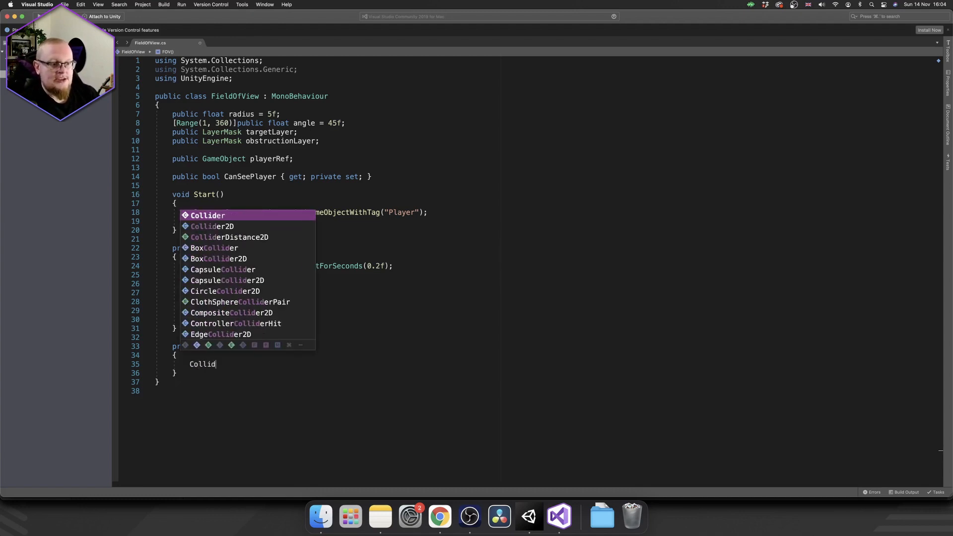
type("Collider2D[]")
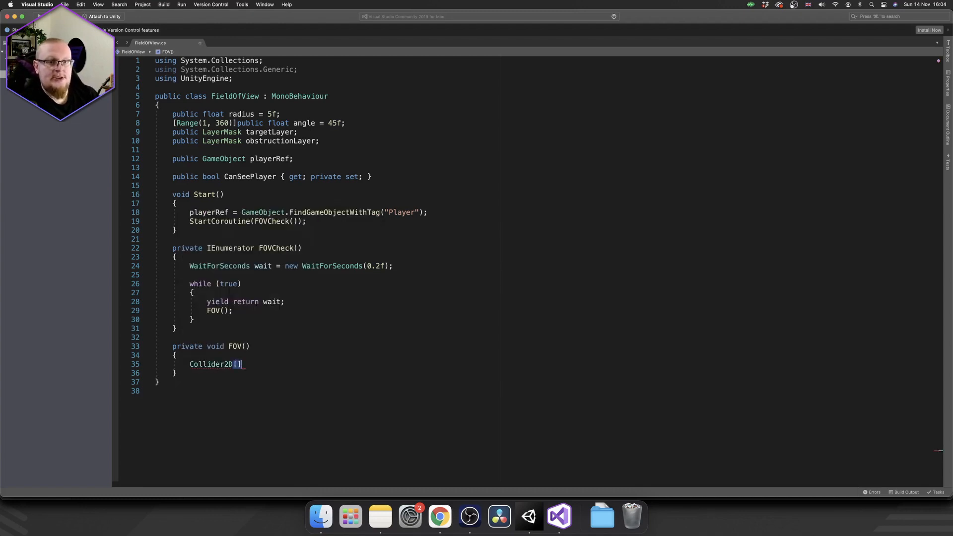
type("ranm")
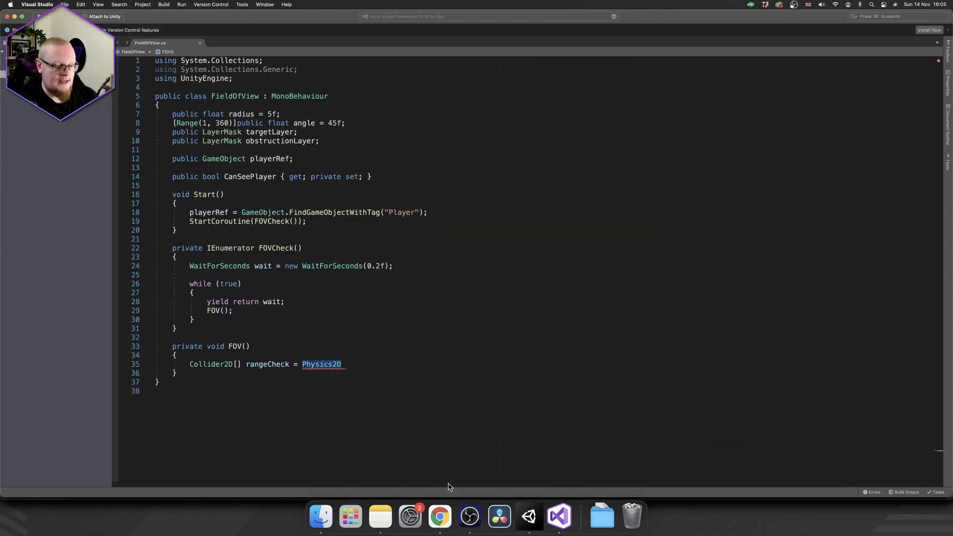
type(".OverlapCircleAll")
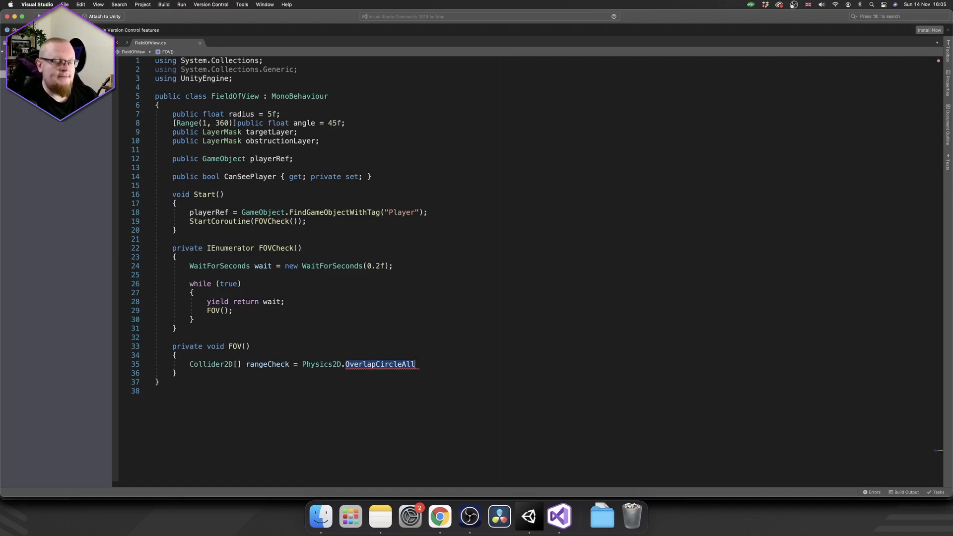
type("()")
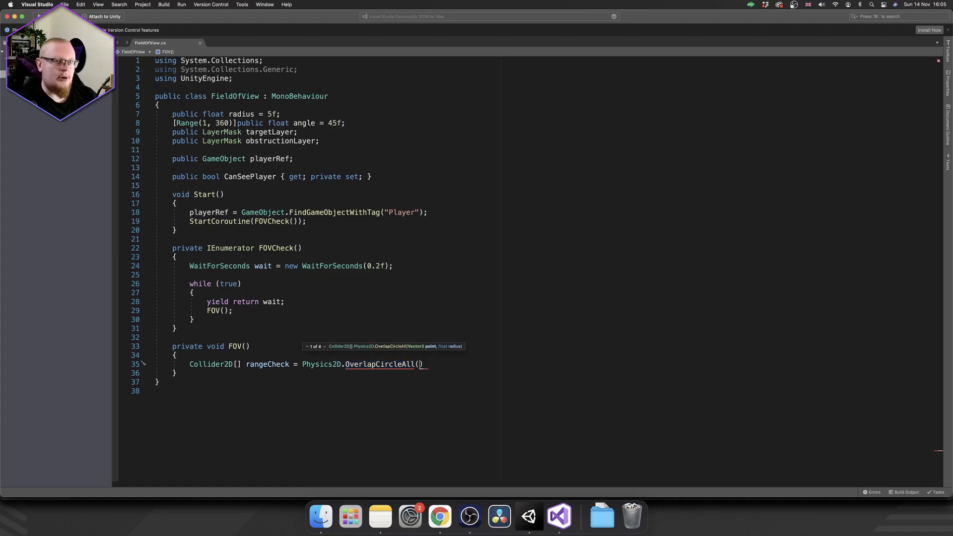
type("transform.")
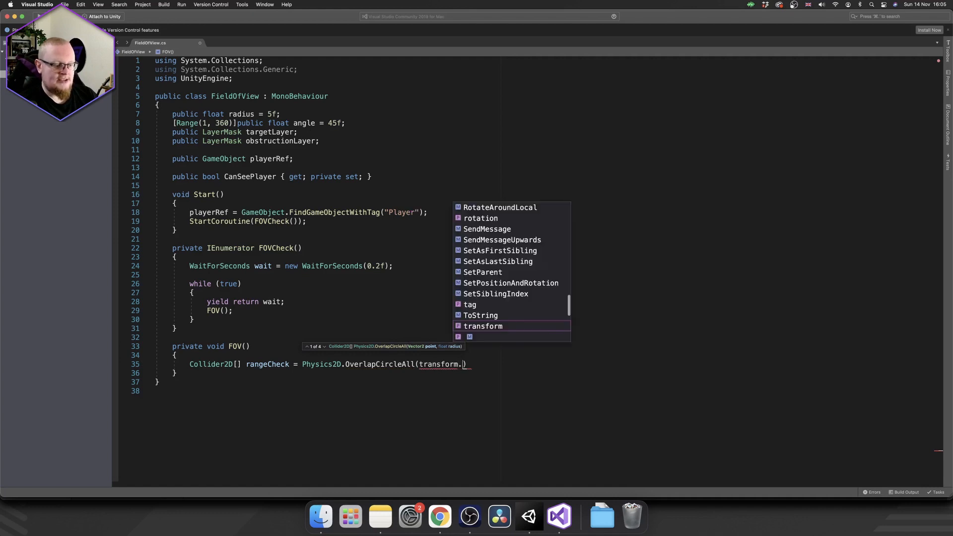
type("position,")
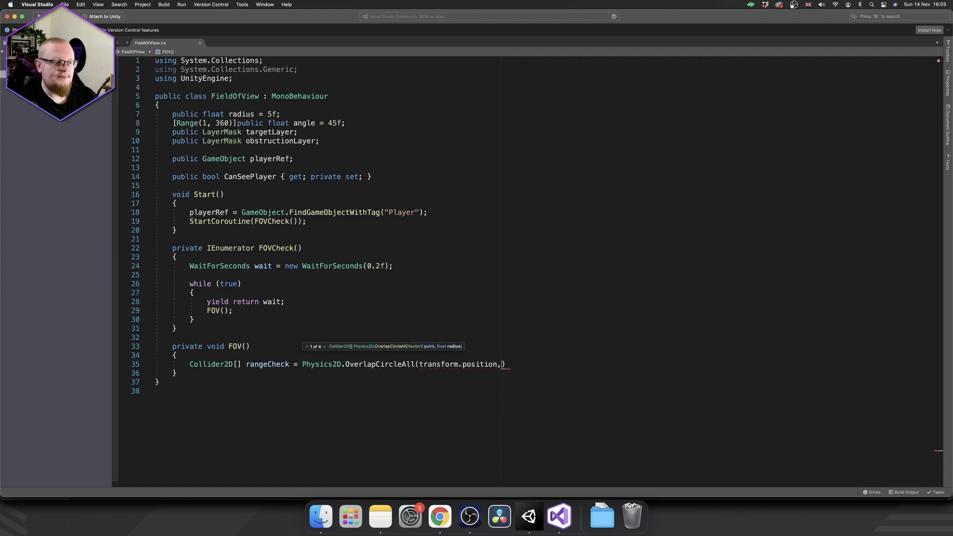
type("\" \"")
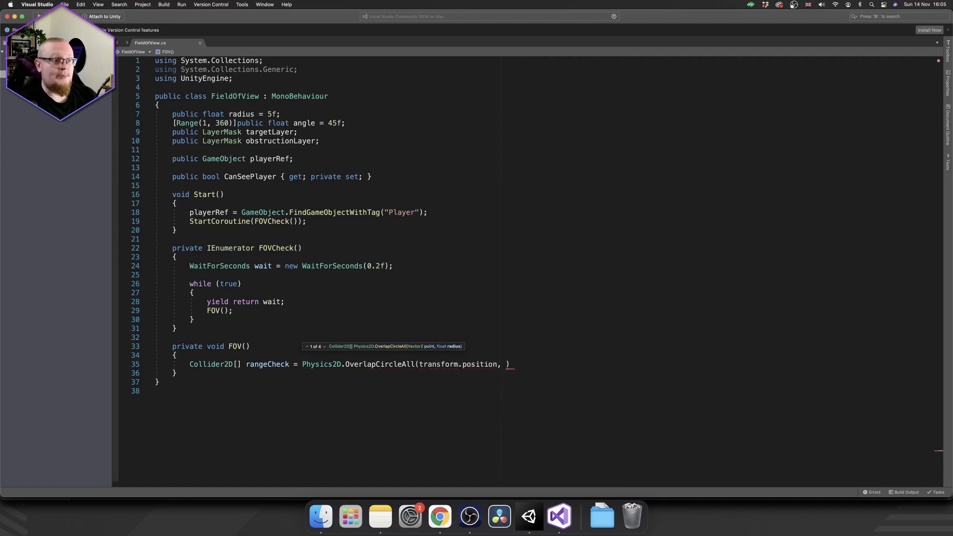
type("radius")
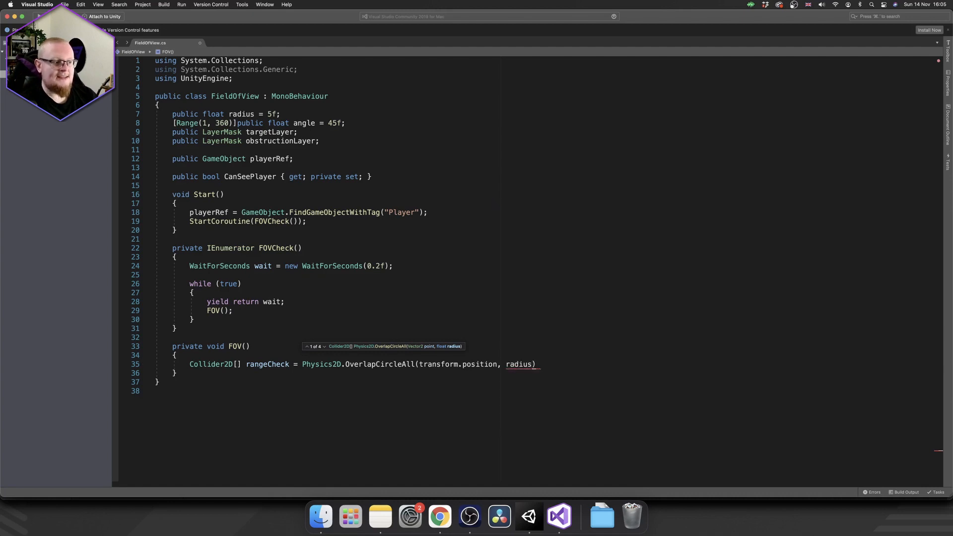
type(",")
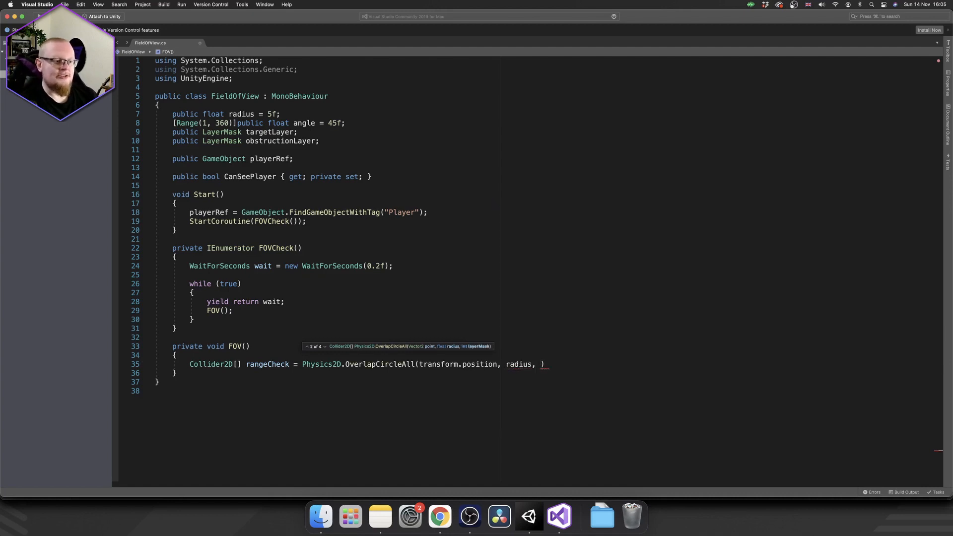
type("t")
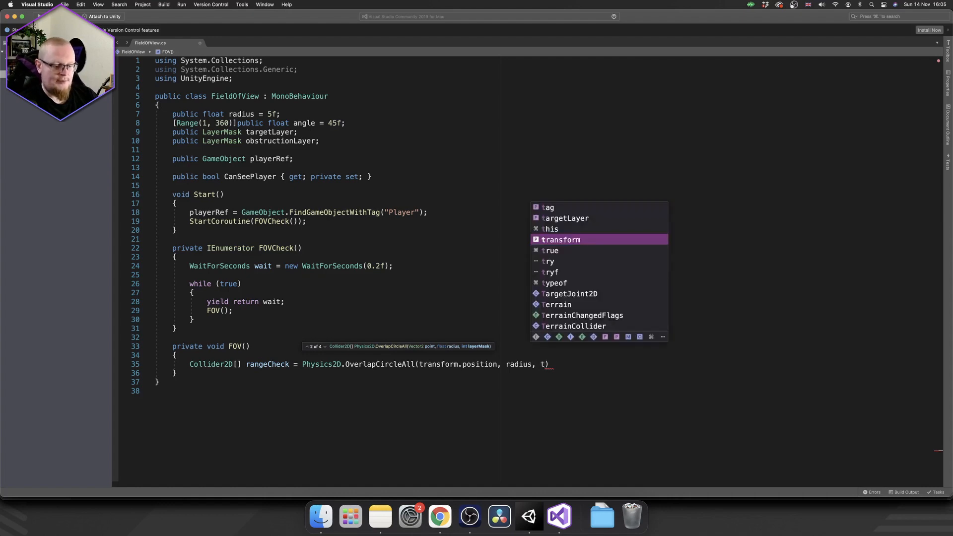
key("Tab")
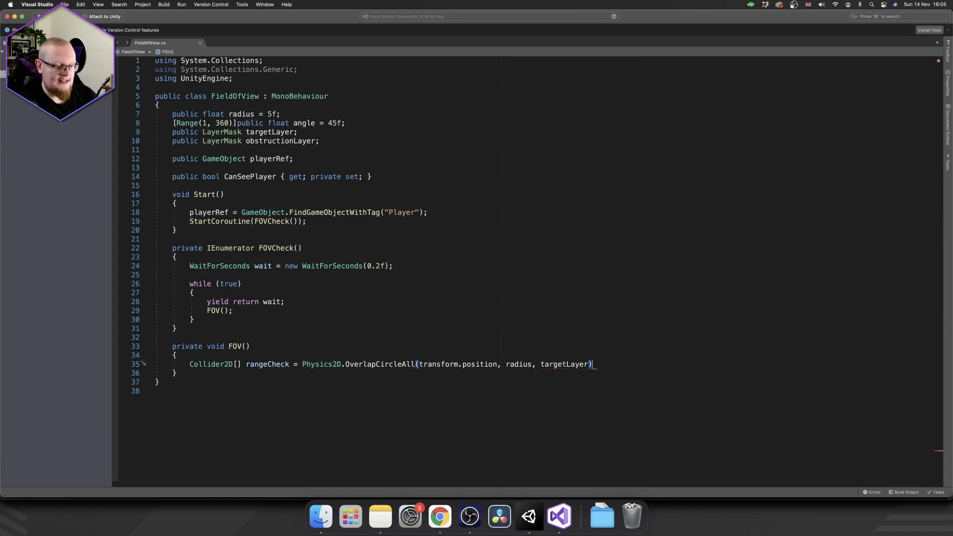
type(";")
key("Enter")
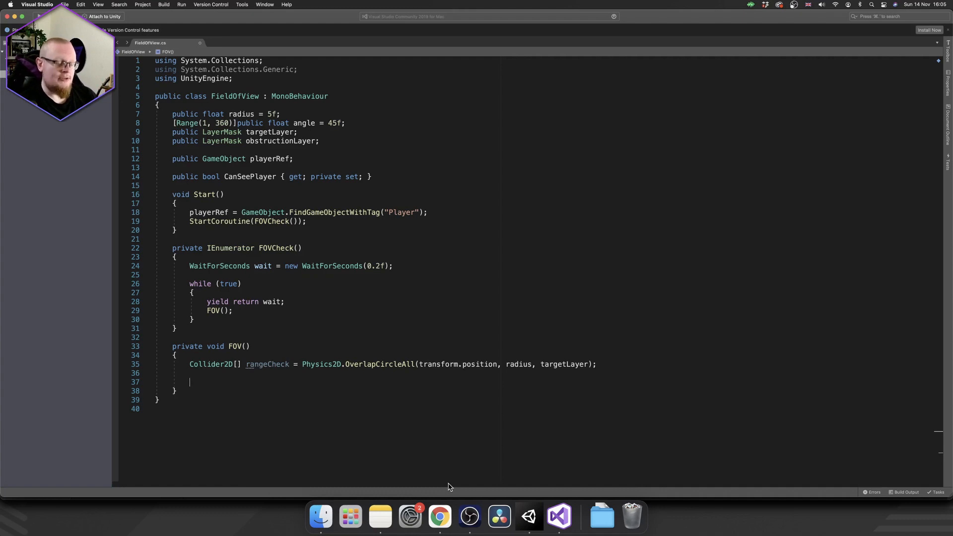
Add if(rangeCheck.Length > 0) storing Transform target = rangeCheck[0].transform
type("if()")
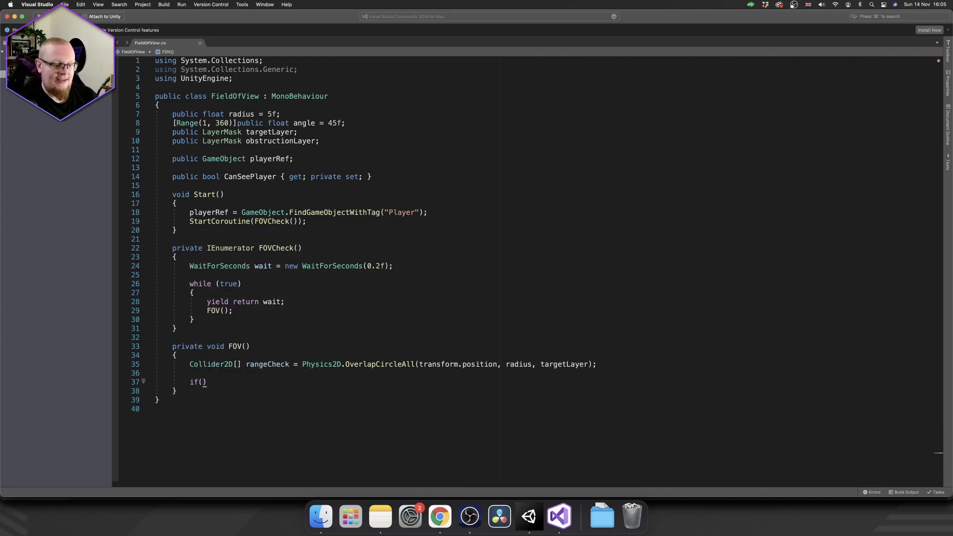
type("rangeCheck.Length >")
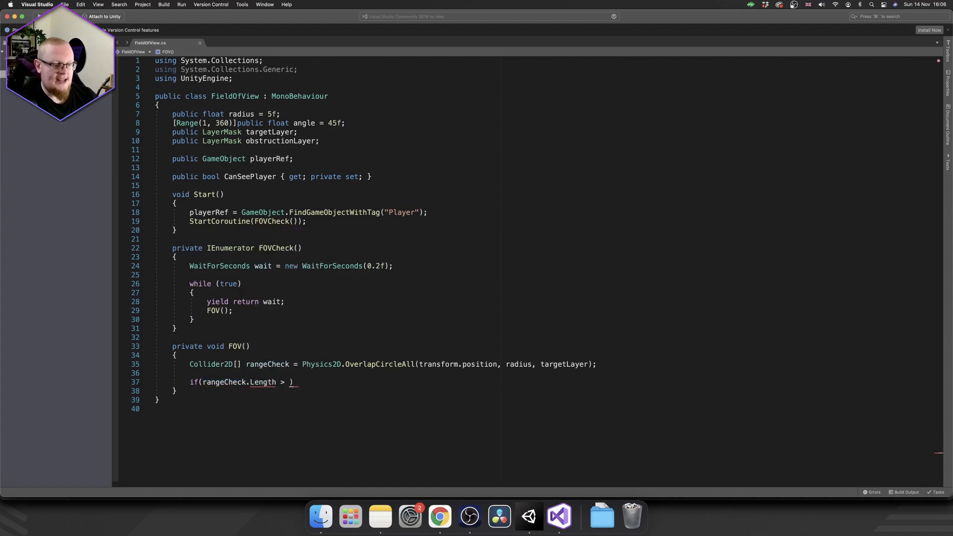
type("0)")
type("{")
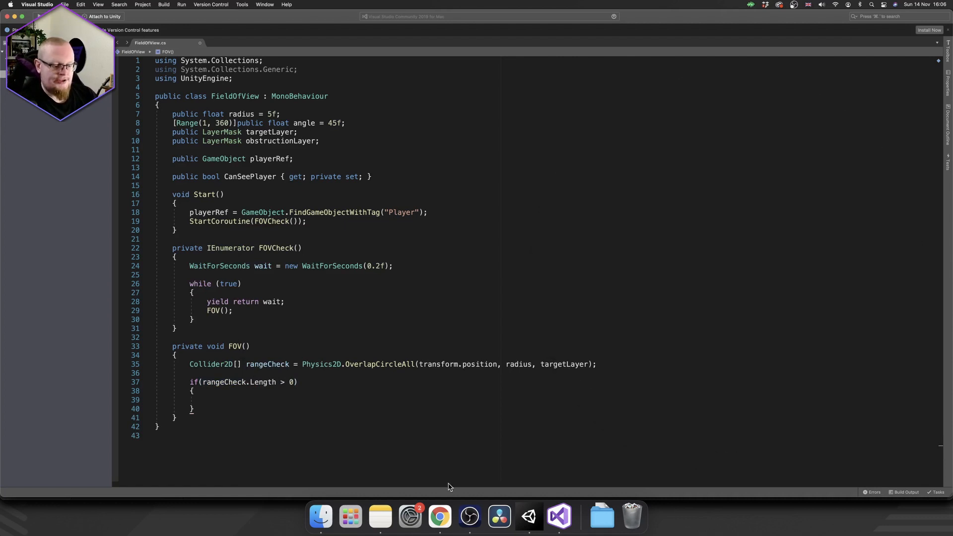
type("Transform")
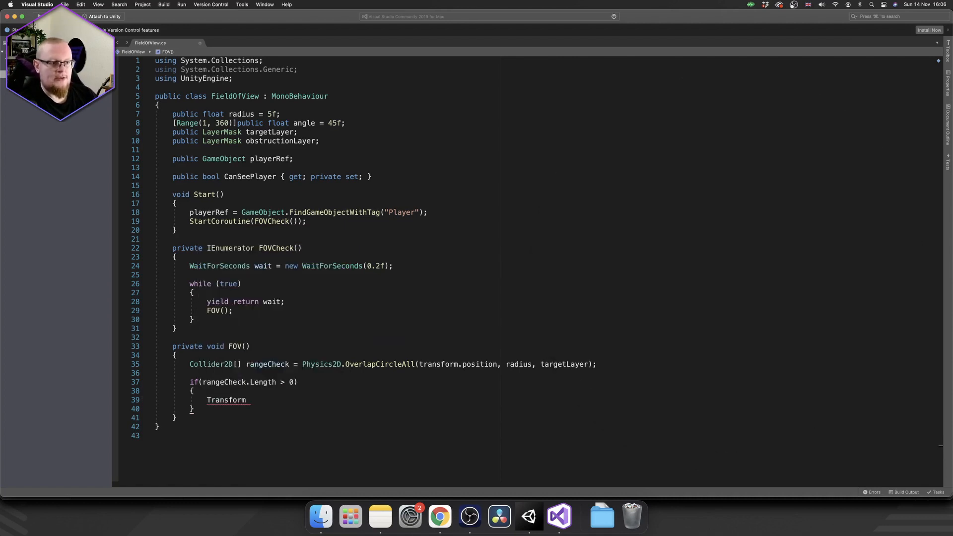
type("target")
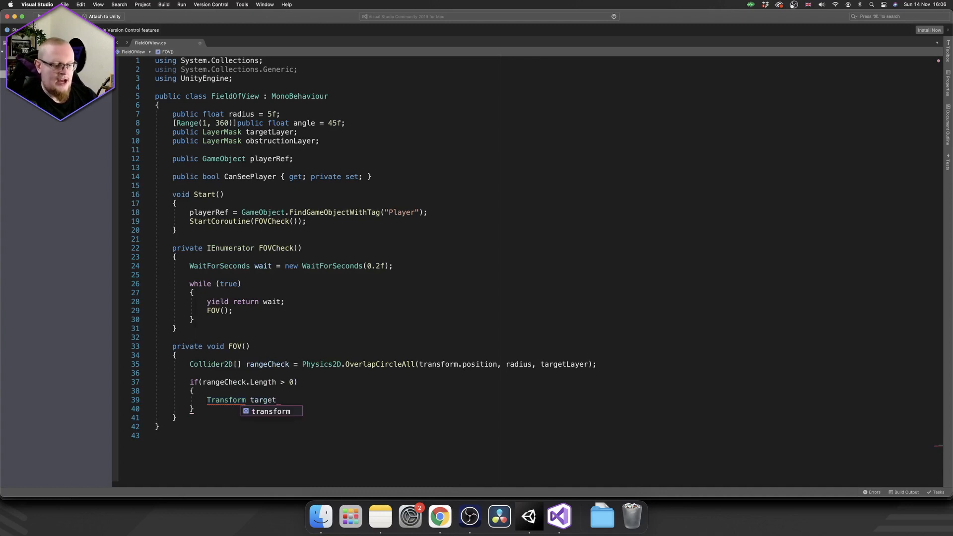
type("= rangeCheck[0];")
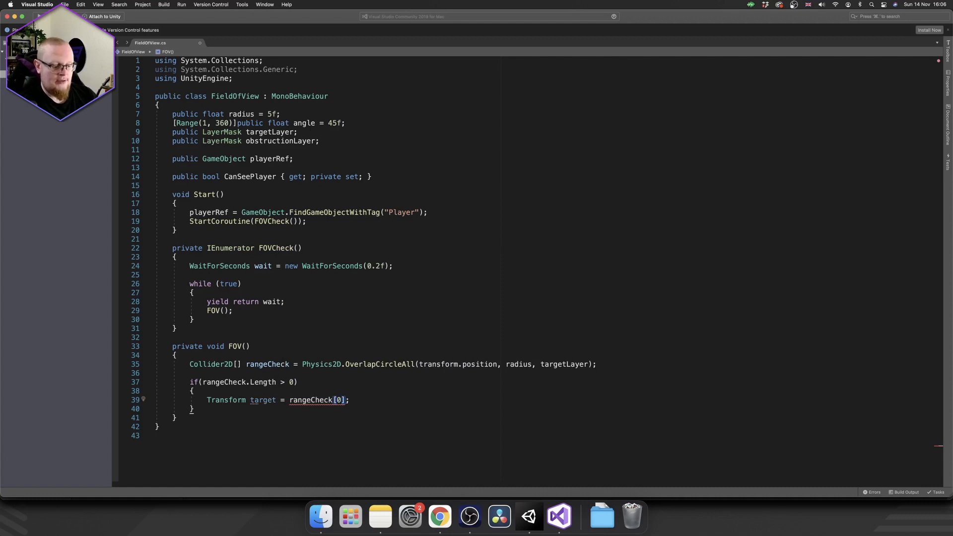
type(".transform")
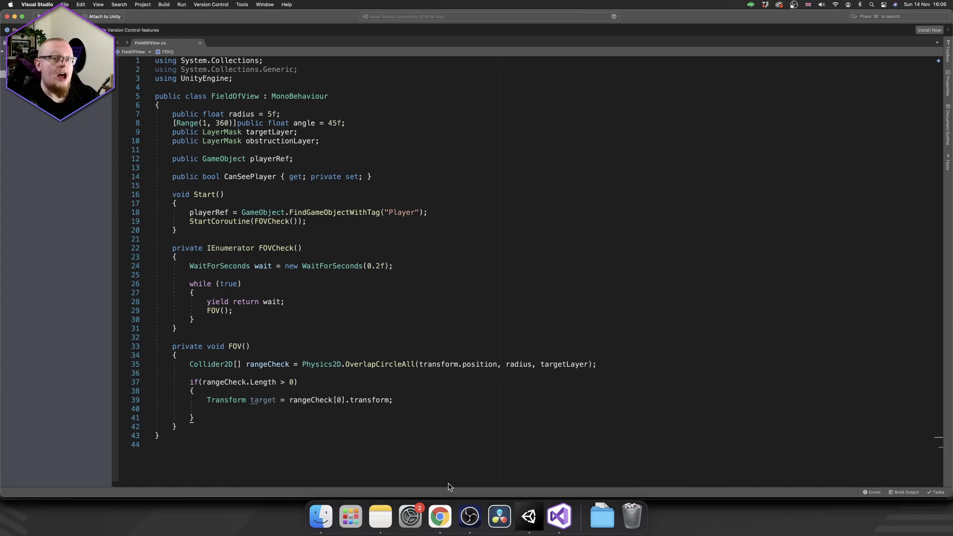
Compute Vector2 directionToTarget = (target.position - transform.position).normalized
type("Vector")
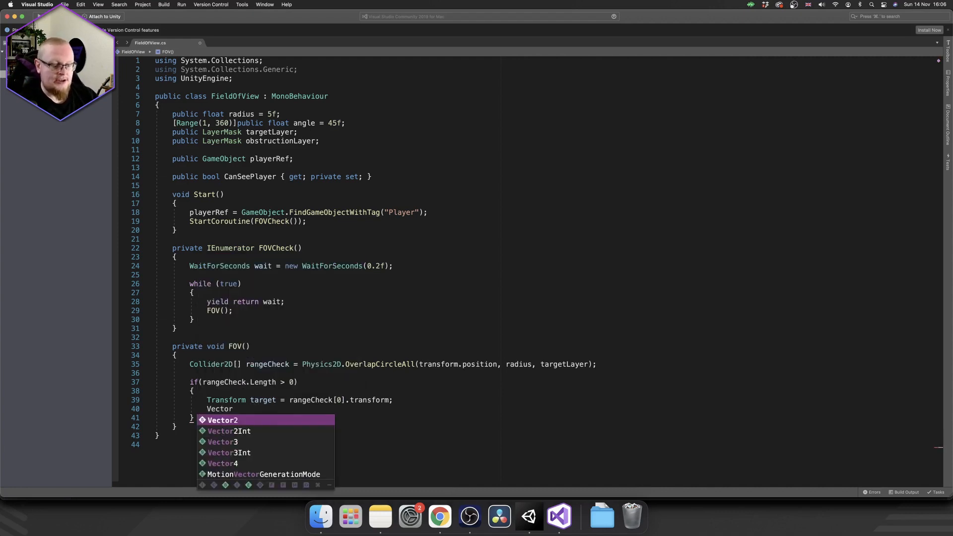
type("2 directionT")
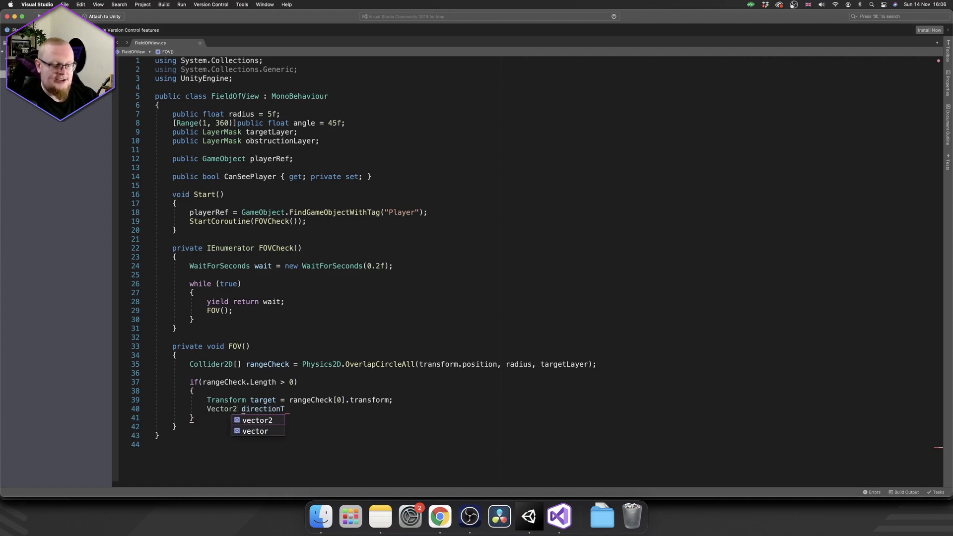
type("oTarget =")
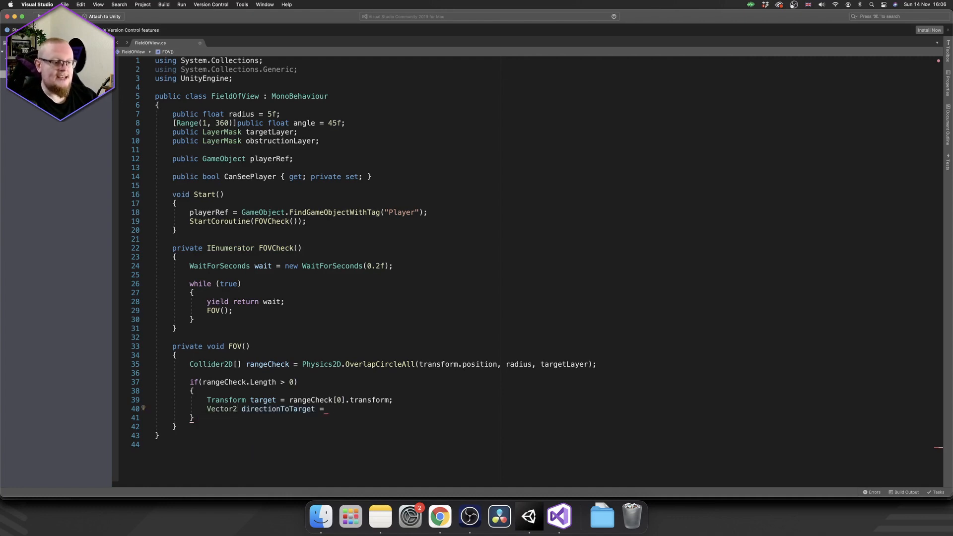
type("(target.position)")
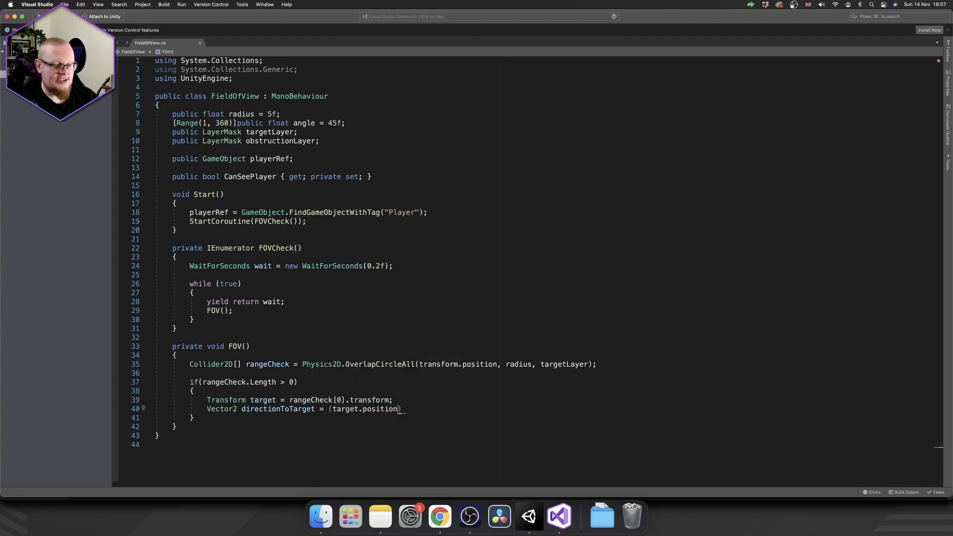
type("-")
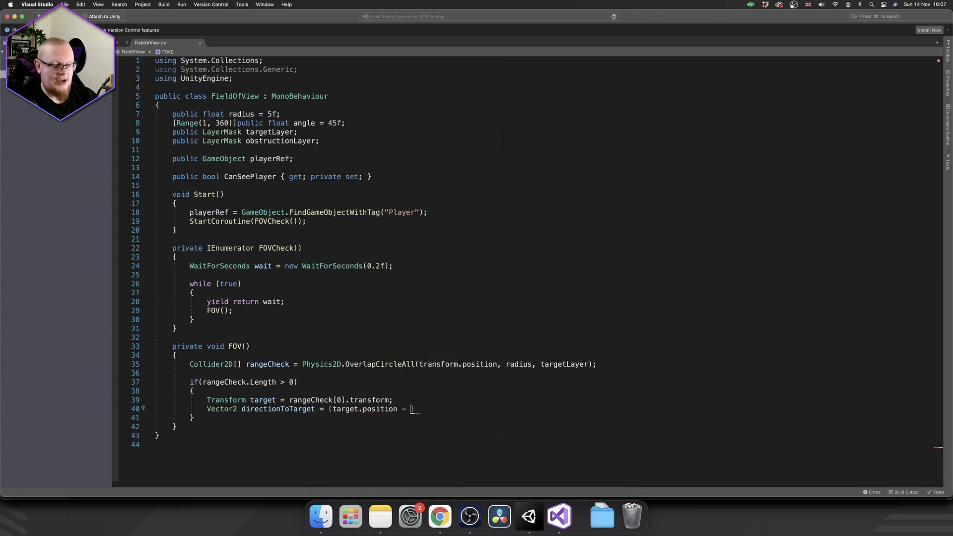
type("transform.po")
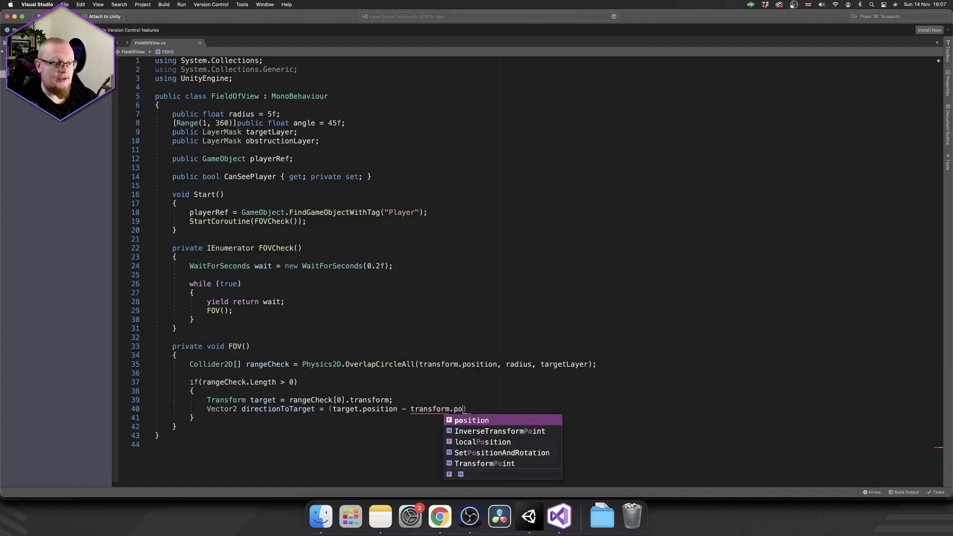
type(").nmo")
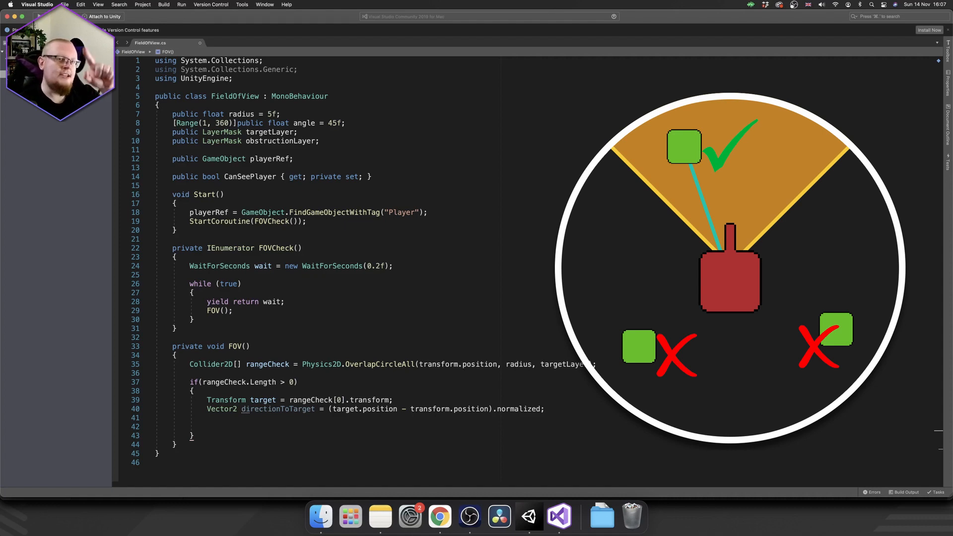
Add if(Vector2.Angle(transform.up, directionToTarget) < angle / 2)
type("if(V)")
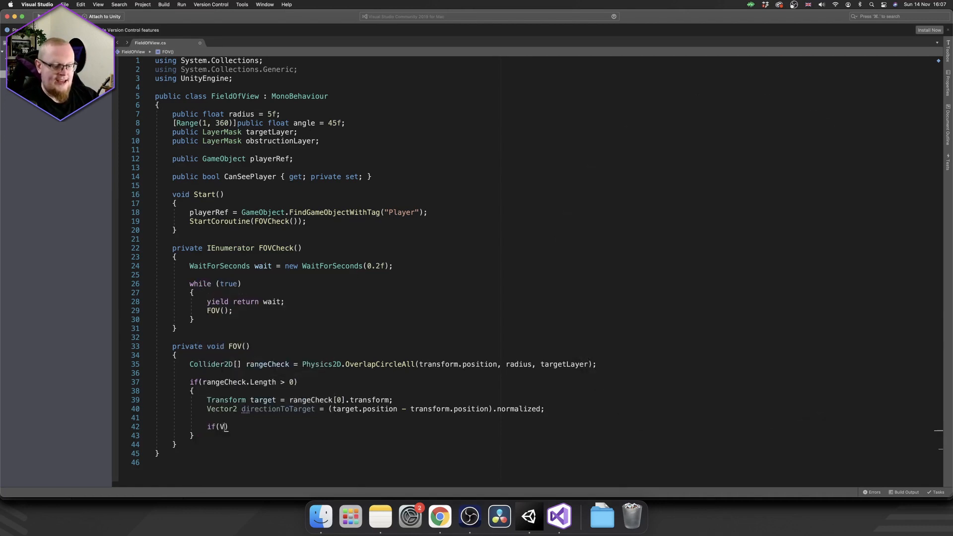
type("ector2.Angle(transform.up, directionToTarget")
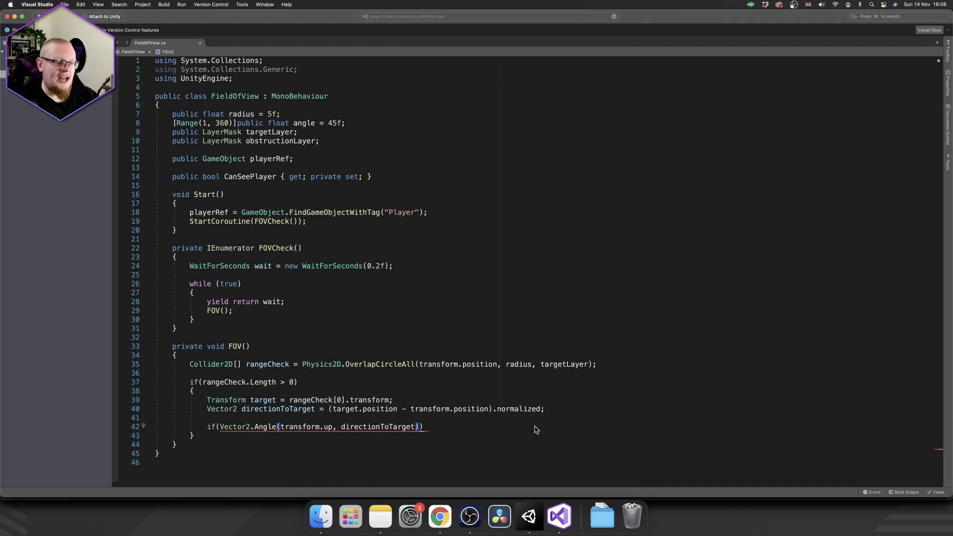
type("<")
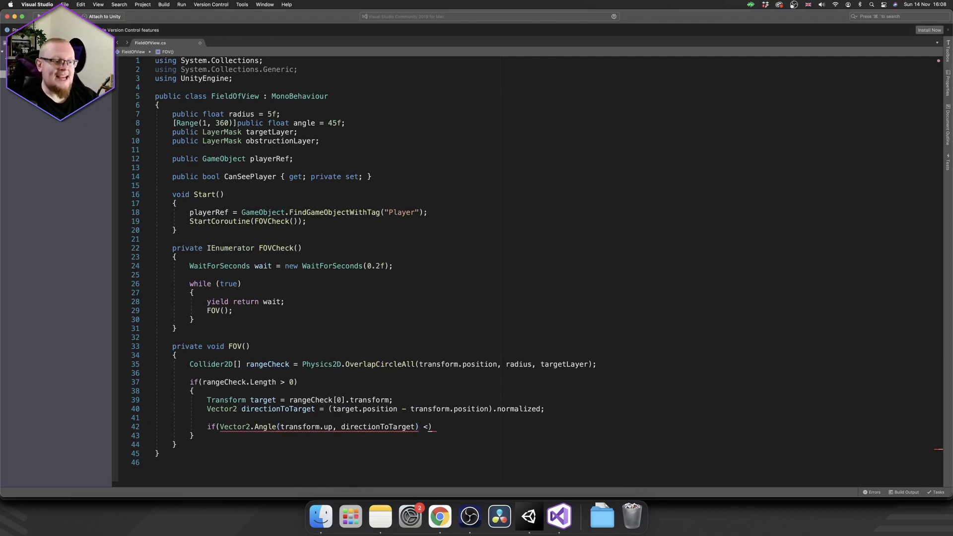
type("angle")
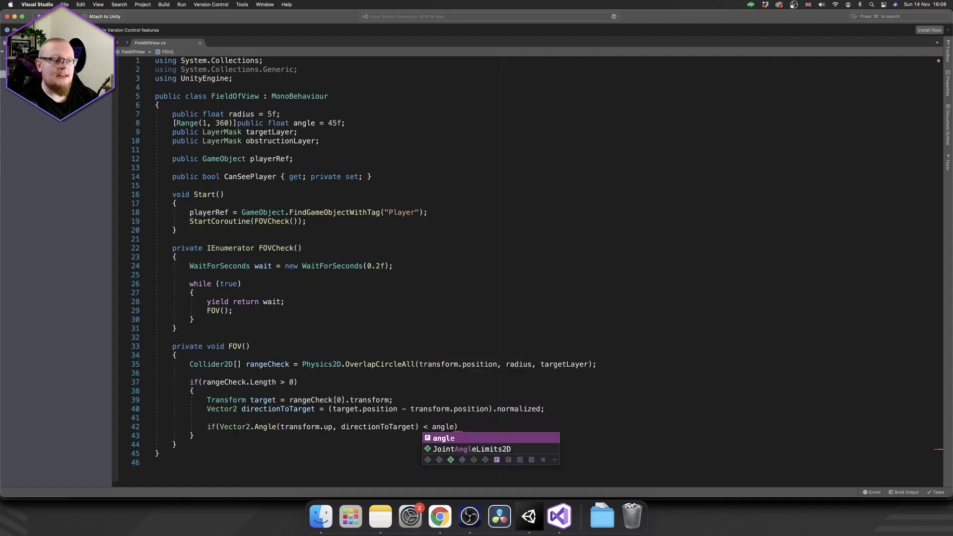
type("/")
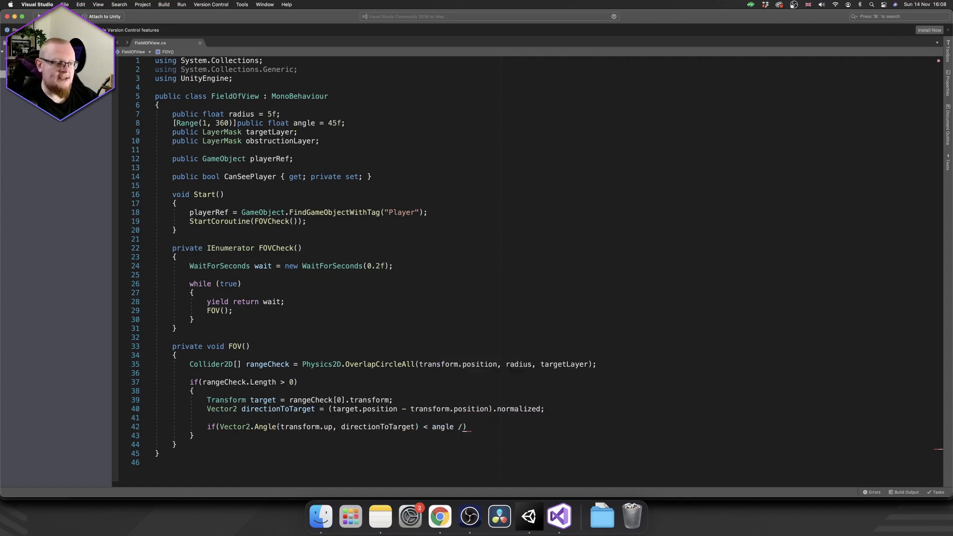
type("2")
type("{")
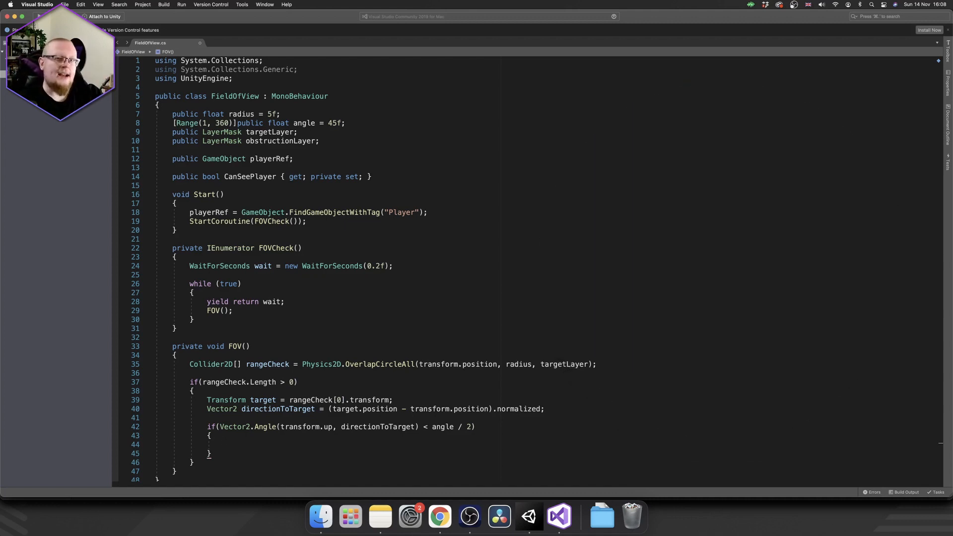
mouse_move(535, 430)
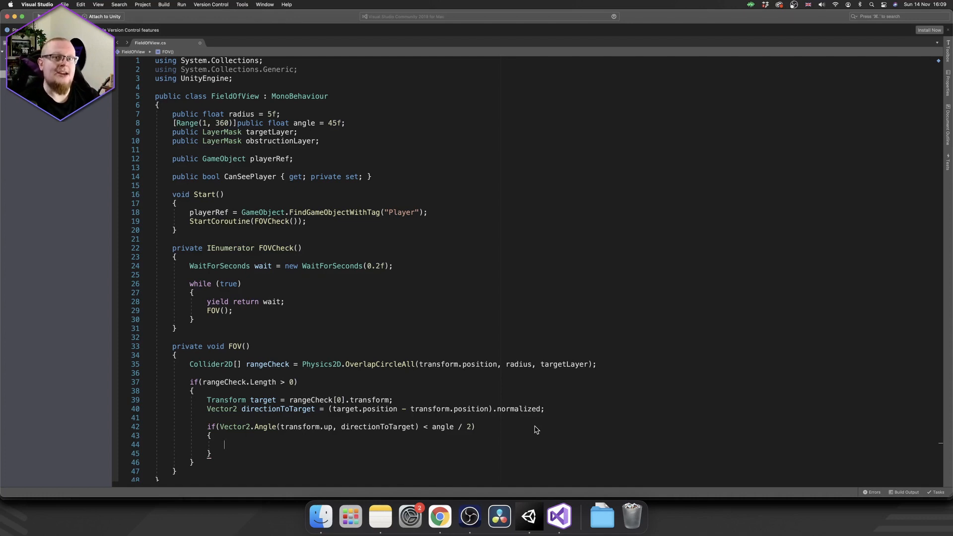
Inside it, compute float distanceToTarget = Vector2.Distance(transform.position, target.position)
type("float")
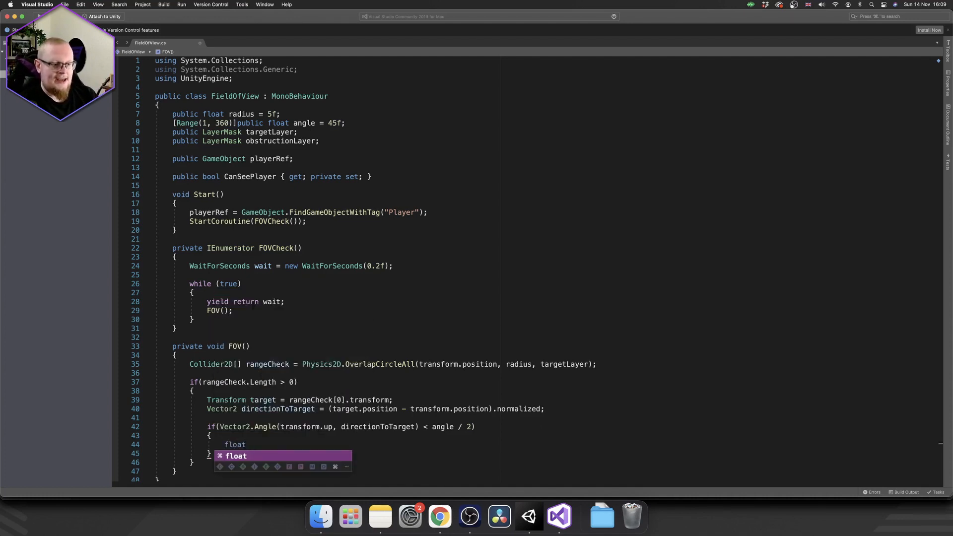
type("distanceToTarget =")
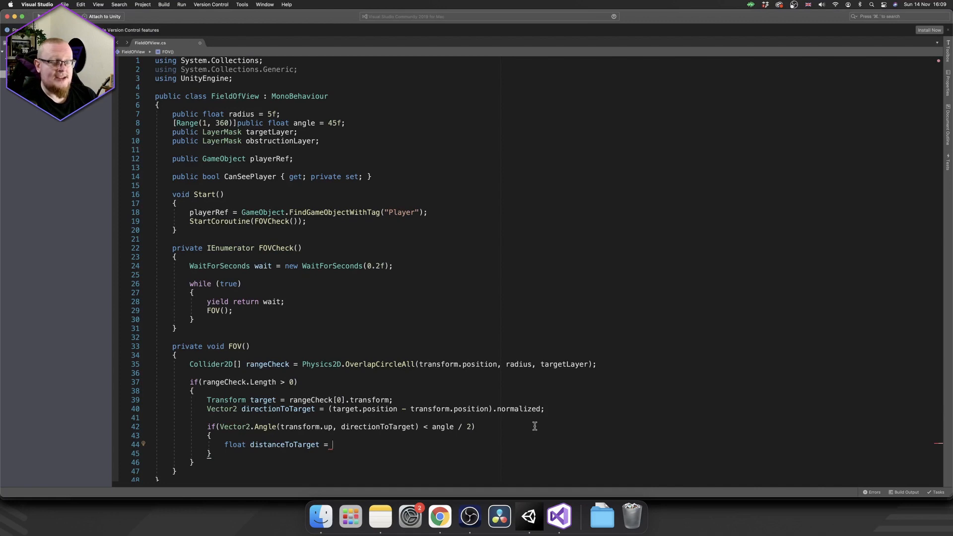
type("Vector2.di")
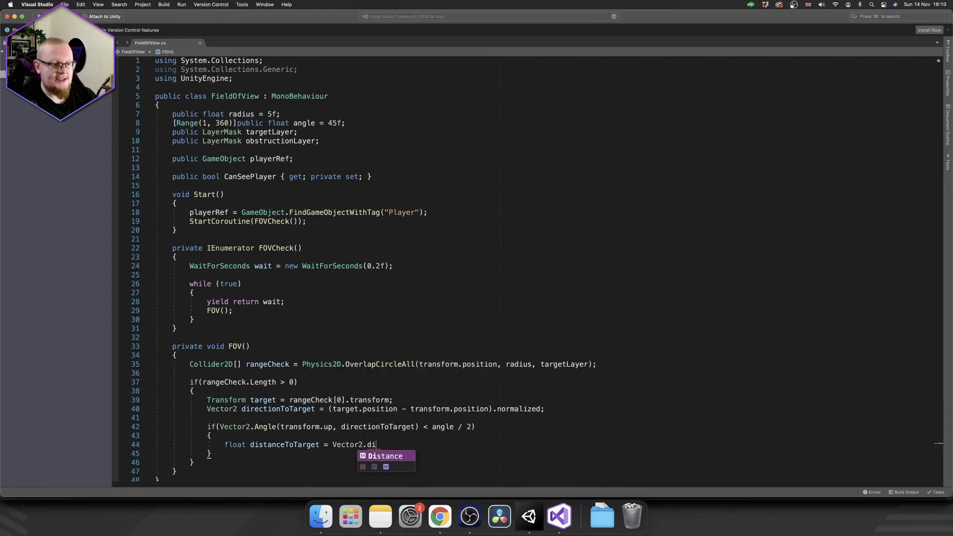
type("stance(transform)")
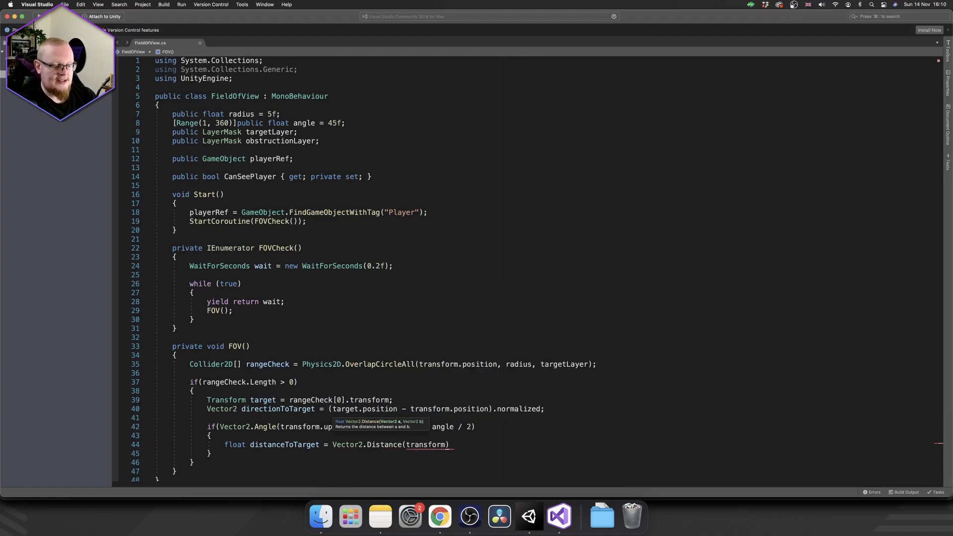
type(".position, target.position")
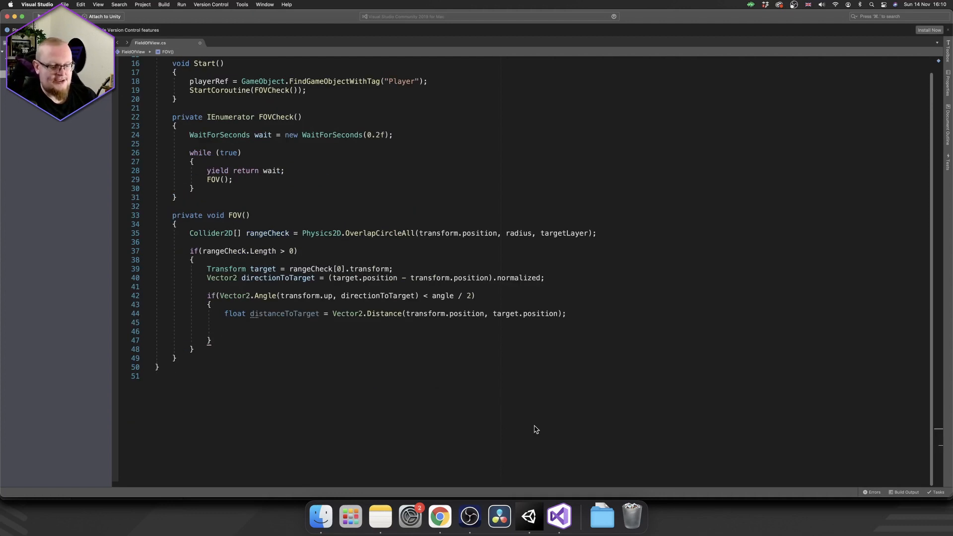
Add if(Physics2D.Raycast(transform.position, directionToTarget, distanceToTarget, obstructionLayer)) setting CanSeePlayer = true
type("if()")
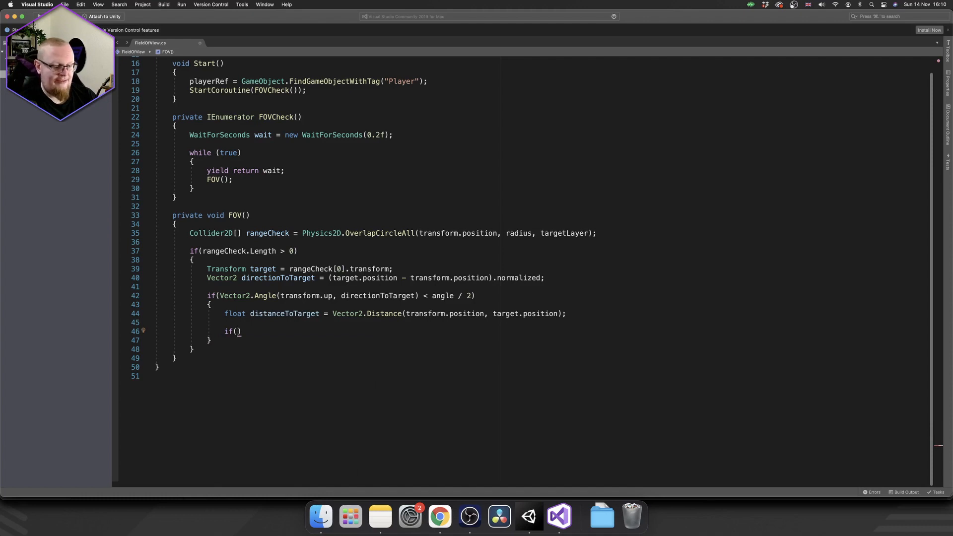
type("Physics2D.Raycast(")
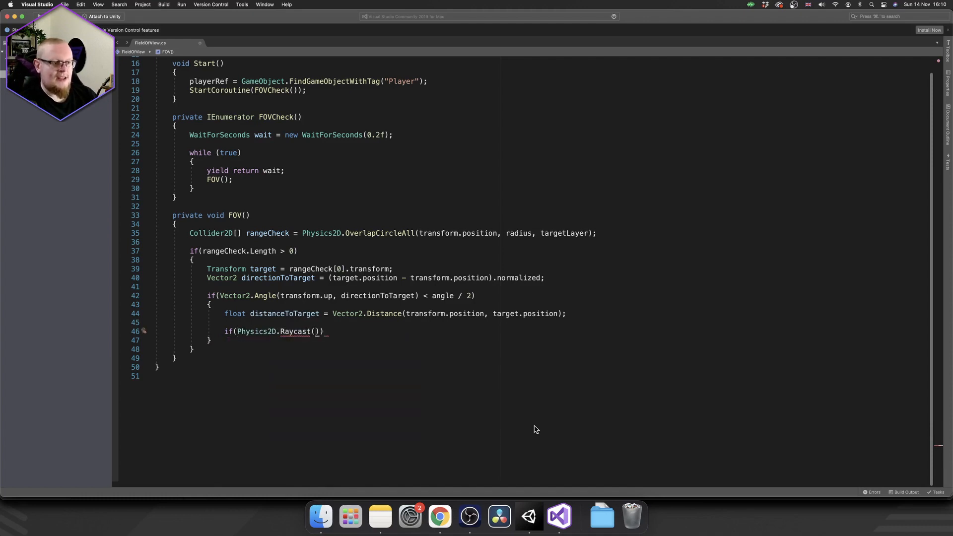
type("transform.position,")
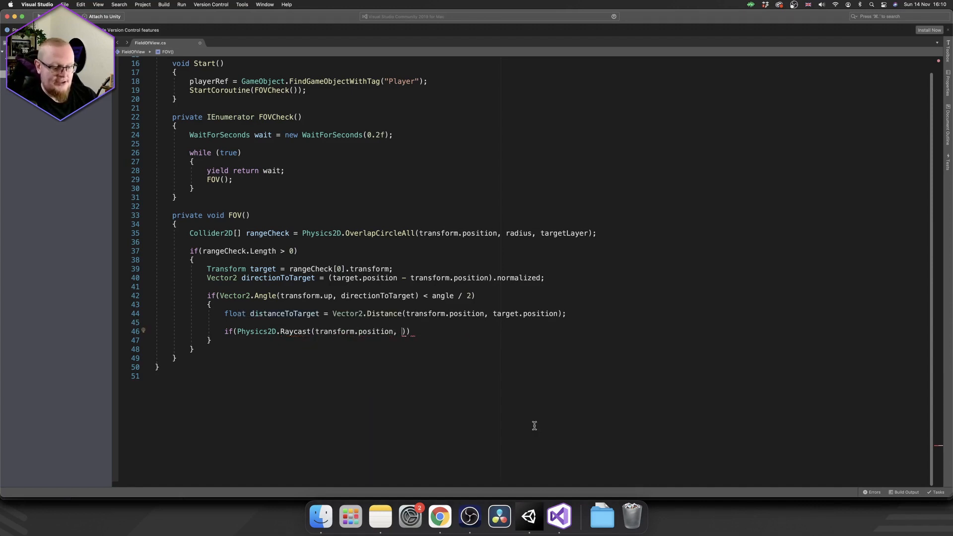
type("directionToTarget,")
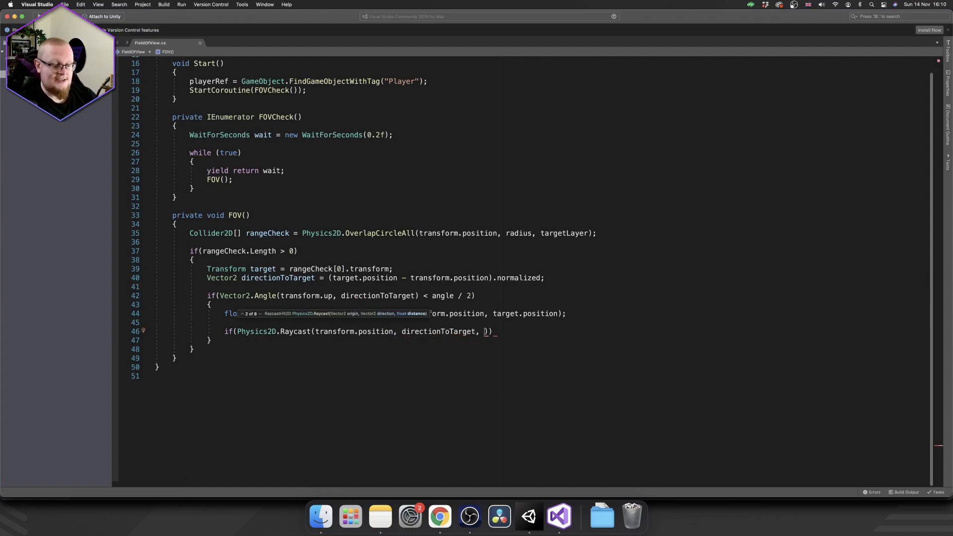
type("distanceToTarget,")
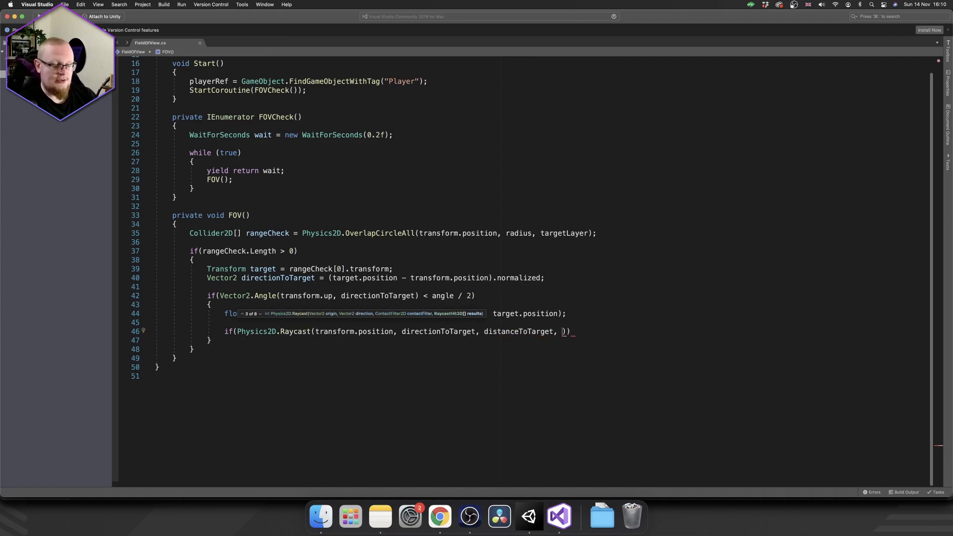
type("obstructionLayer)")
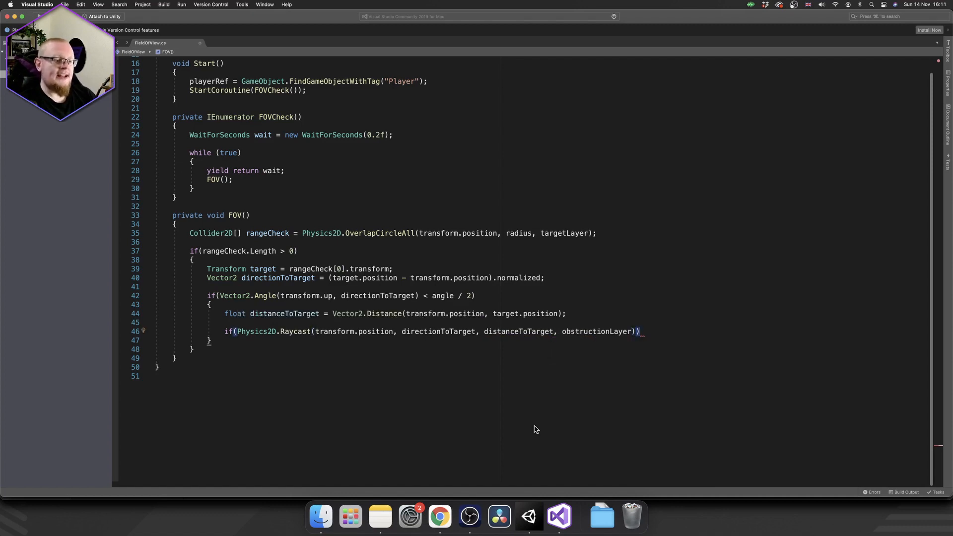
type("CanSeePlayer =")
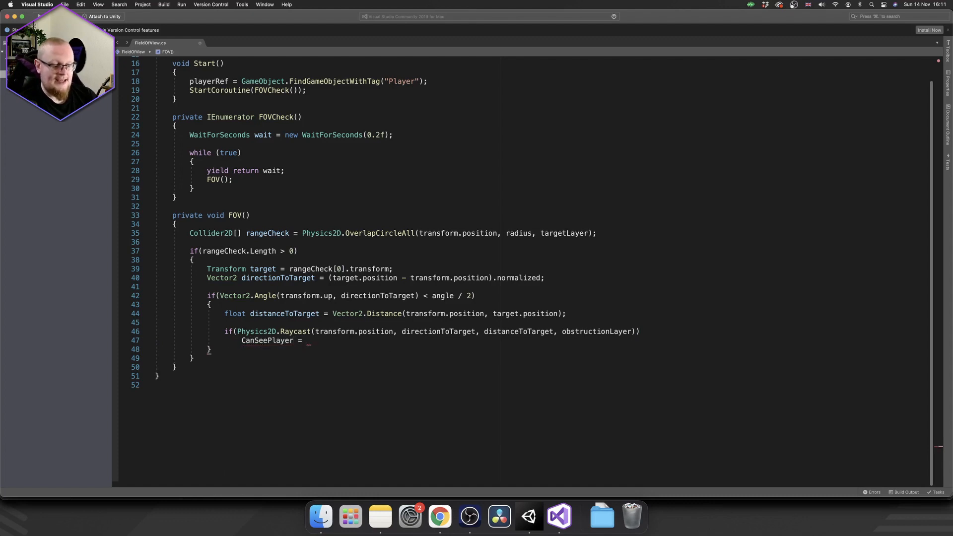
type("true;")
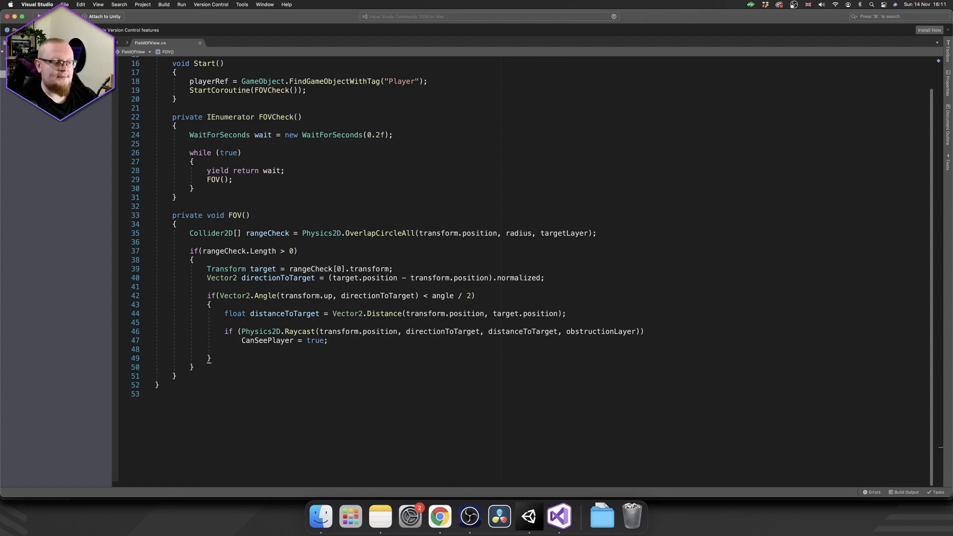
Add else CanSeePlayer = false branches for the raycast and angle checks
type("else")
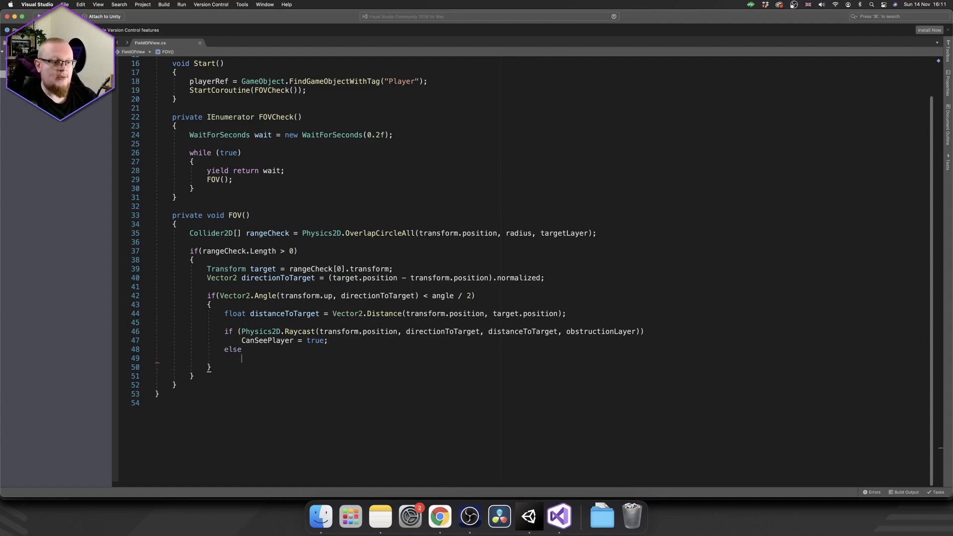
type("CanSeePlayer = false;")
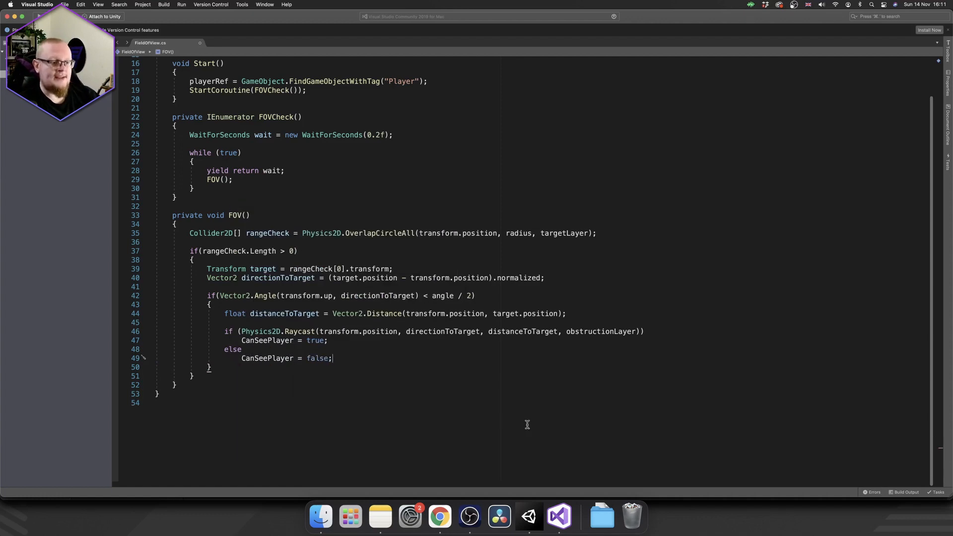
type("e")
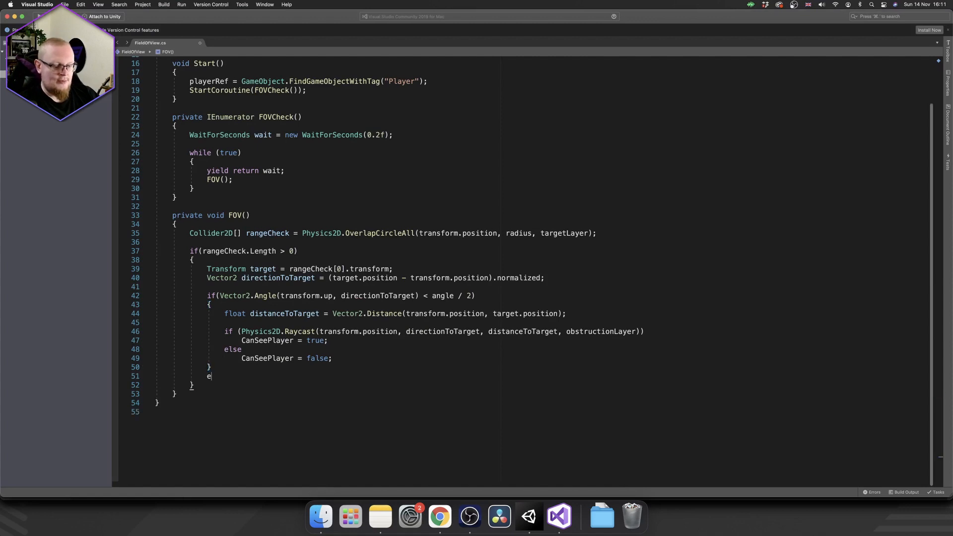
type("lse")
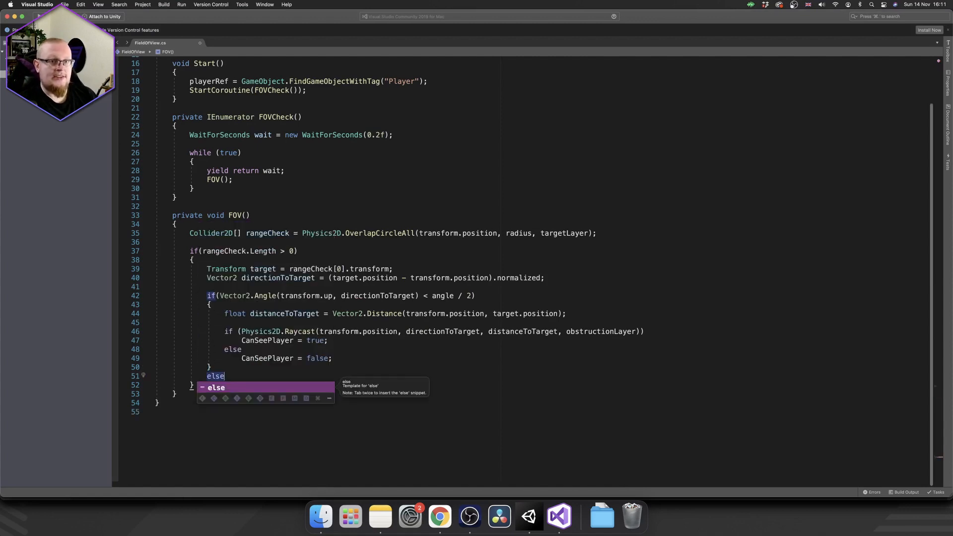
type("CanSeePlayer = false;")
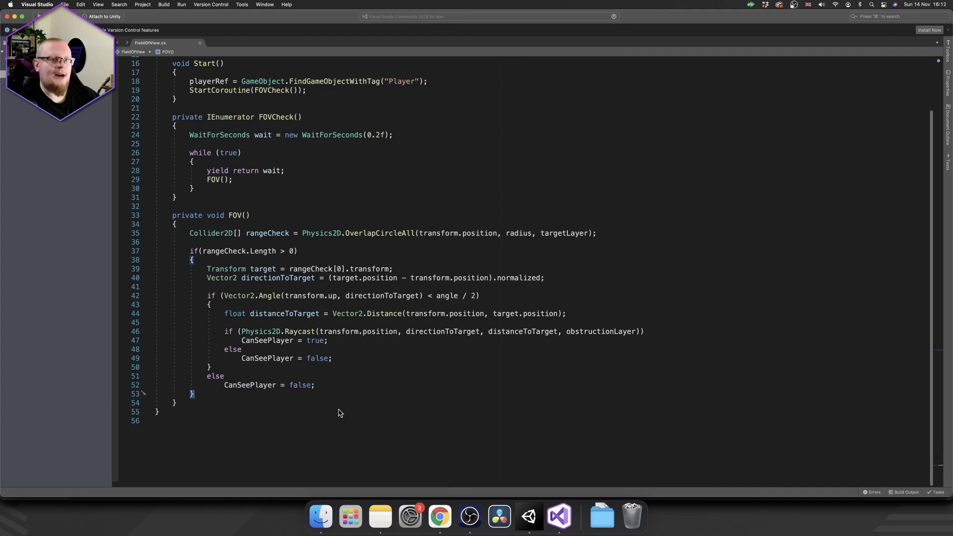
Add else if (CanSeePlayer) CanSeePlayer = false after the range check and highlight CanSeePlayer uses
type("else if()")
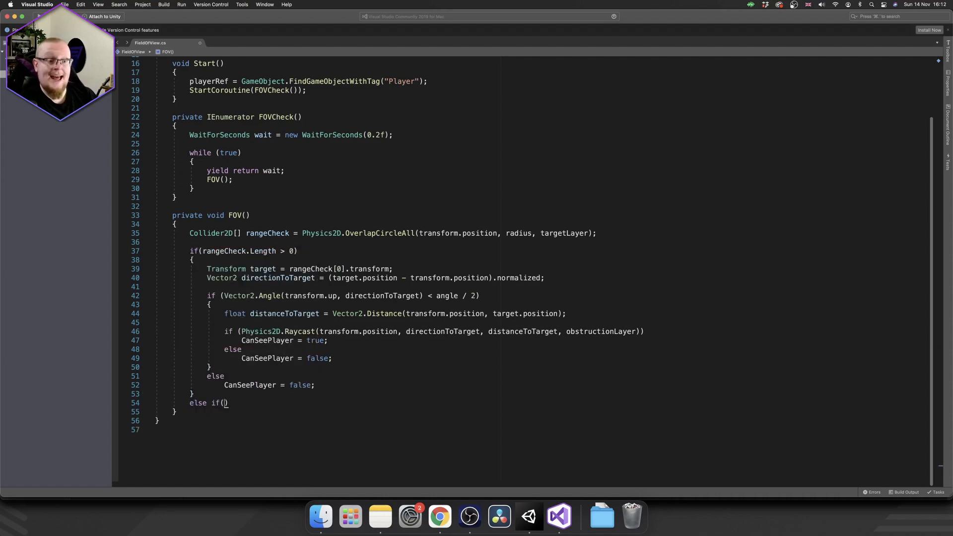
type("CanSeePlayer")
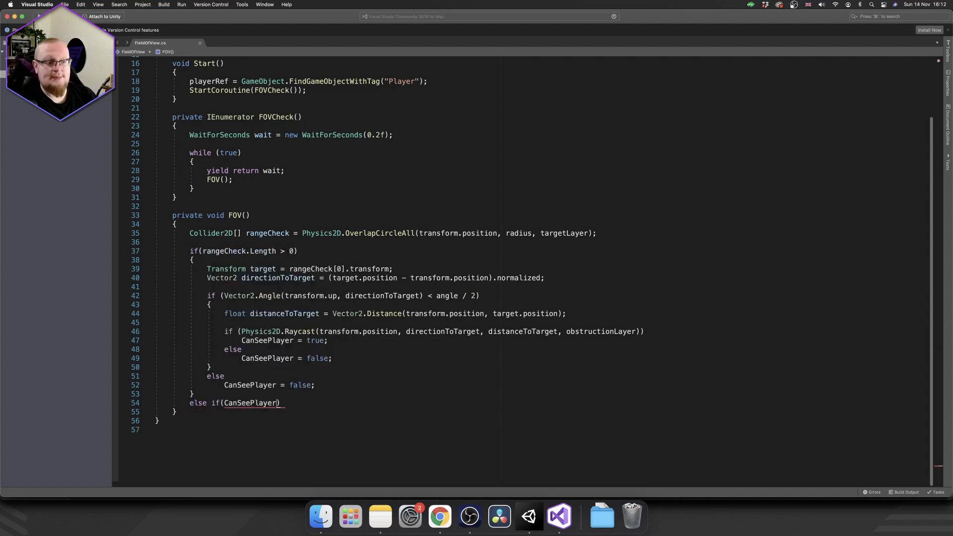
type("CanSeePlayer =")
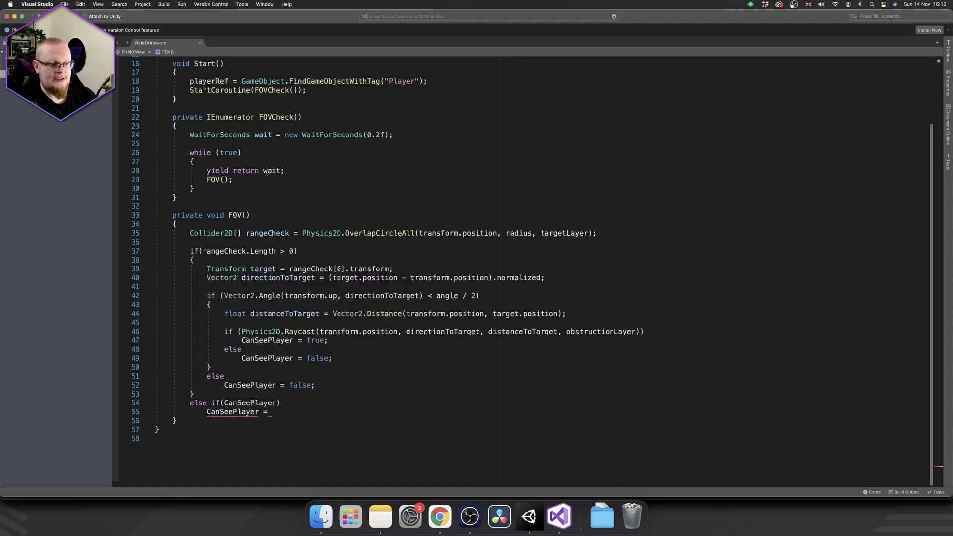
type("false;")
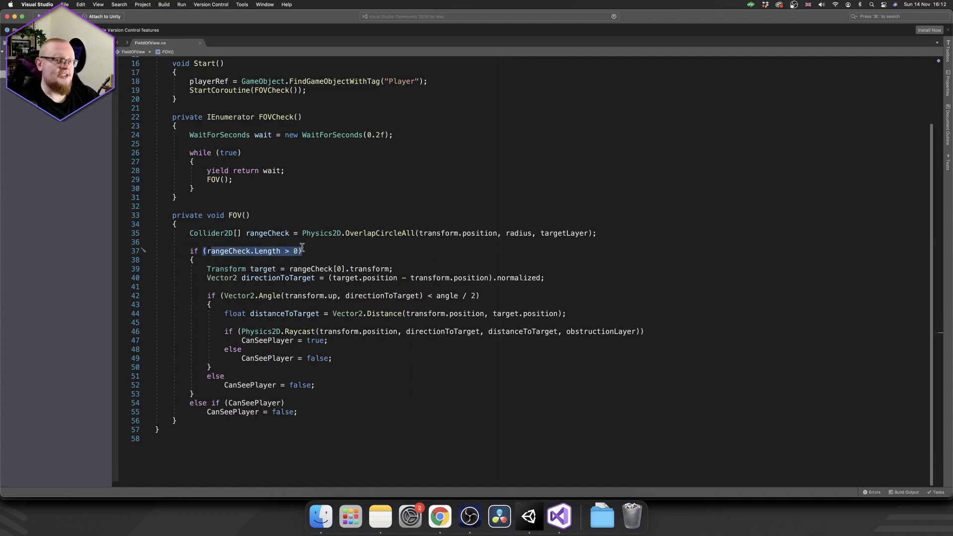
mouse_move(257, 400)
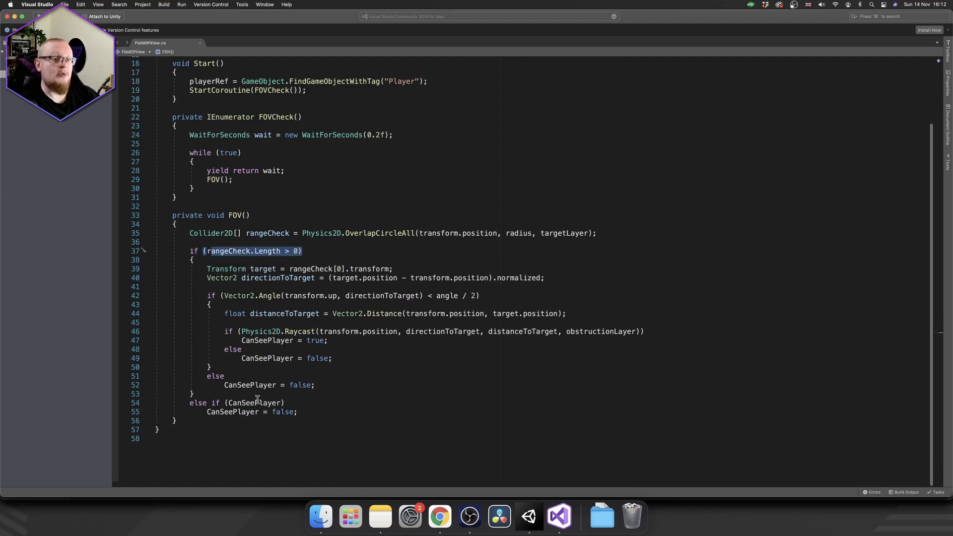
mouse_move(256, 401)
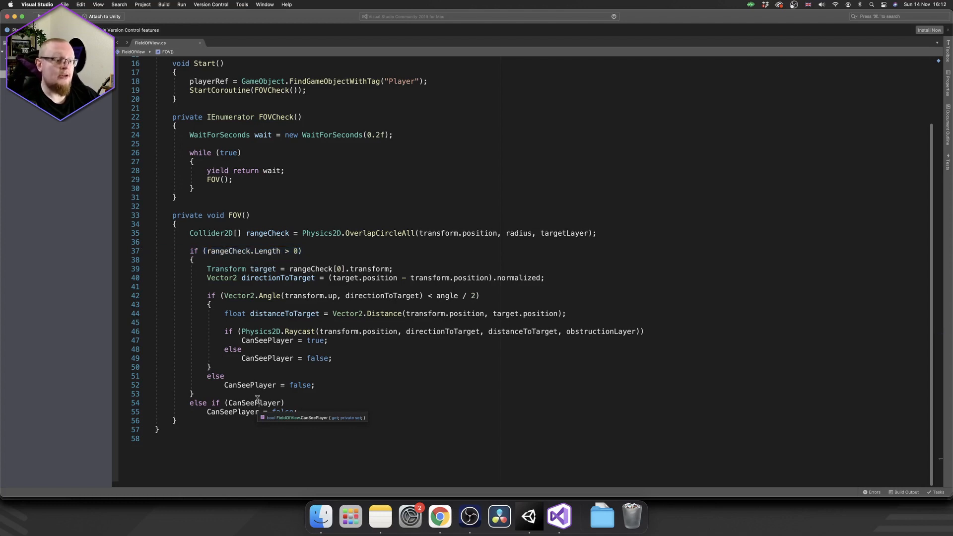
double_click(232, 411)
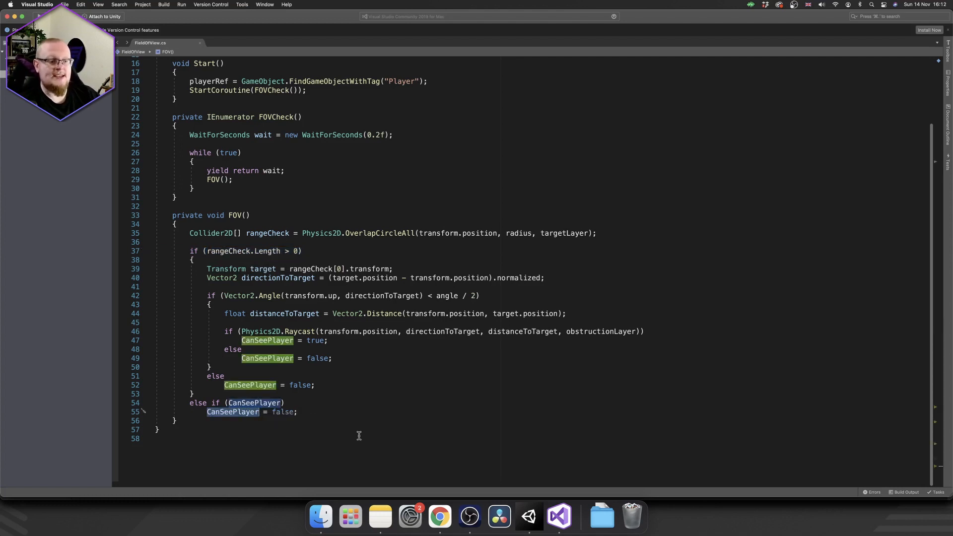
mouse_move(323, 436)
type("!")
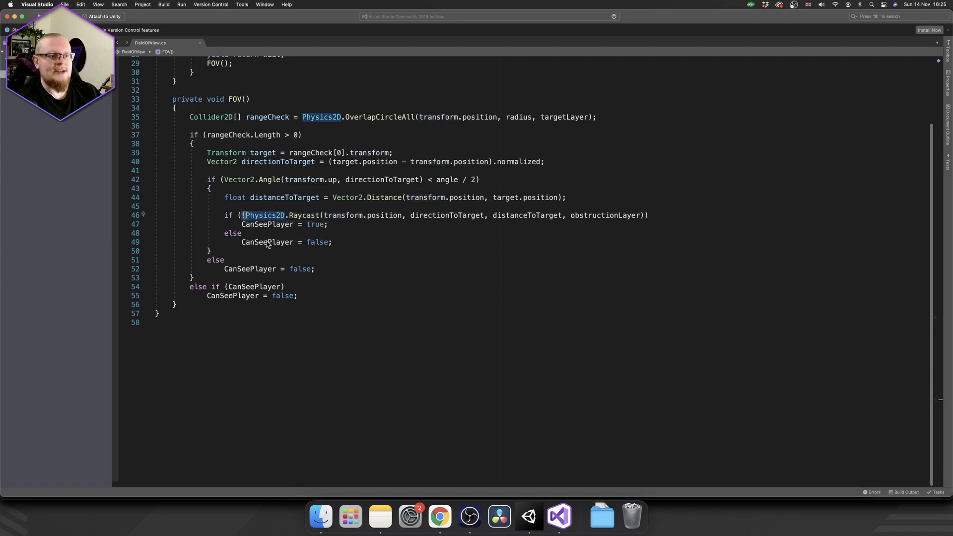
Negate the Physics2D.Raycast condition so CanSeePlayer is true only without obstructions, reviewing obstructionLayer
left_click(224, 260)
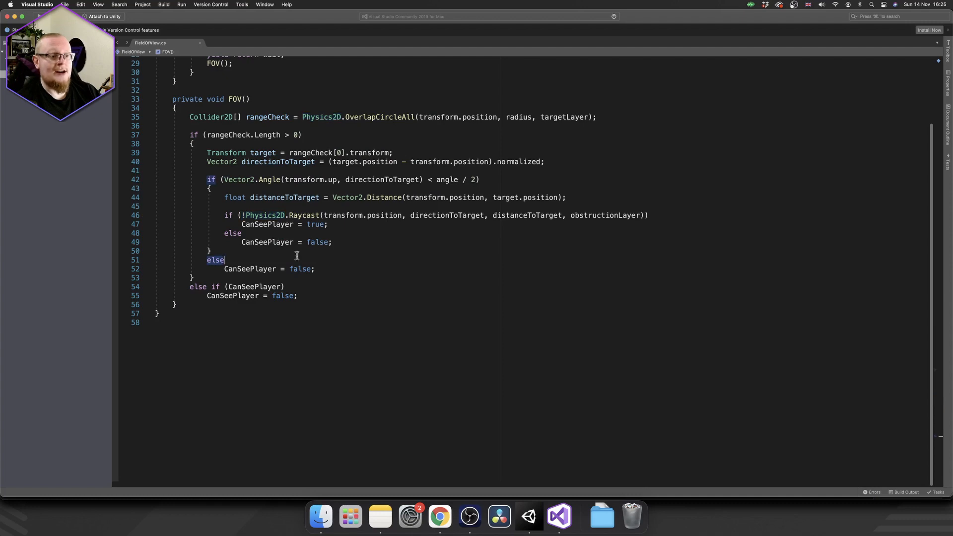
mouse_move(399, 222)
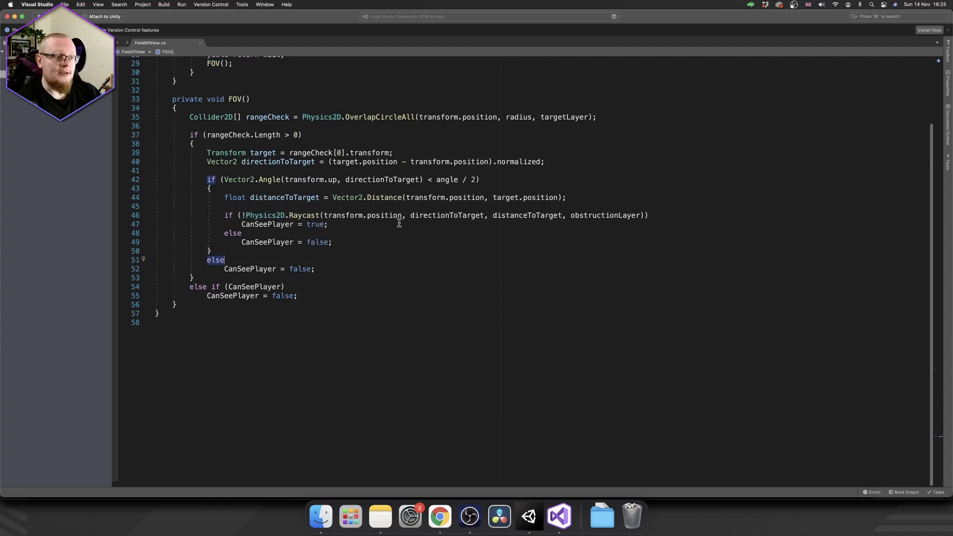
mouse_move(593, 216)
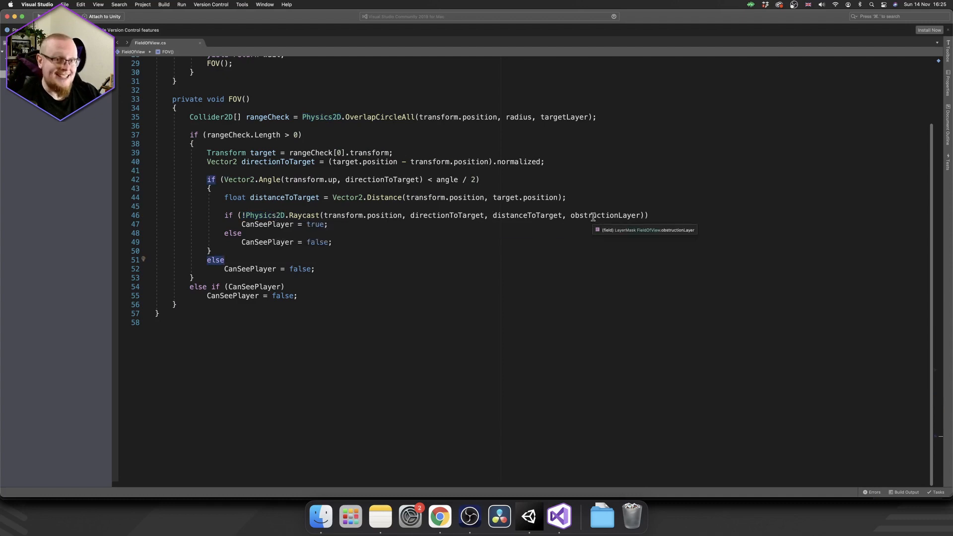
double_click(605, 214)
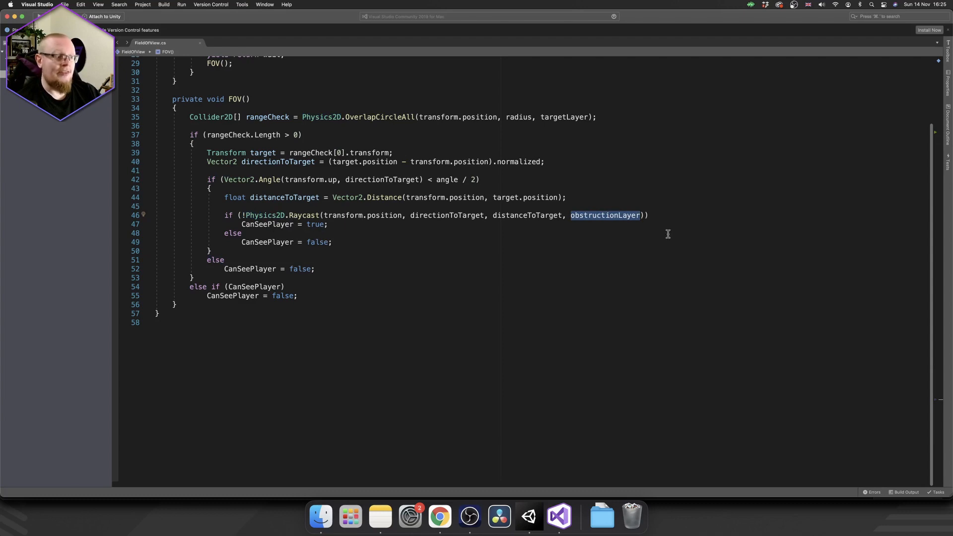
mouse_move(658, 230)
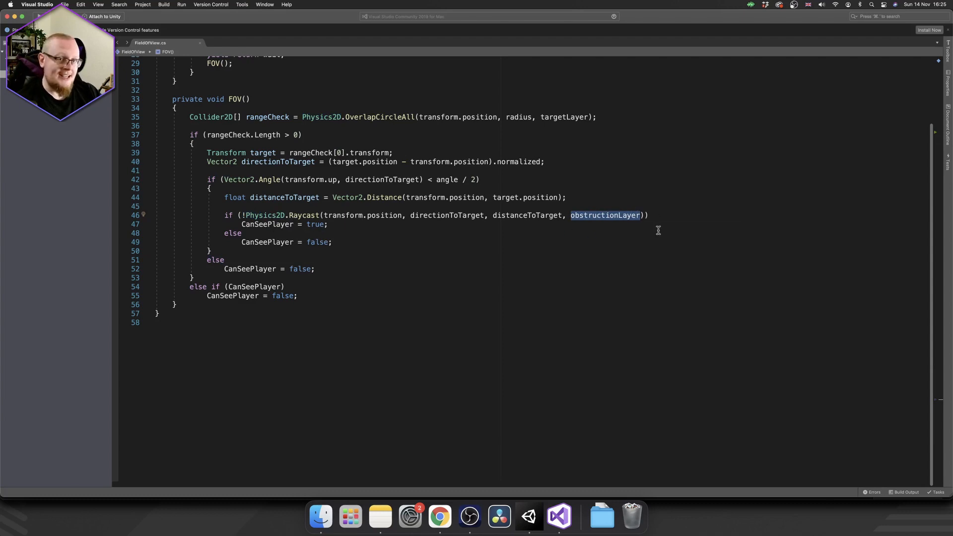
mouse_move(383, 214)
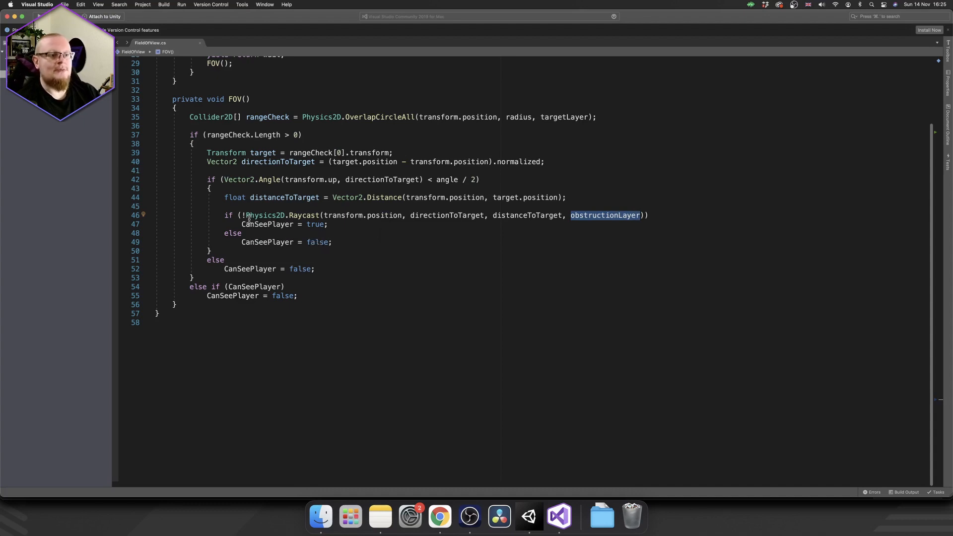
mouse_move(269, 224)
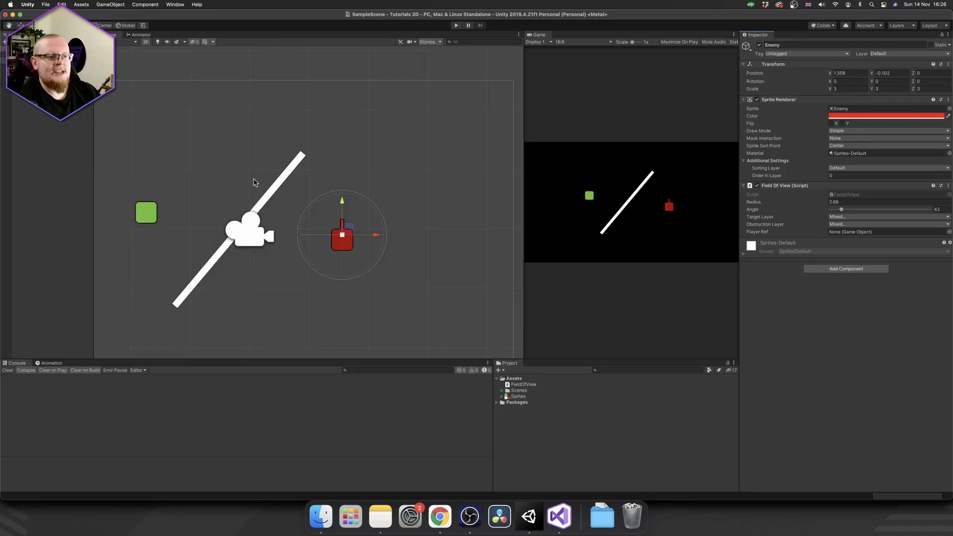
mouse_move(318, 193)
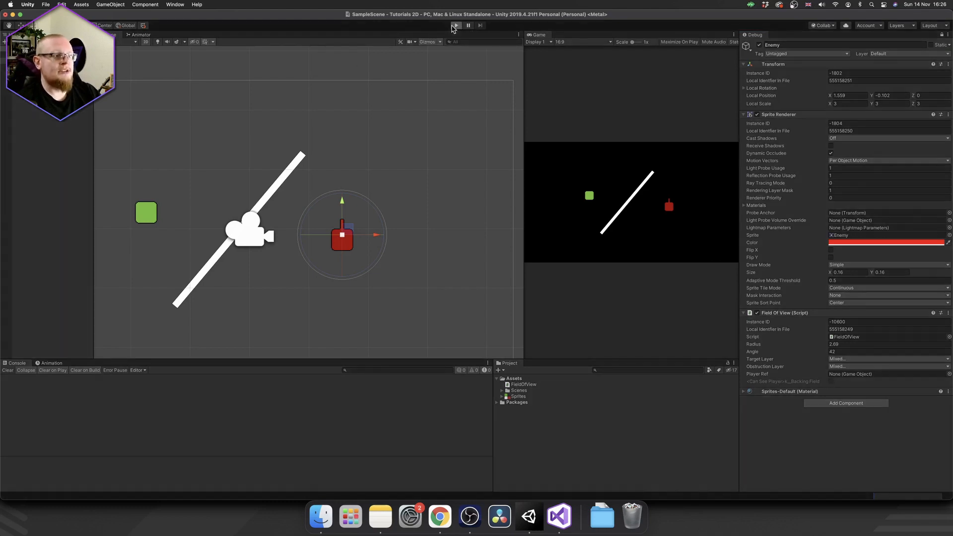
Play the scene and drag the green player square beside the red enemy, then stop play mode
left_click(456, 25)
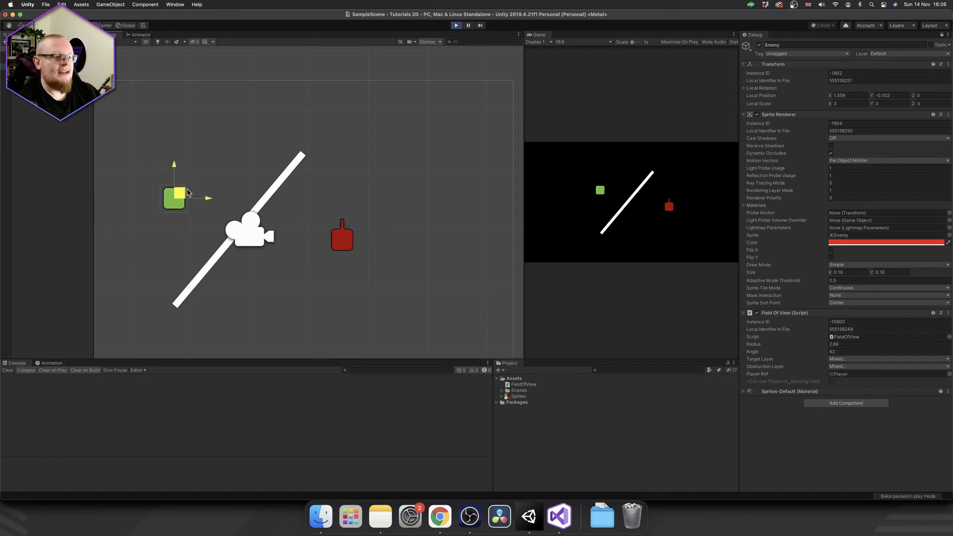
left_click_drag(175, 195, 357, 194)
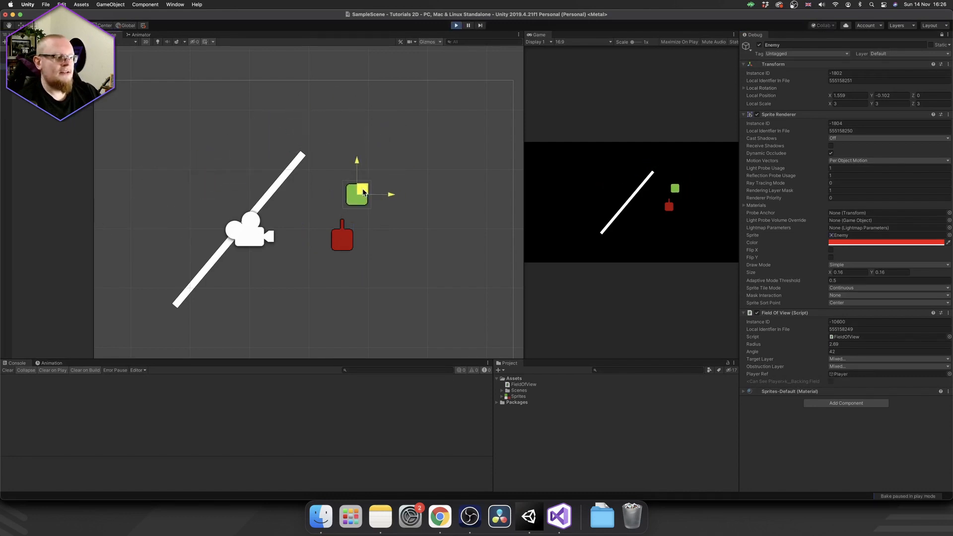
left_click(456, 26)
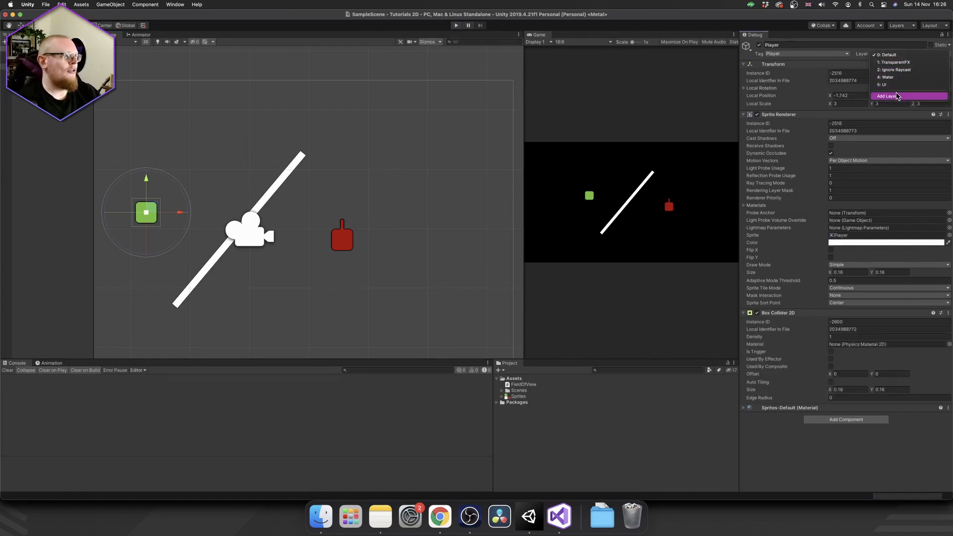
Add Player and Obstruction as new user layers in the Tags & Layers manager
left_click(885, 96)
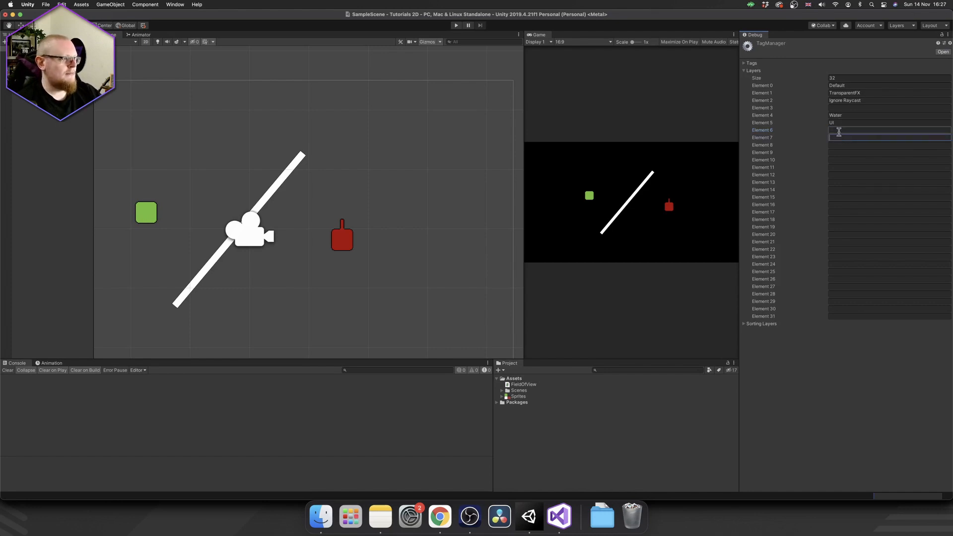
type("Player")
left_click(889, 152)
type("Obstruction")
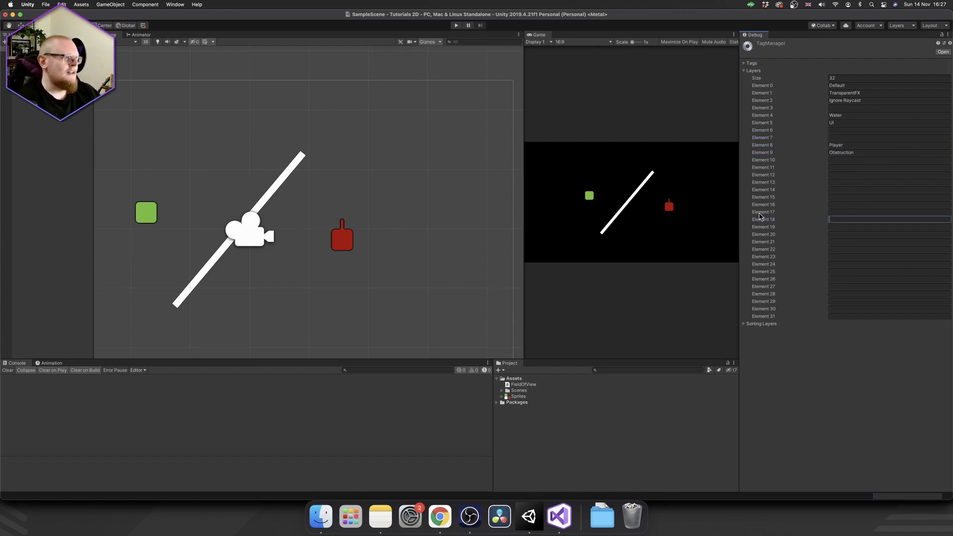
double_click(836, 145)
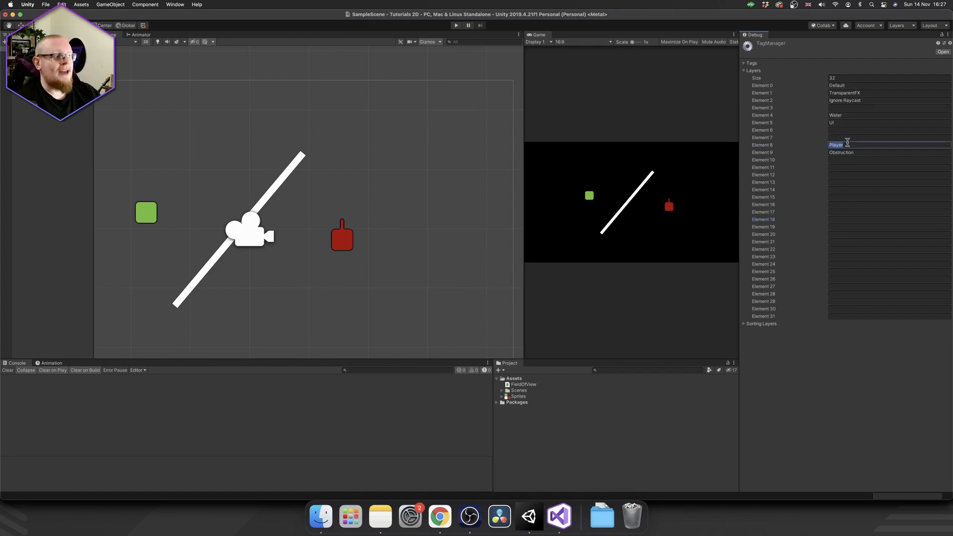
left_click(849, 153)
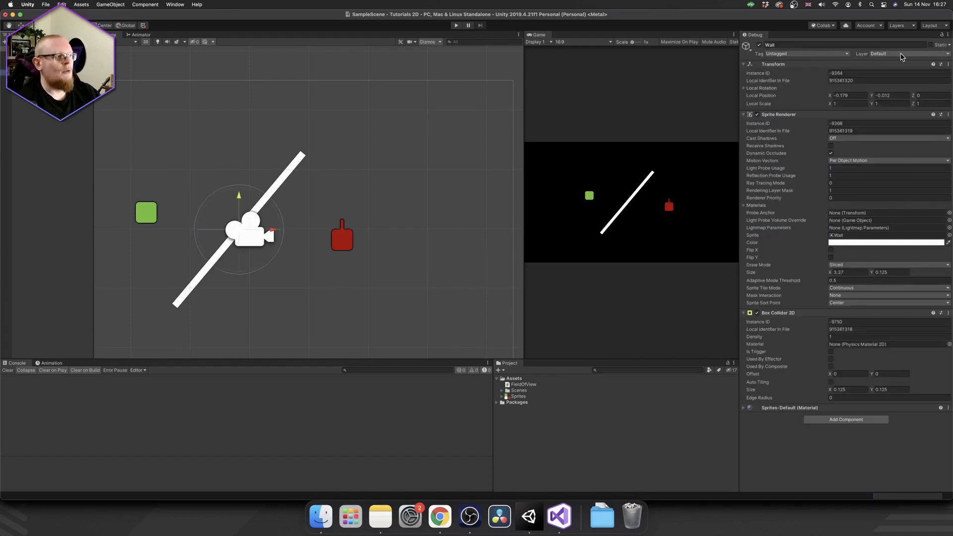
Assign the Wall object to the Obstruction layer via the Inspector's Layer dropdown
left_click(888, 54)
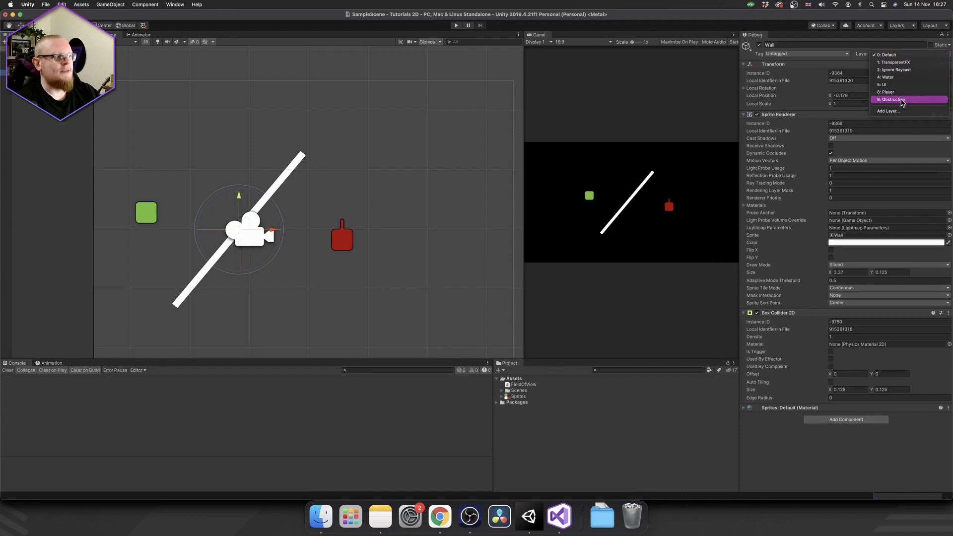
left_click(146, 212)
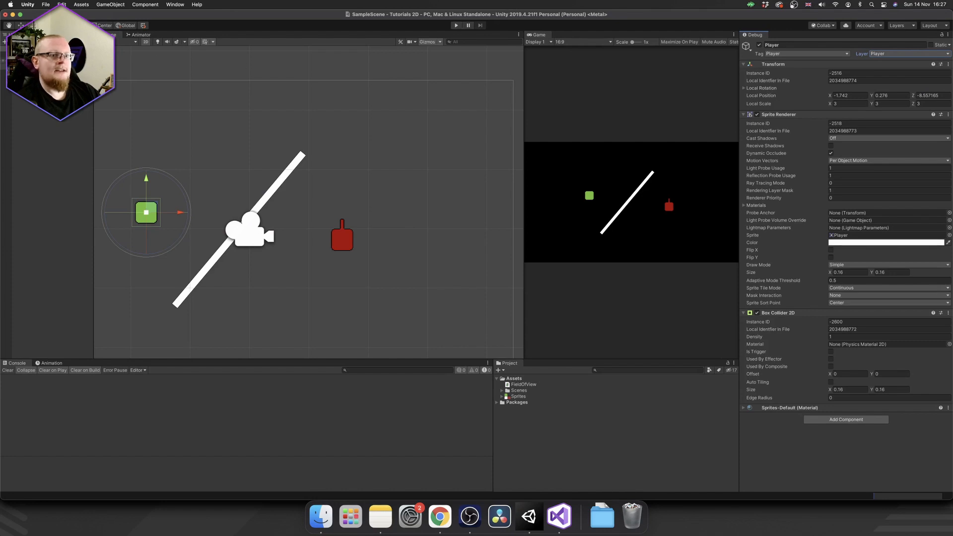
Select the enemy, run the scene and confirm Can See Player is ticked in the debug Inspector
left_click(341, 236)
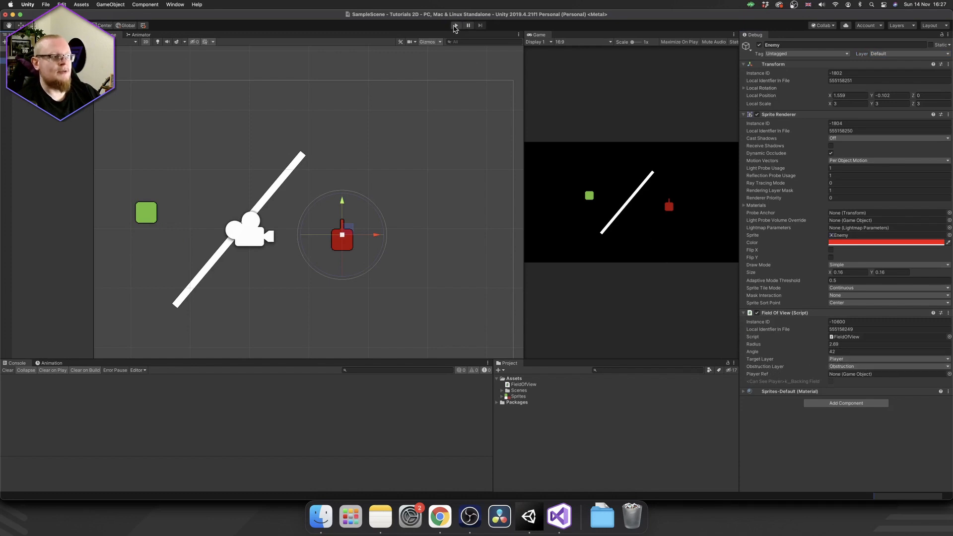
left_click(453, 26)
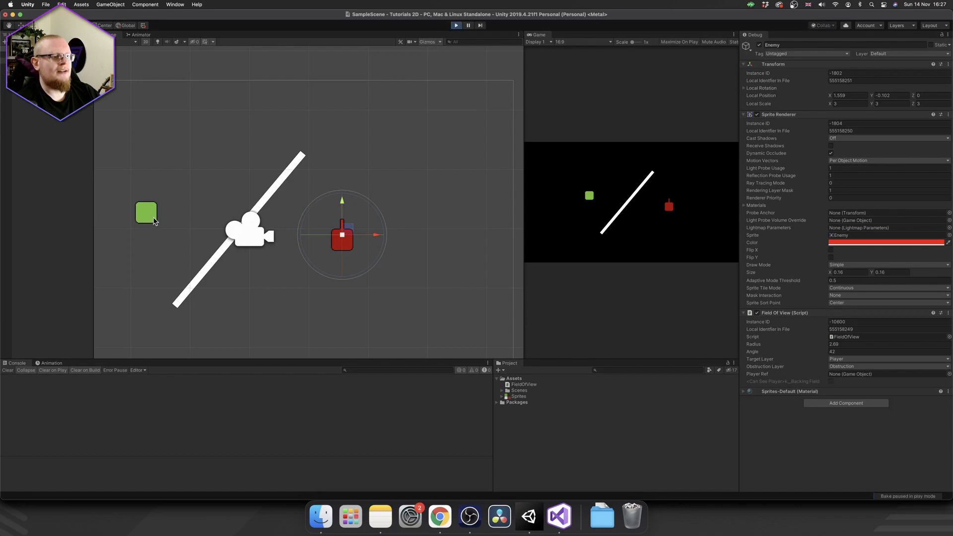
left_click(146, 212)
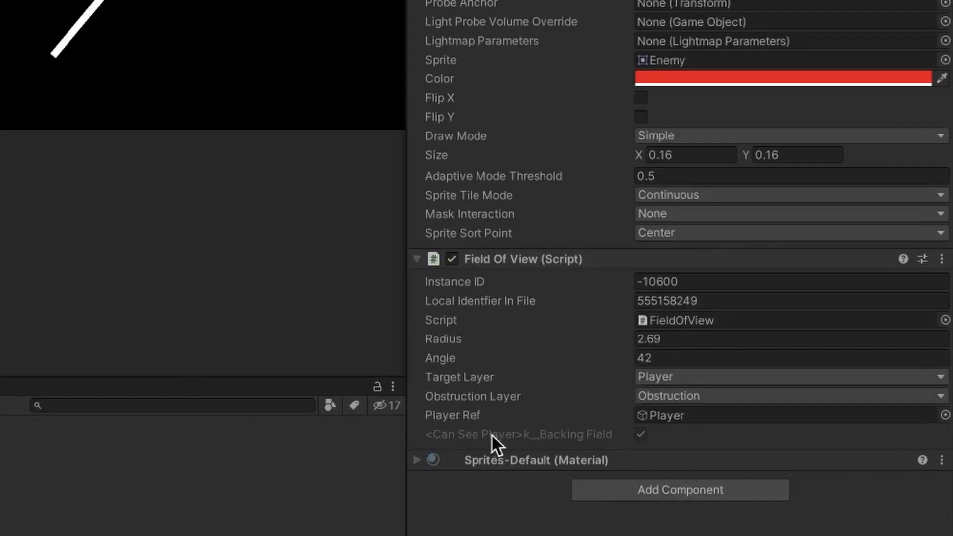
mouse_move(576, 461)
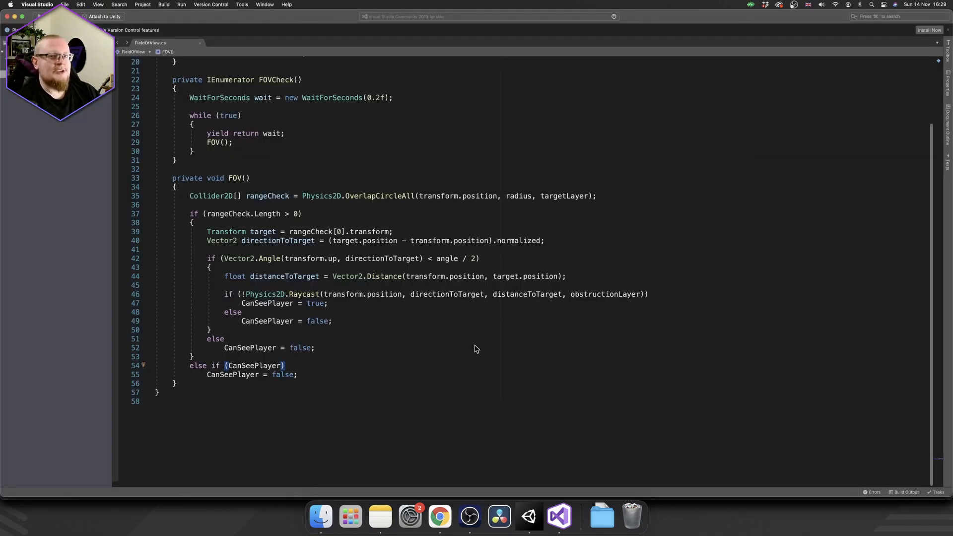
mouse_move(328, 362)
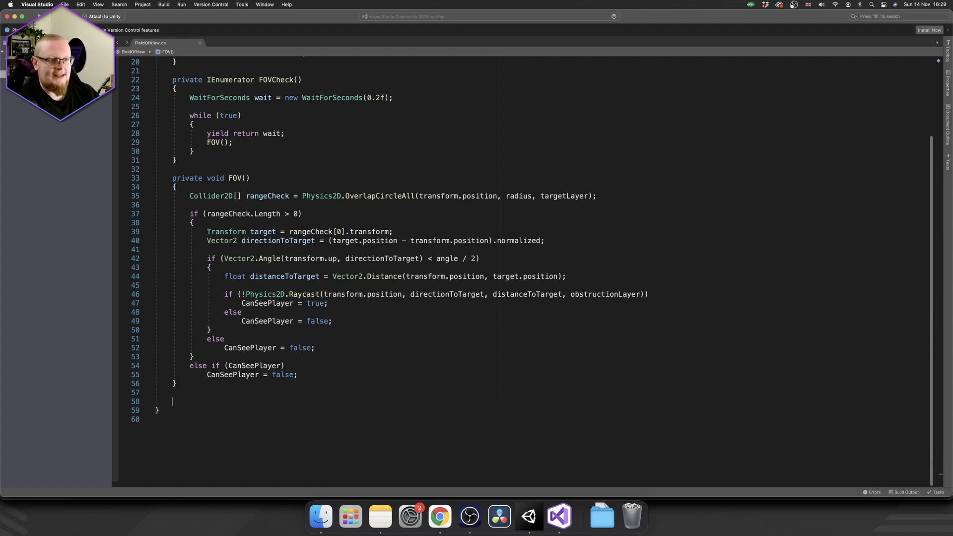
Begin a private OnDrawGizmos method that sets Gizmos.color to Color.white
type("private void OnDrawGizmos(")
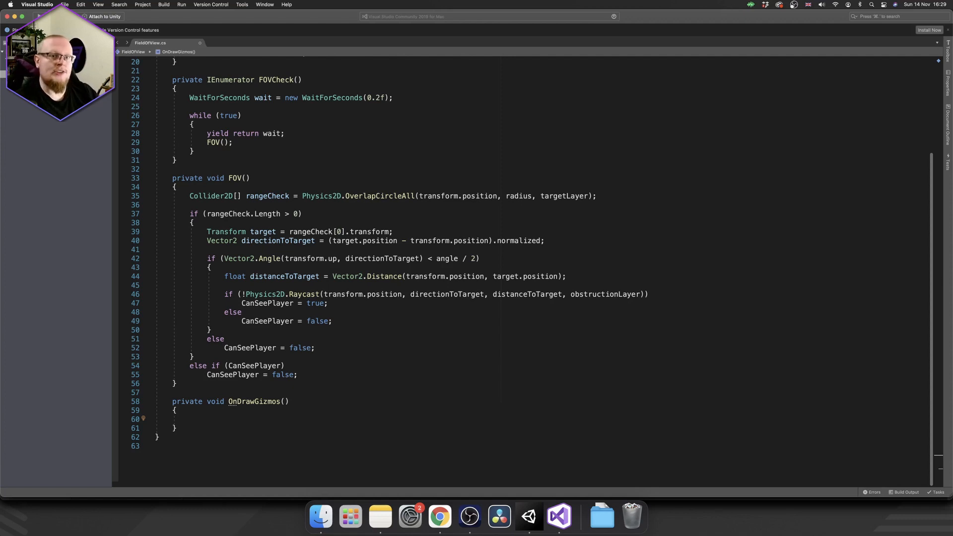
scroll("down", 3)
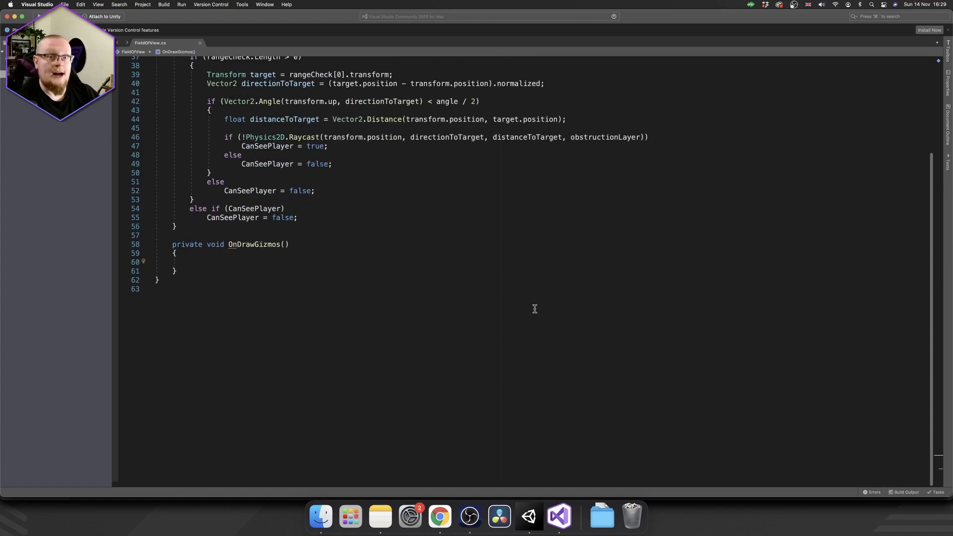
type("Gizmos")
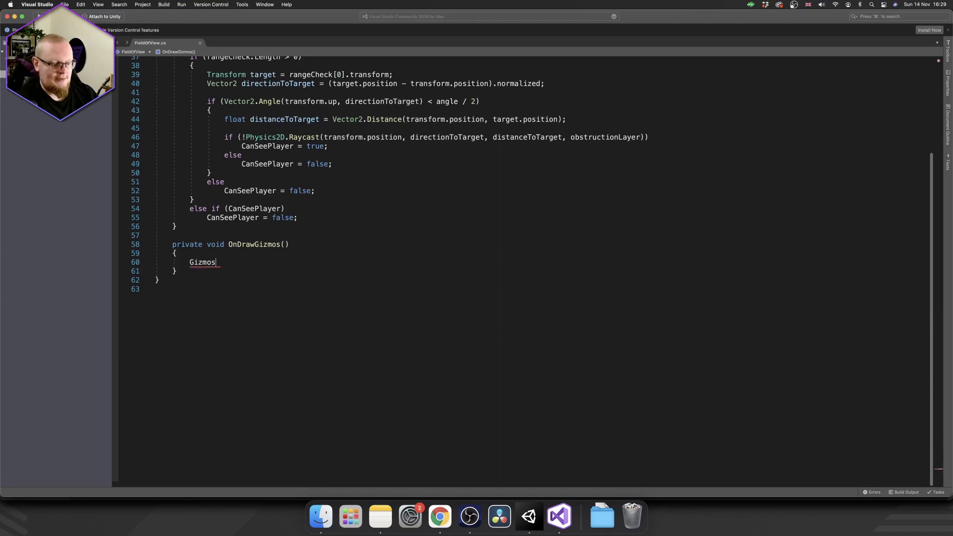
type(".color = Color.white;")
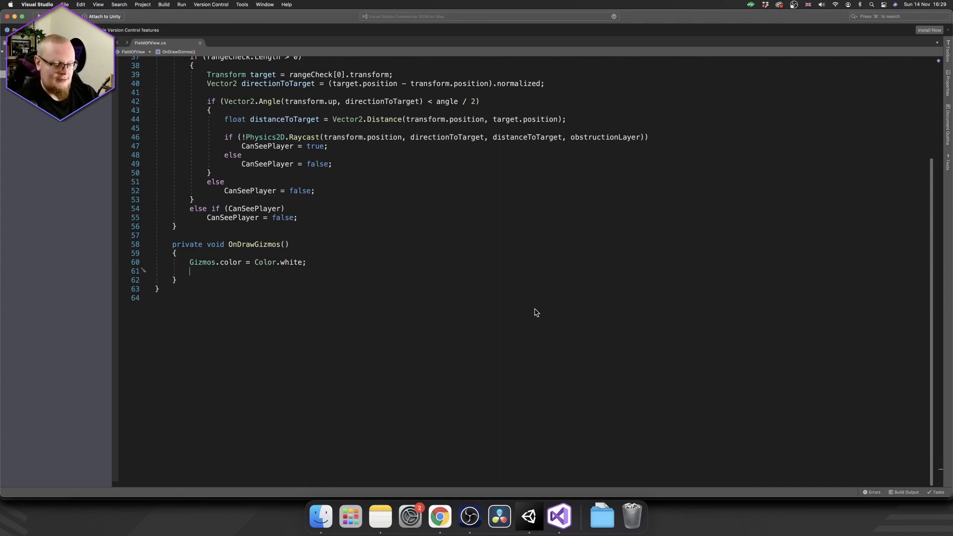
Call UnityEditor.Handles.DrawWireDisc(transform.position, Vector3.forward, radius) to draw the radius disc
type("Uni")
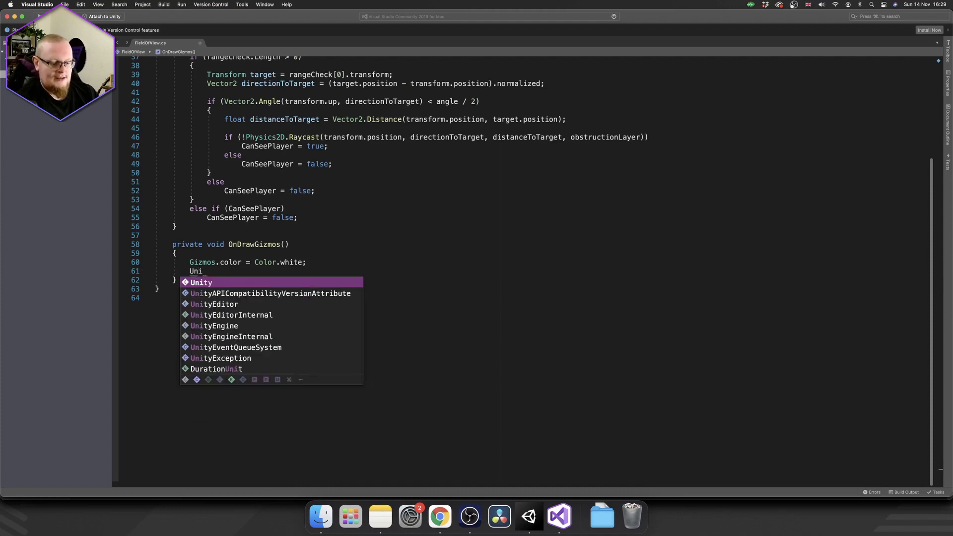
type("Editor.")
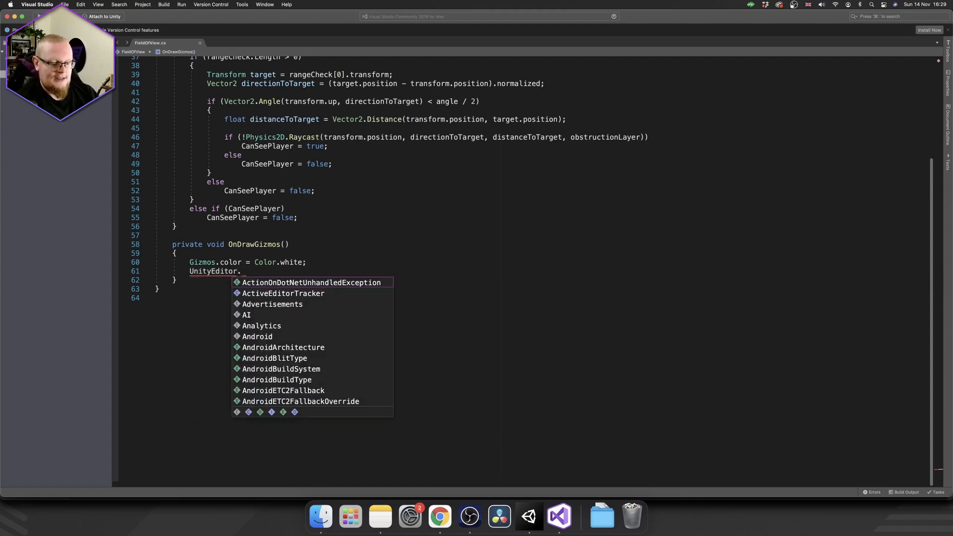
type("Handles.")
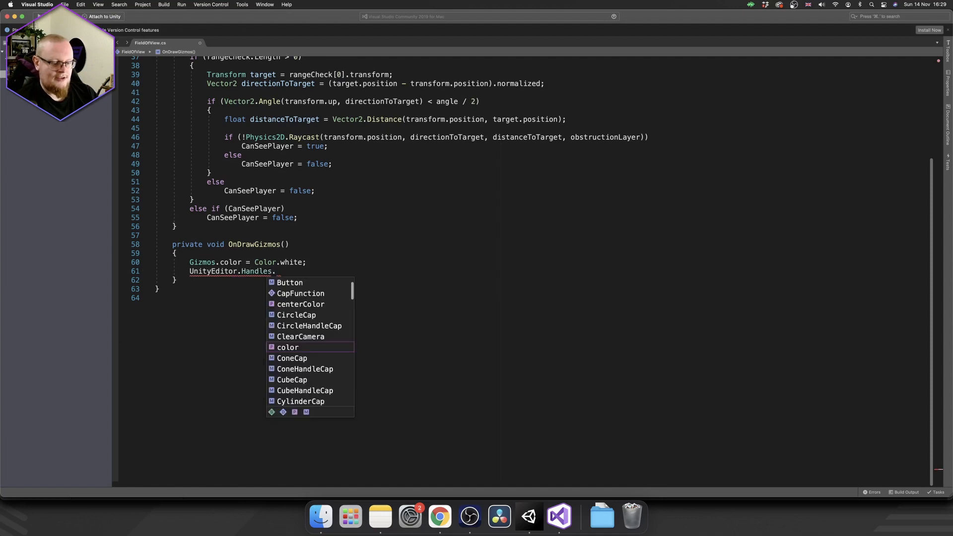
type("DrawWr")
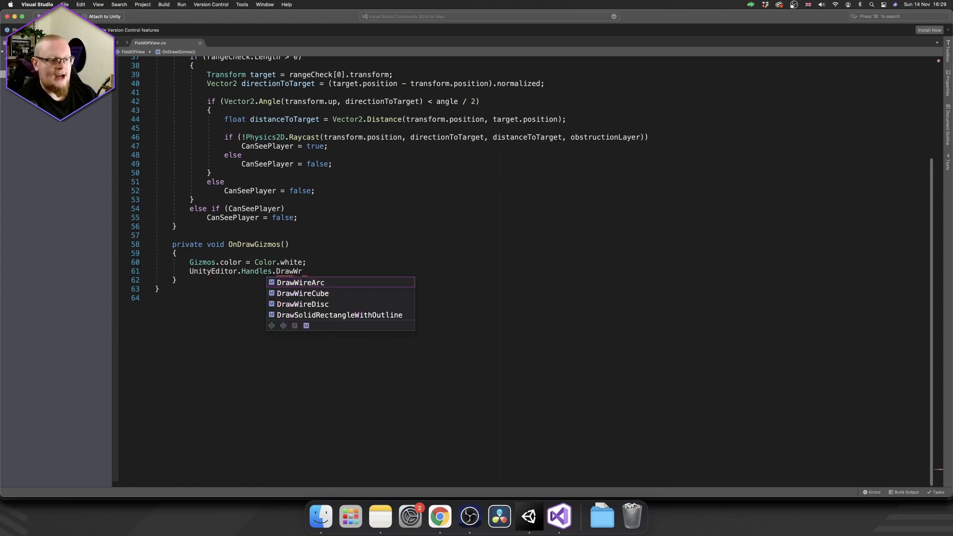
left_click(302, 304)
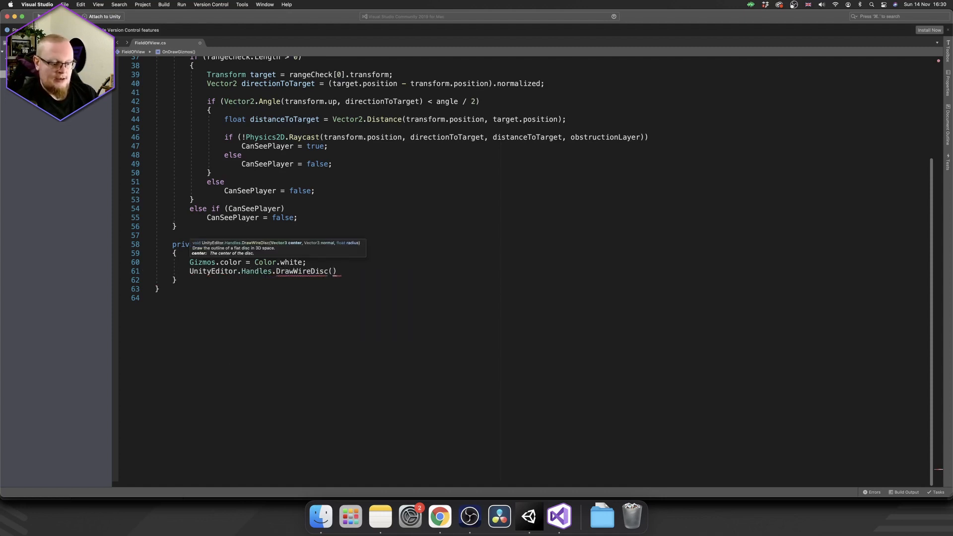
type("transform.position, Vector3.forward")
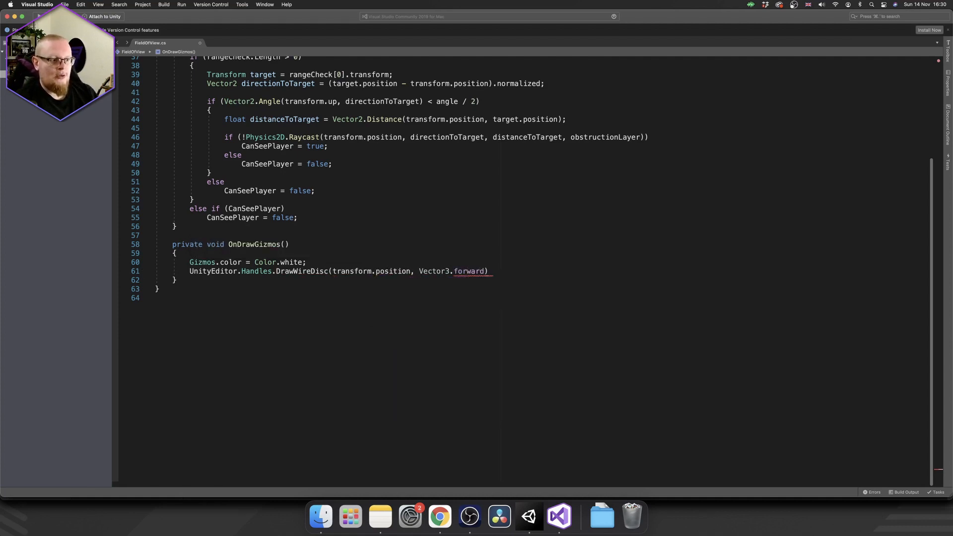
type(",")
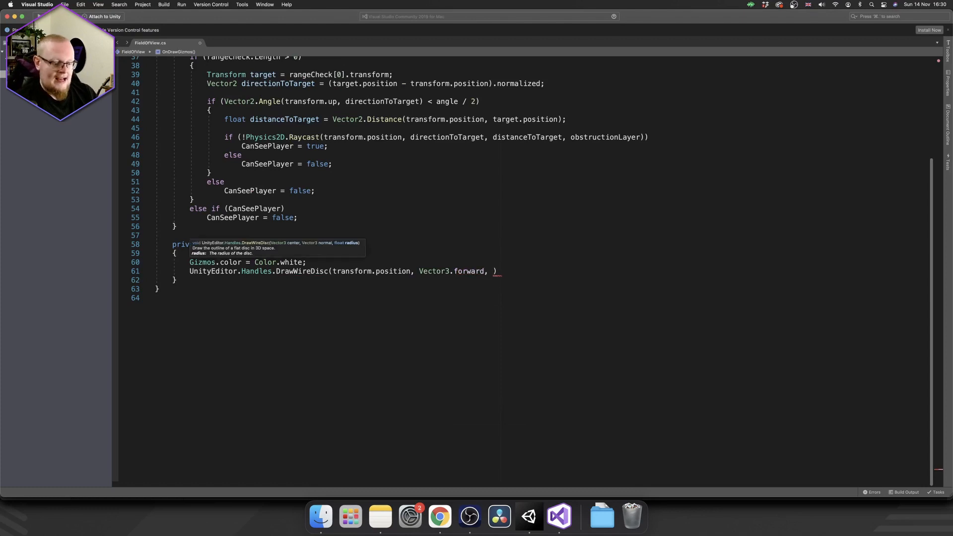
type("radius);")
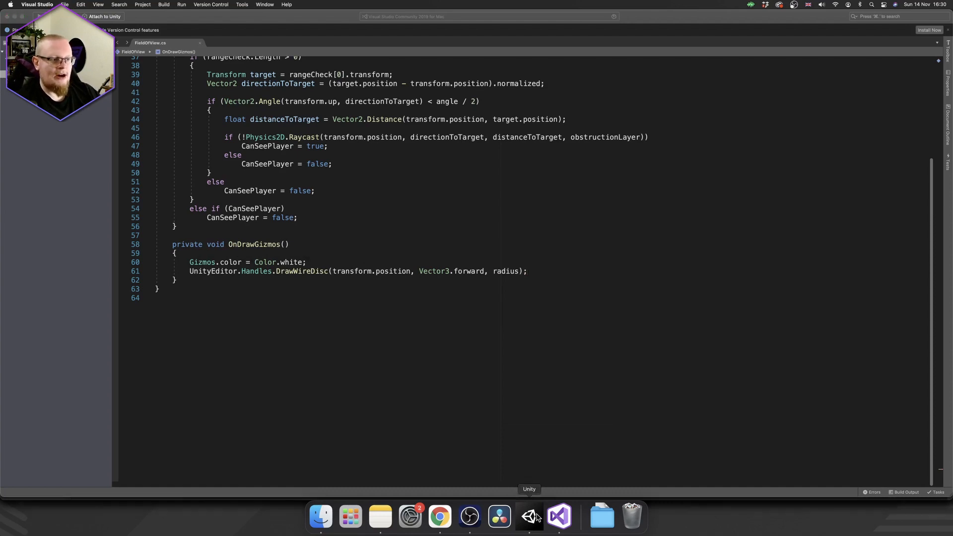
left_click(530, 516)
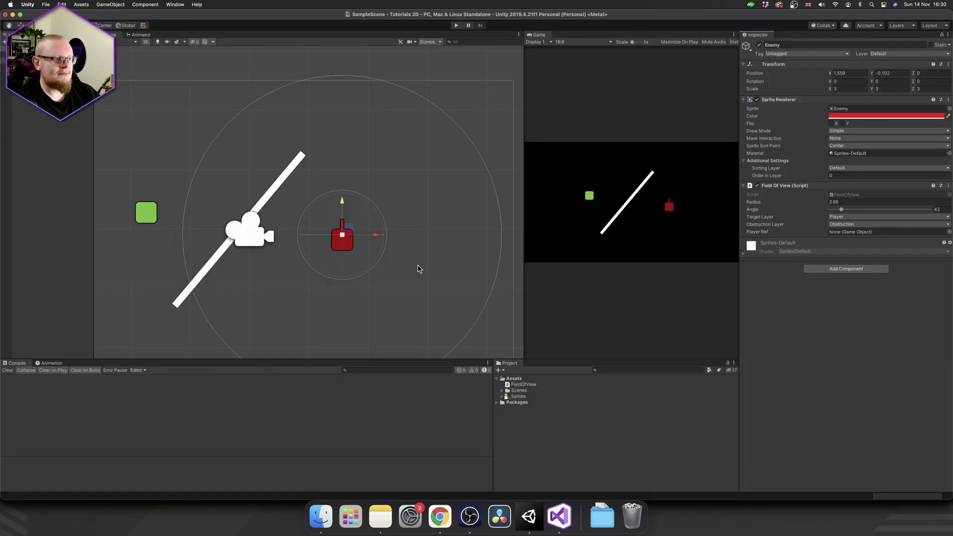
mouse_move(264, 183)
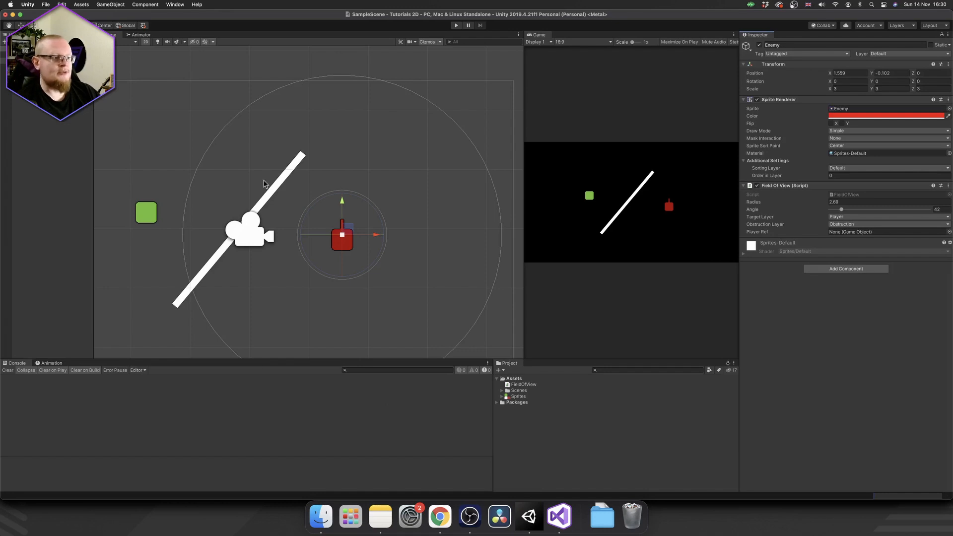
mouse_move(425, 212)
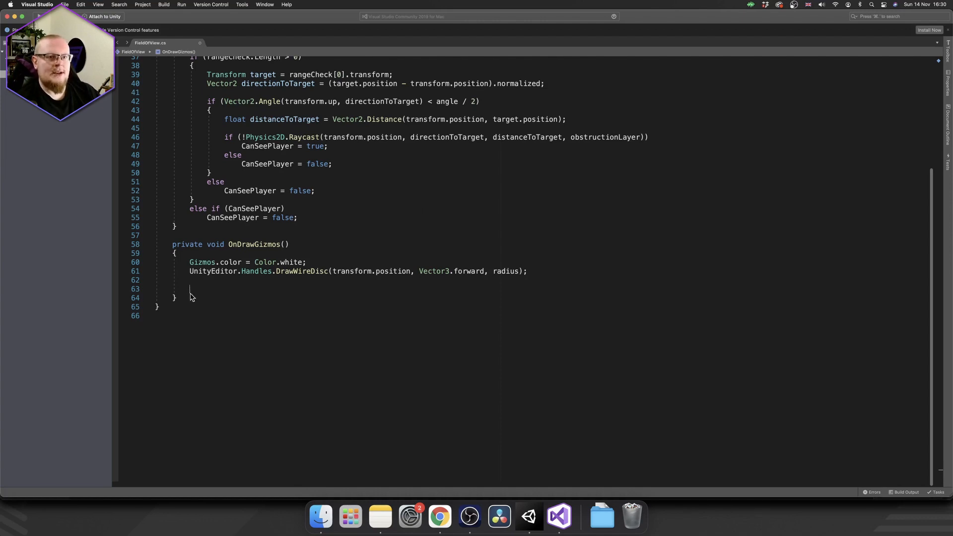
Declare private Vector2 DirectionFromAngle(float eulerY, float angleInDegrees)
type("p")
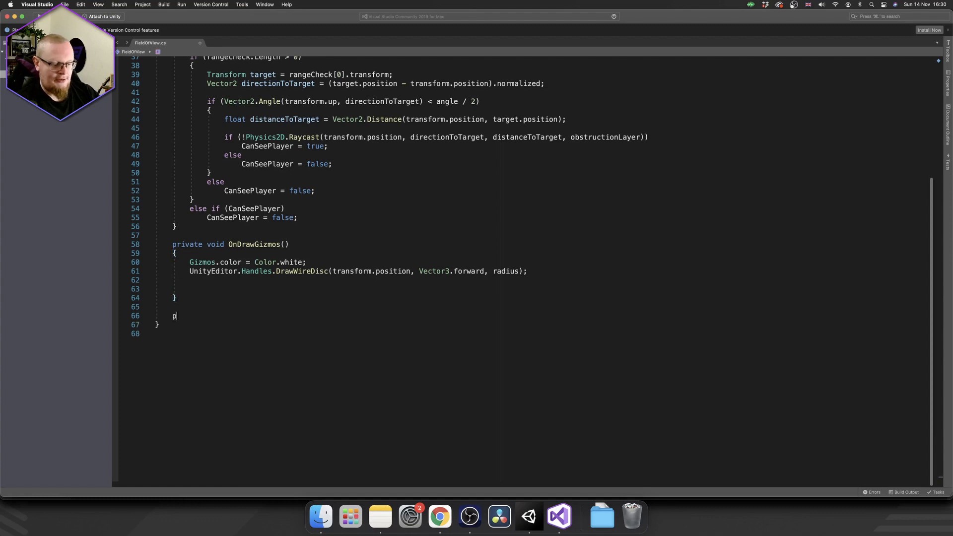
type("rivate Vector")
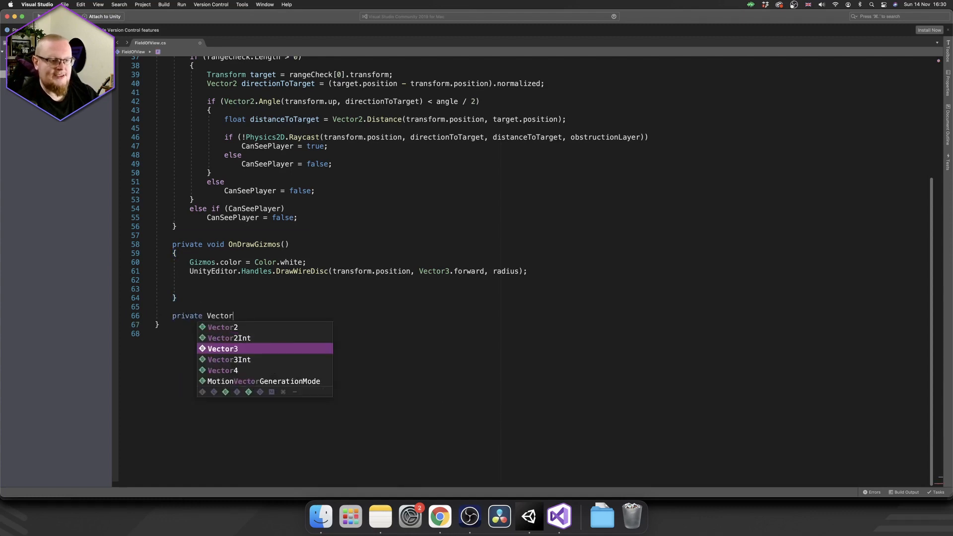
type("2 DirectionFromA")
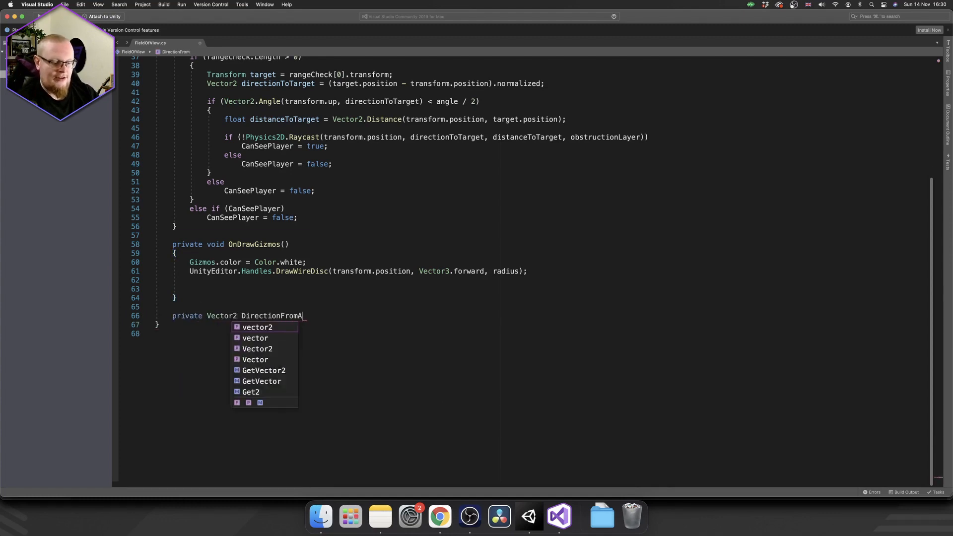
type("ngle()")
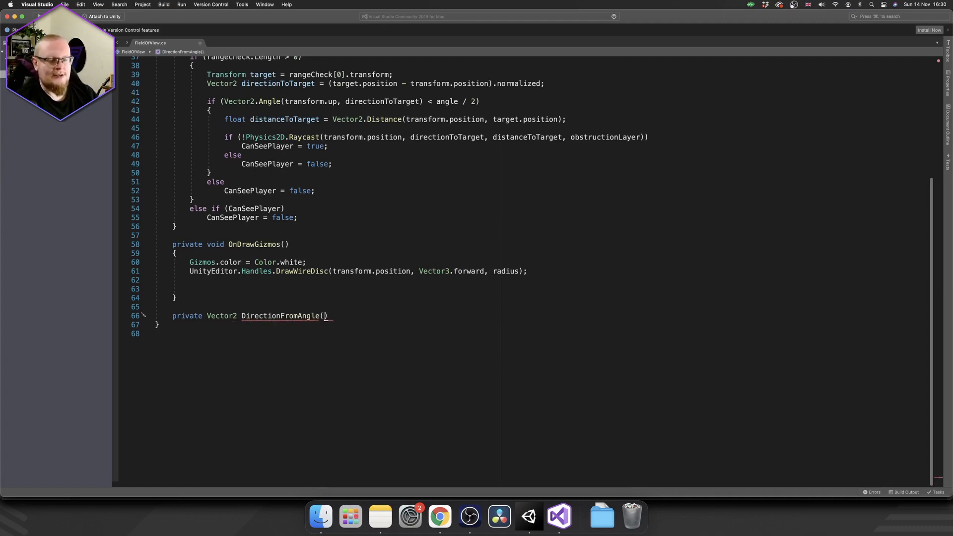
type("flo")
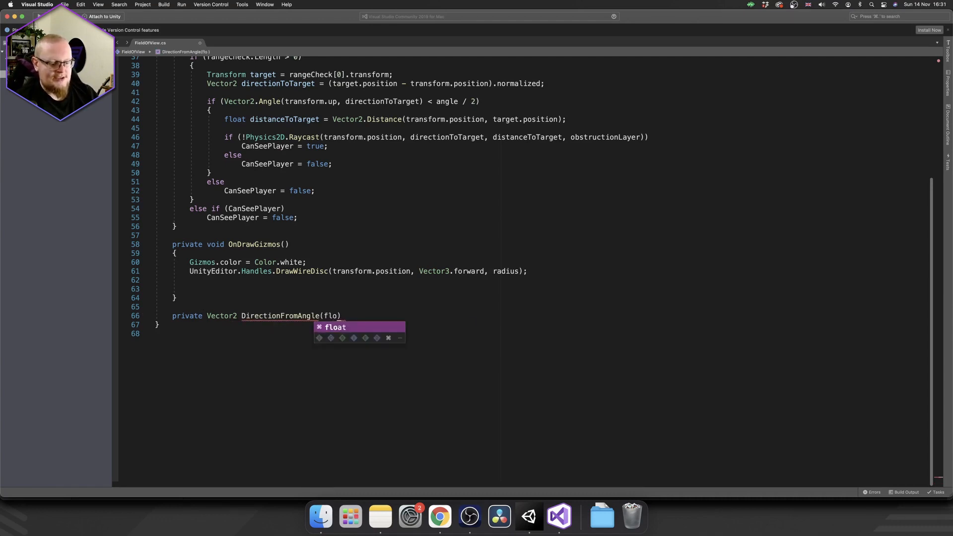
key("Tab")
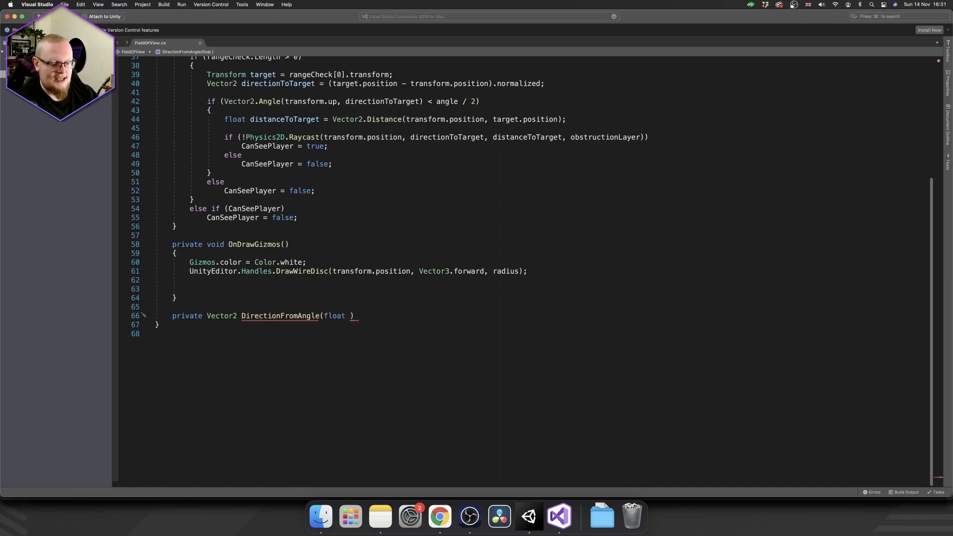
type("eulerY, float")
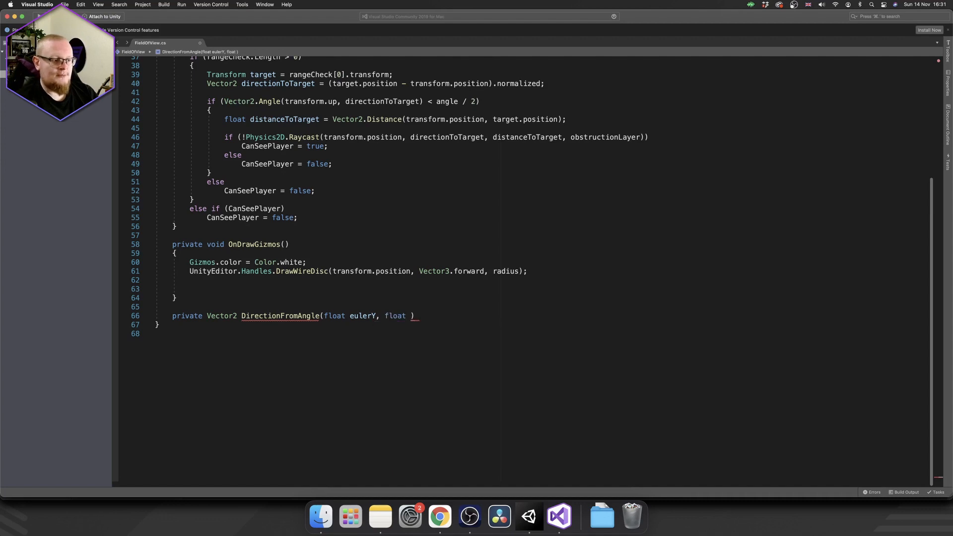
type("angleInDeg")
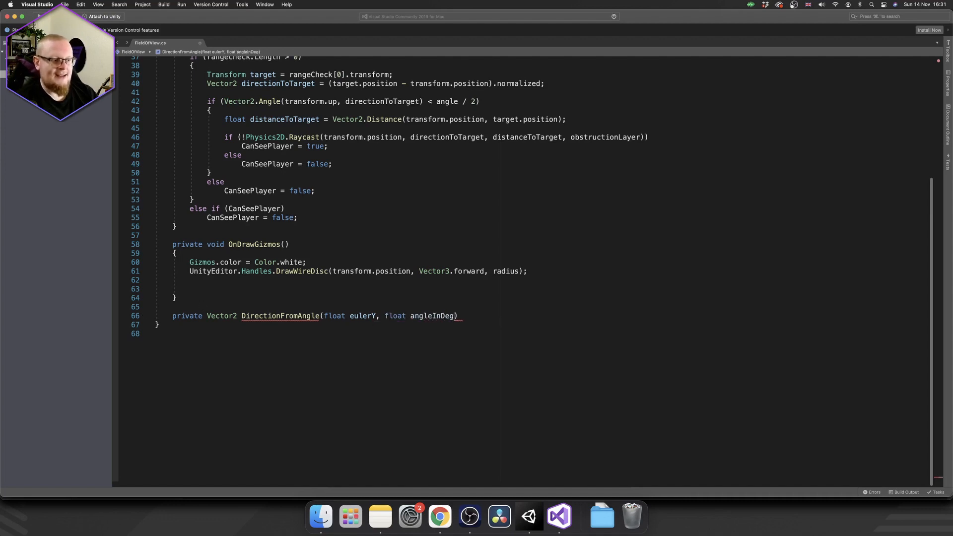
type("rees")
type("{")
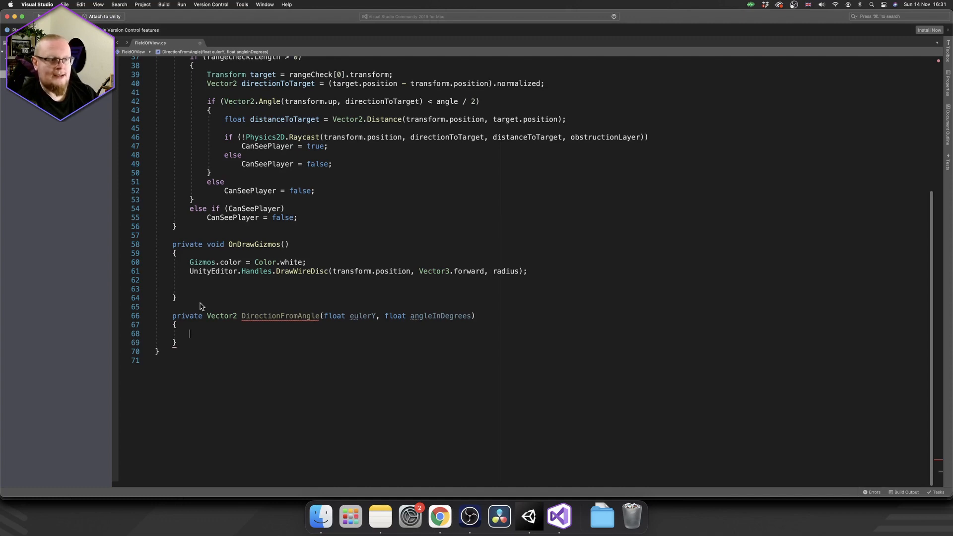
Add eulerY to the angle and return new Vector2(Mathf.Sin, Mathf.Cos) of angleInDegrees * Mathf.Deg2Rad
type("angleInDegrees +")
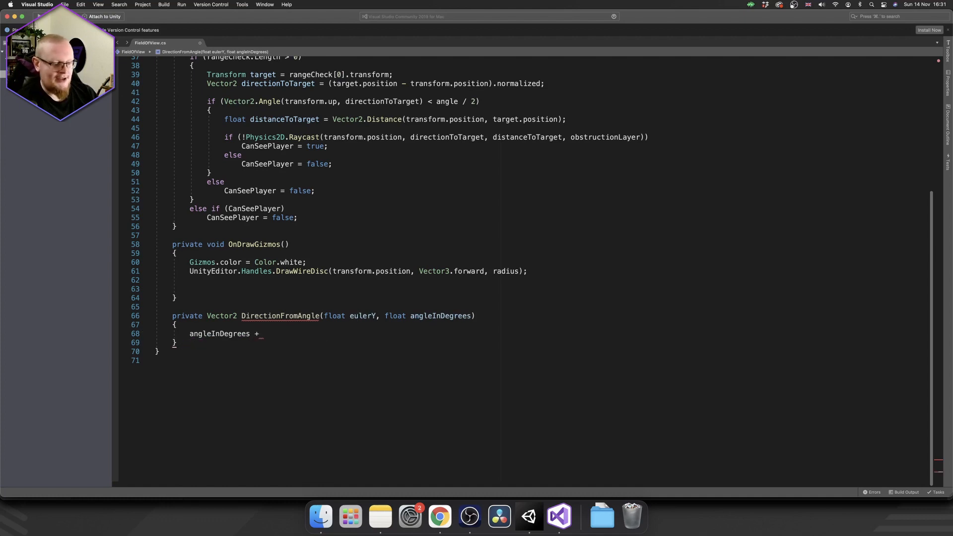
type("= eulerY;")
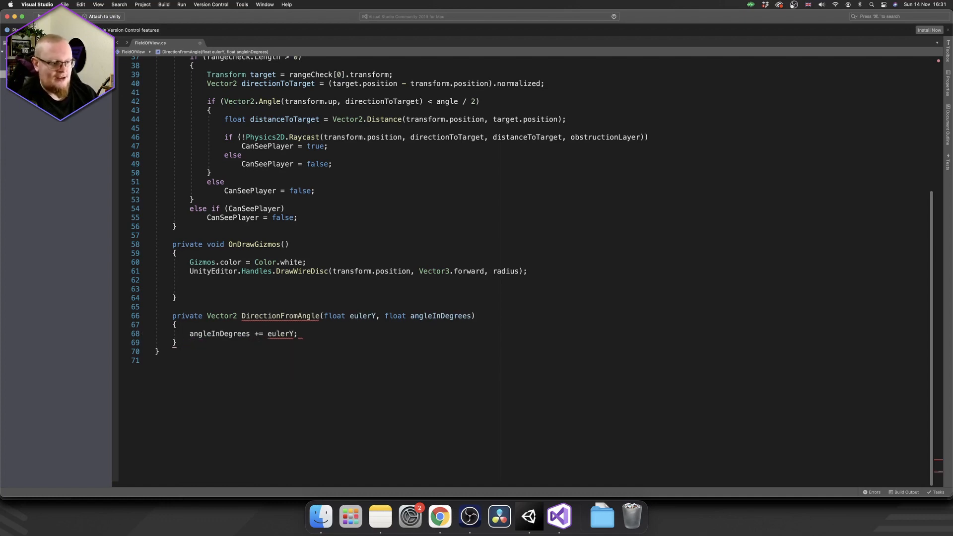
key("Return")
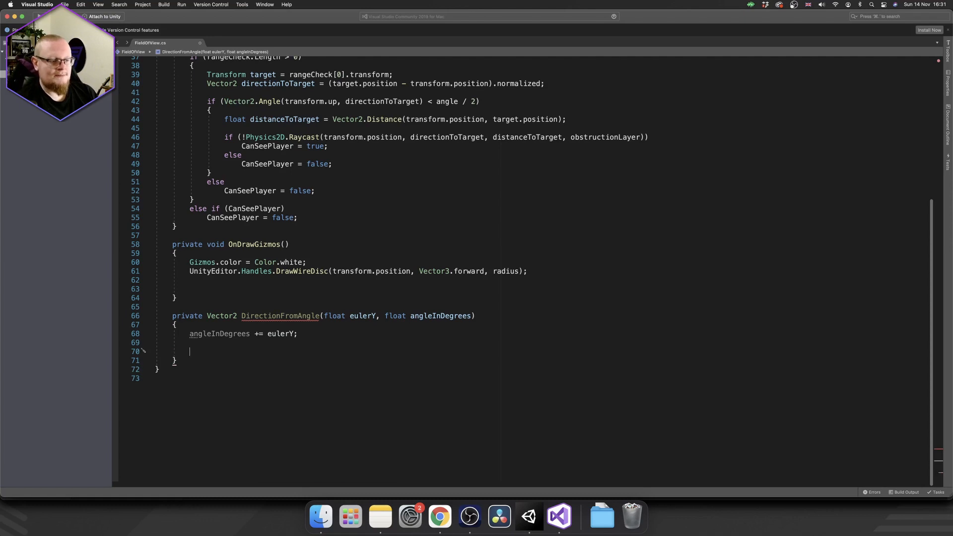
type("return new Vect")
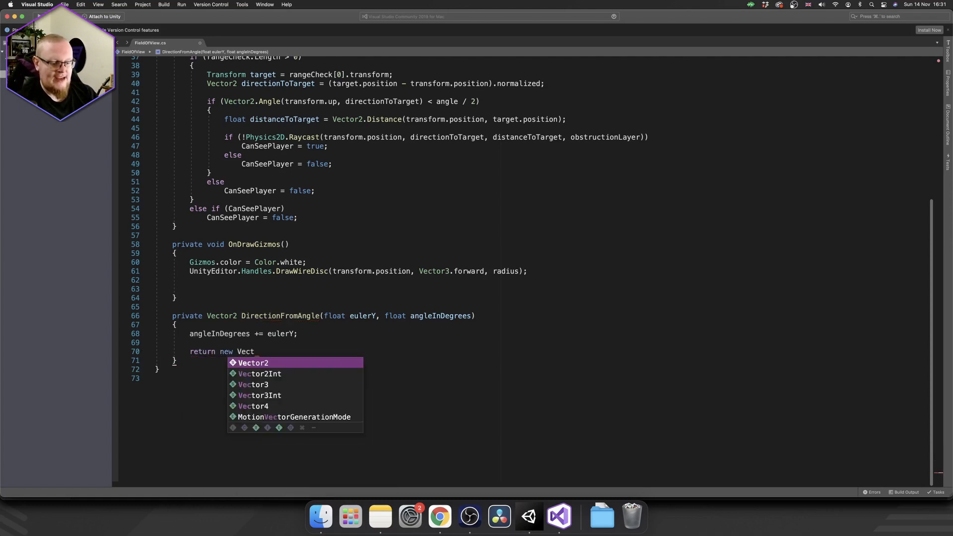
type("2(Mat);")
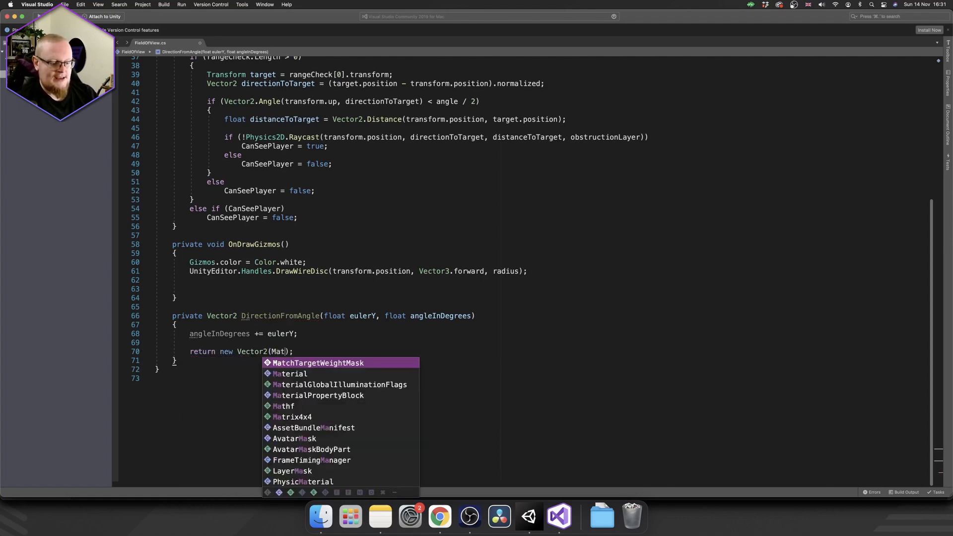
type("hf.Sin")
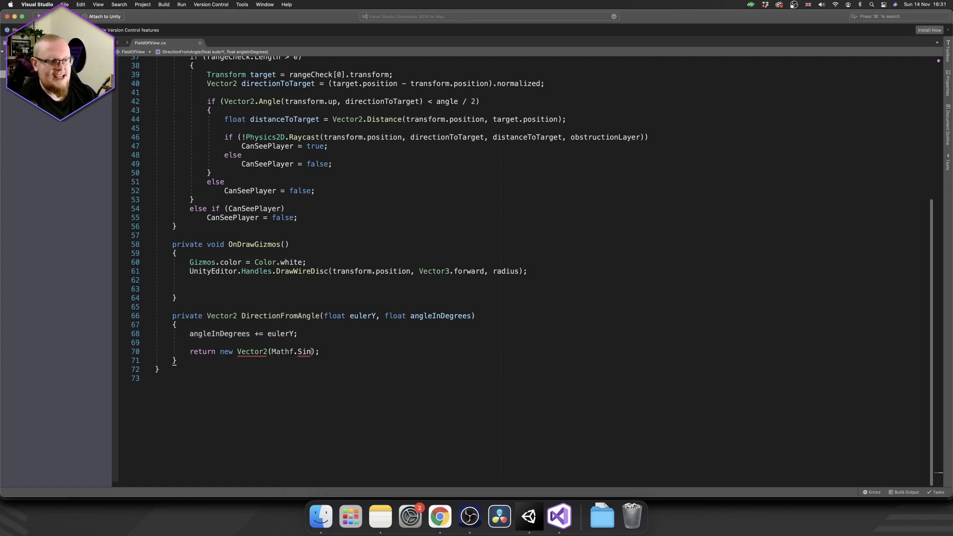
type("angleInDegrees")
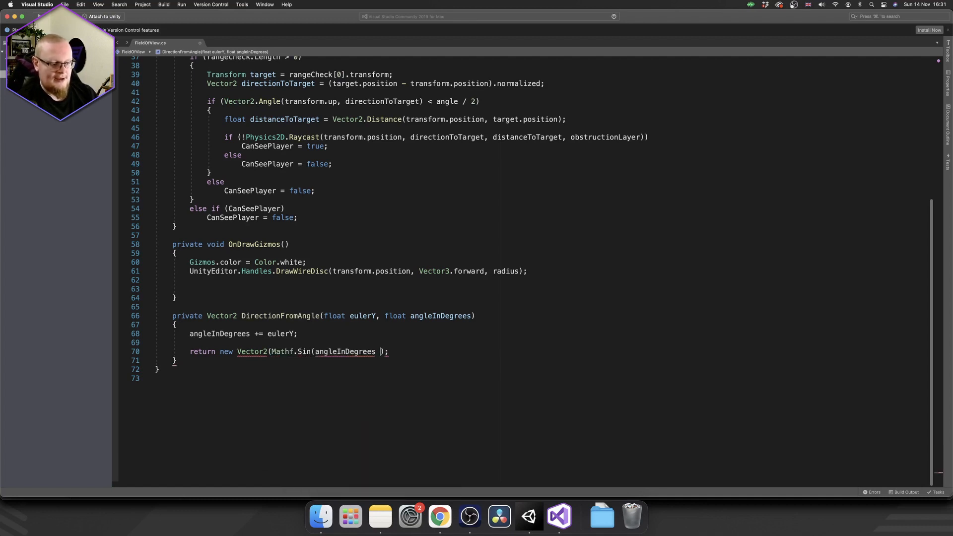
type("* Mathf")
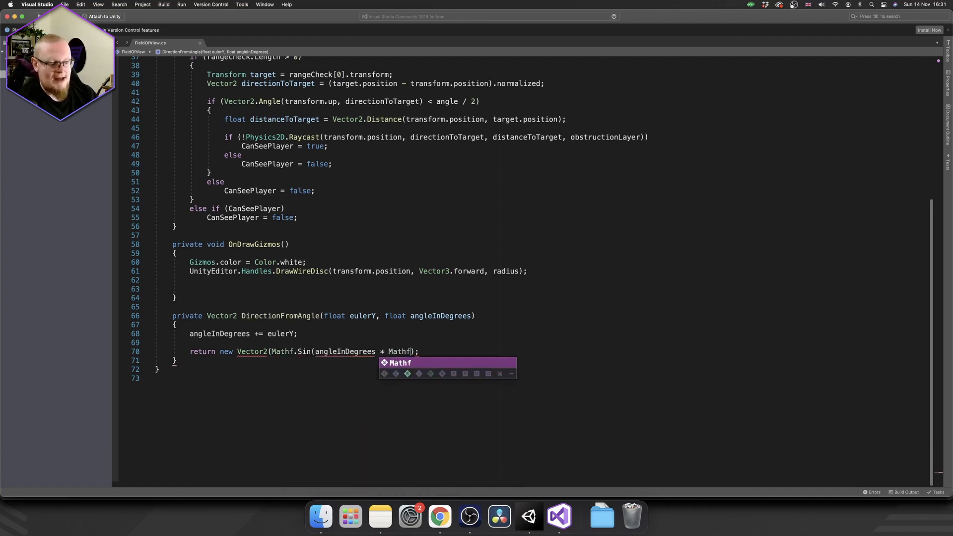
type(".Deg2Rad),")
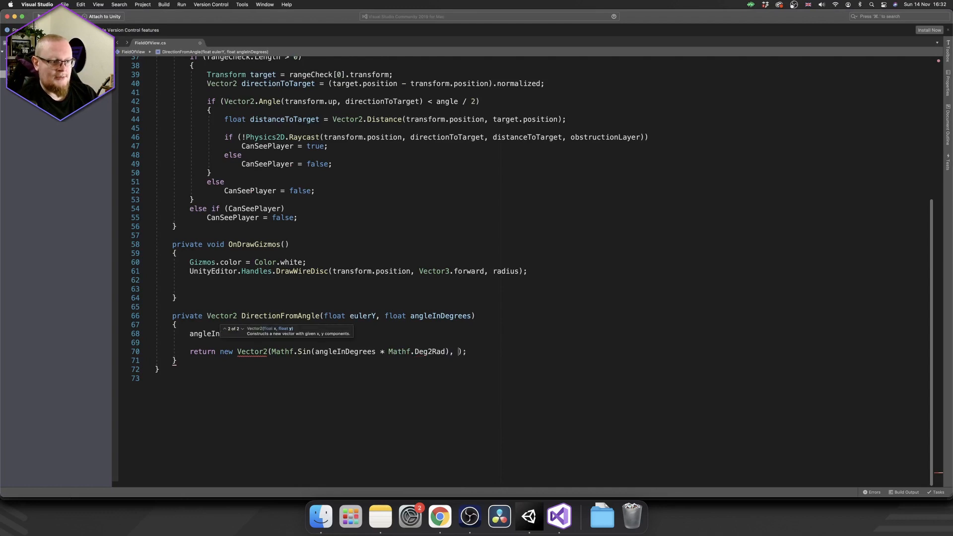
type("Mathf.co")
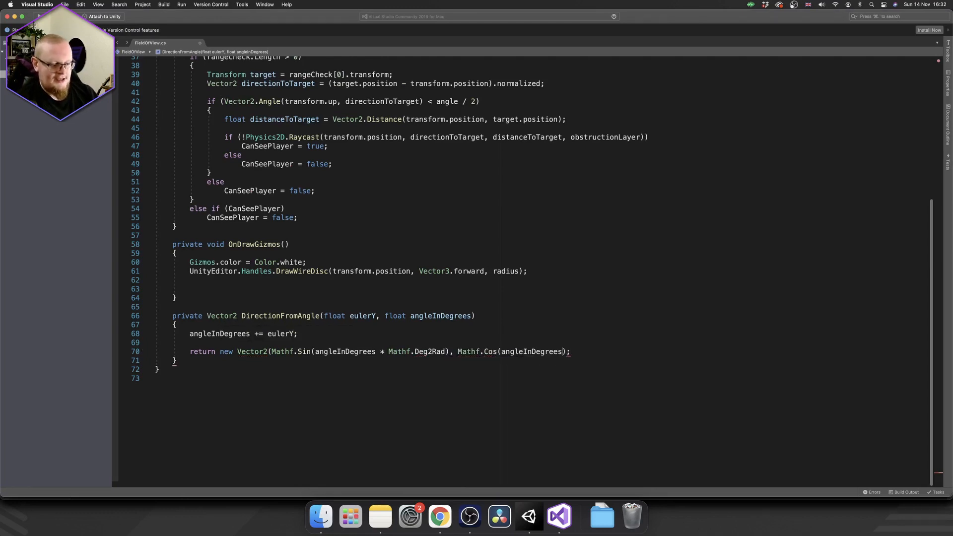
type("* Mathf.")
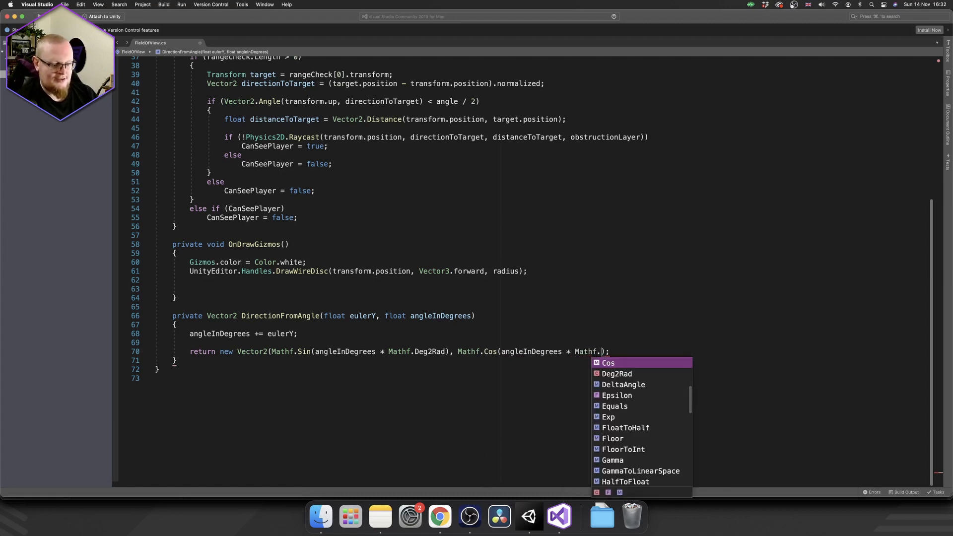
type("Deg2Rad")
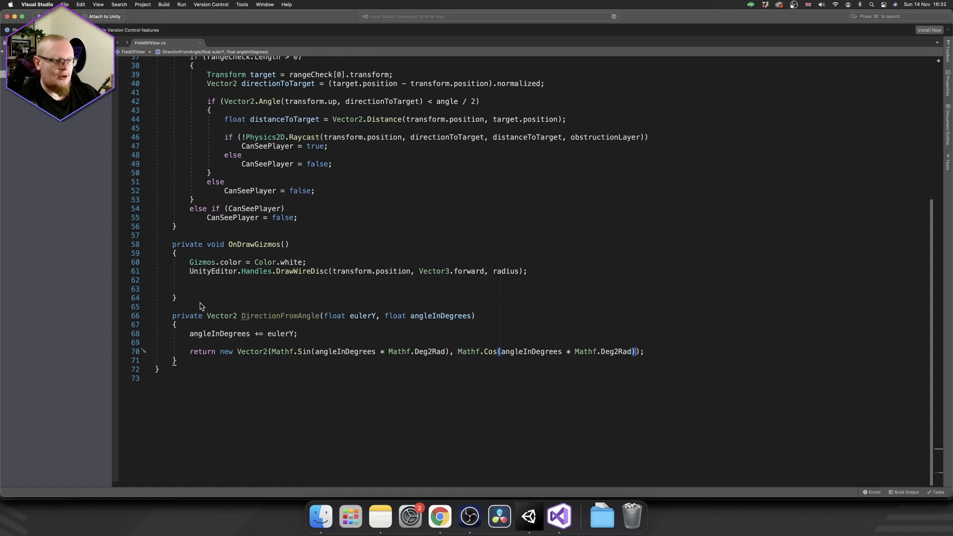
double_click(280, 316)
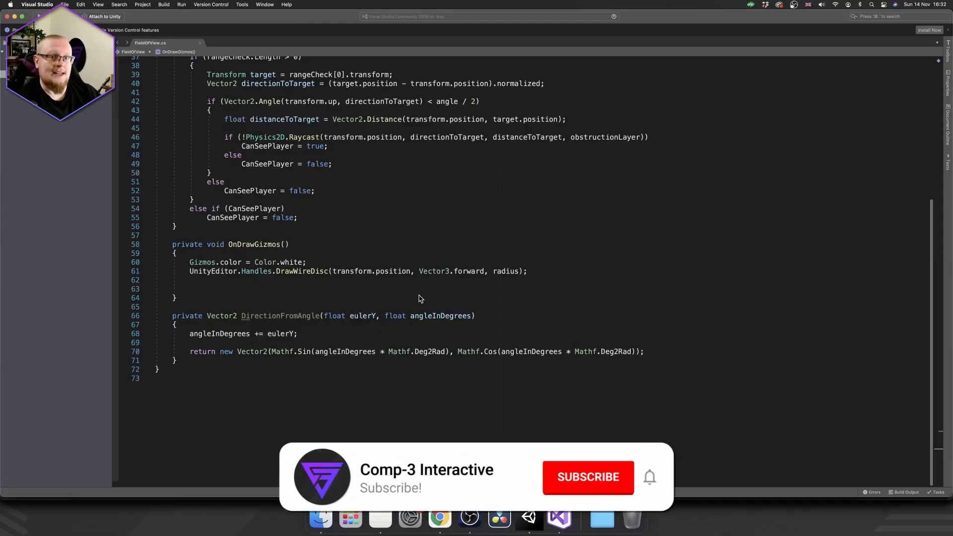
Compute Vector3 angle01 = DirectionFromAngle(-transform.eulerAngles.z, -angle / 2) in OnDrawGizmos
type("Vector3")
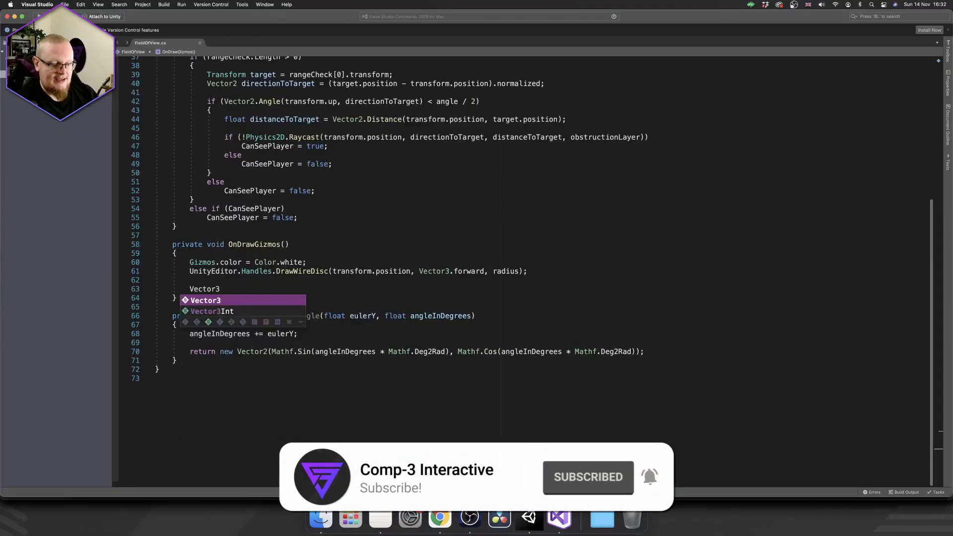
type("angle01 =")
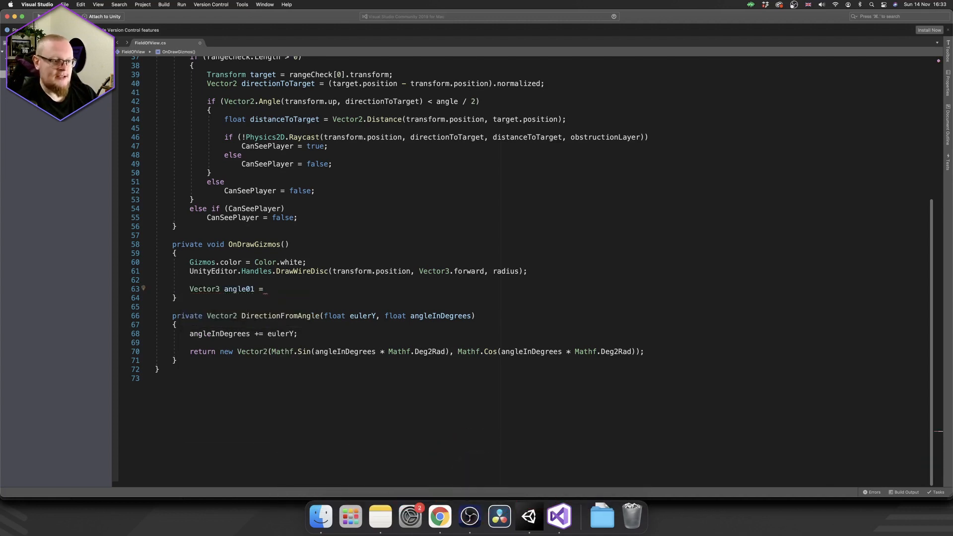
type("DirectionFromAngle(")
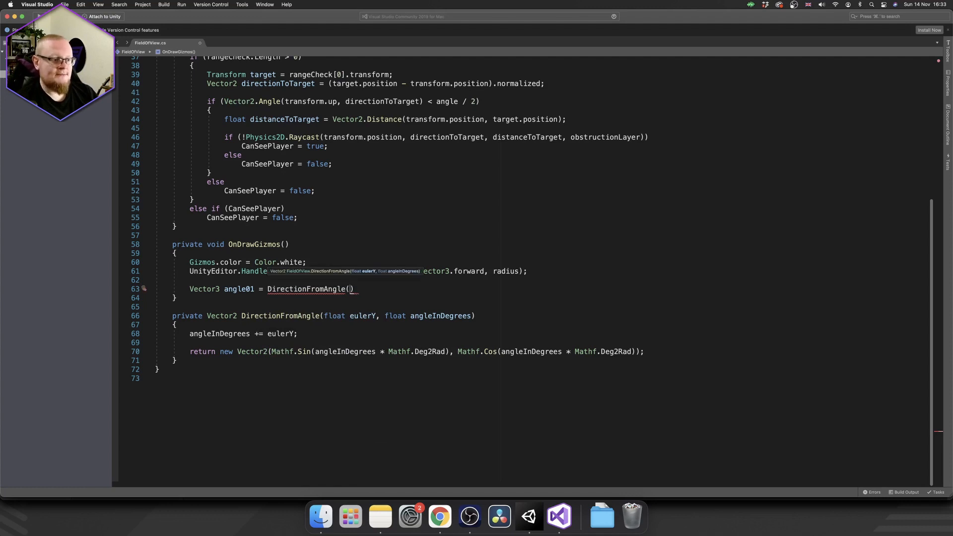
type("-transform")
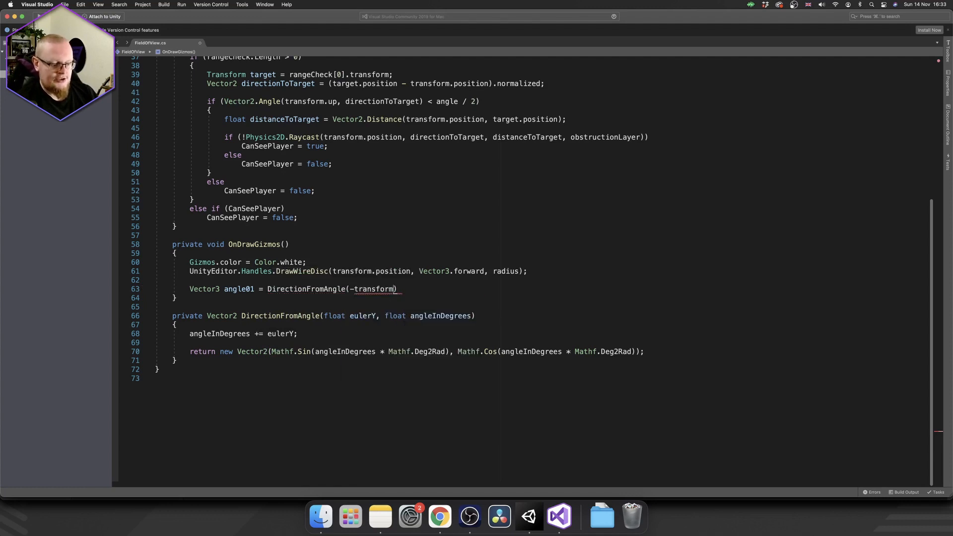
type(".eulerAngles.z")
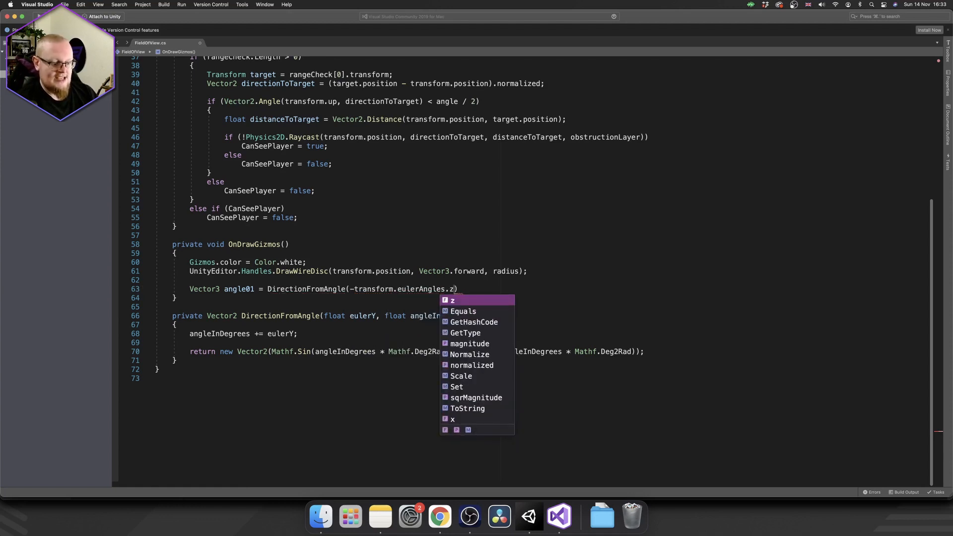
type(",")
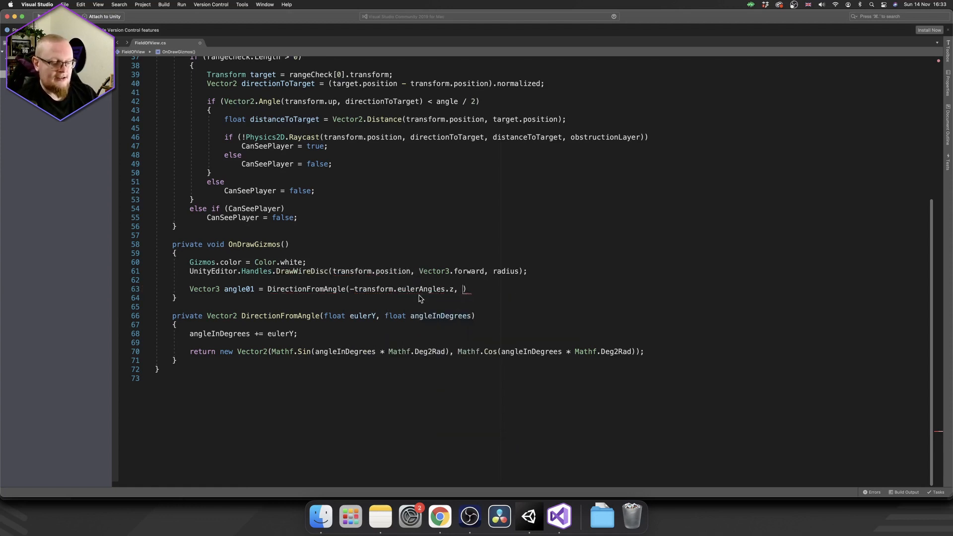
type("-alge")
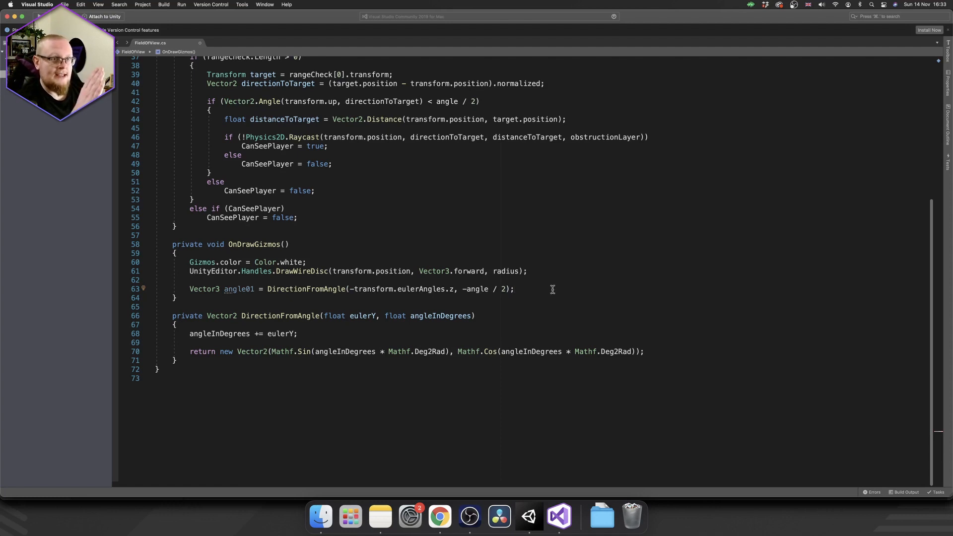
Duplicate the angle01 line as angle02 using positive angle / 2
triple_click(350, 289)
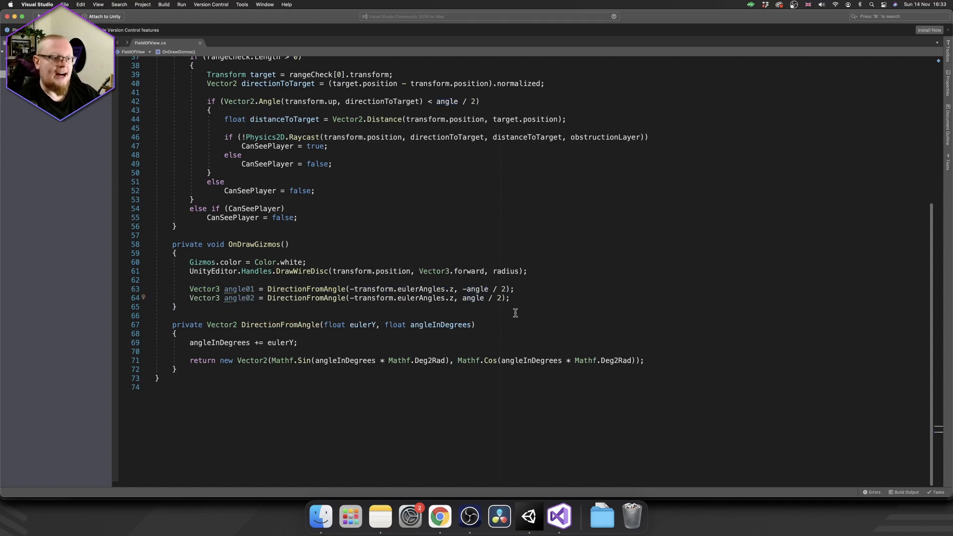
left_click(512, 297)
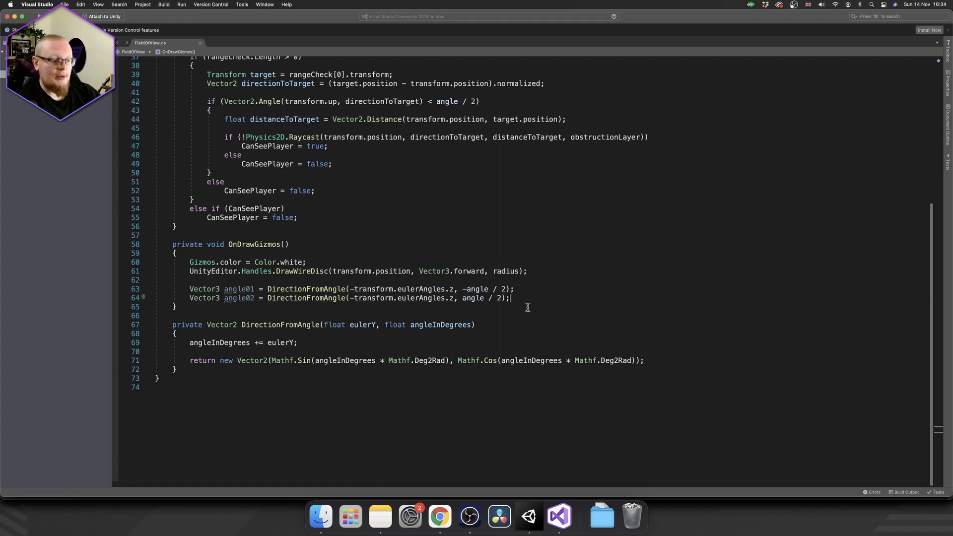
Set Gizmos.color to Color.yellow for the view-angle edges
type("Gizmos.")
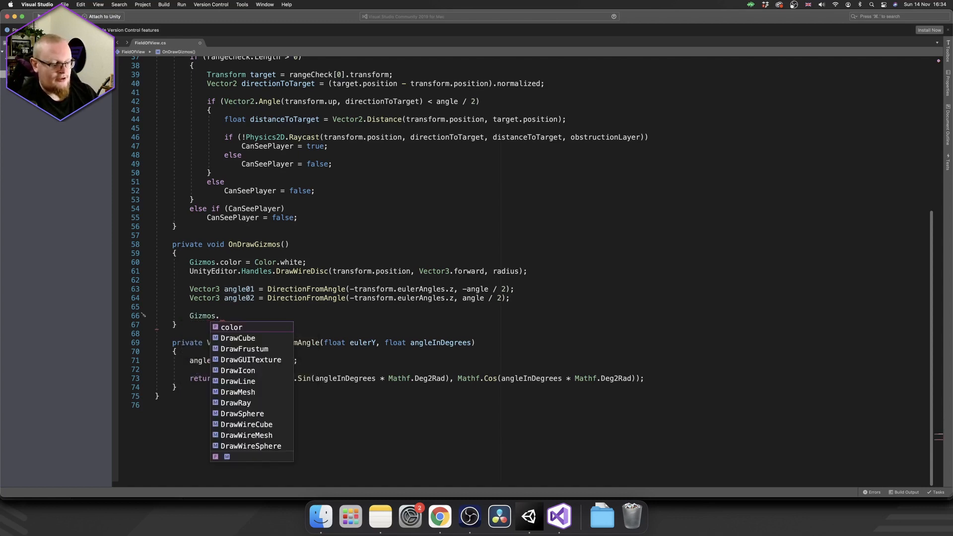
type("color =")
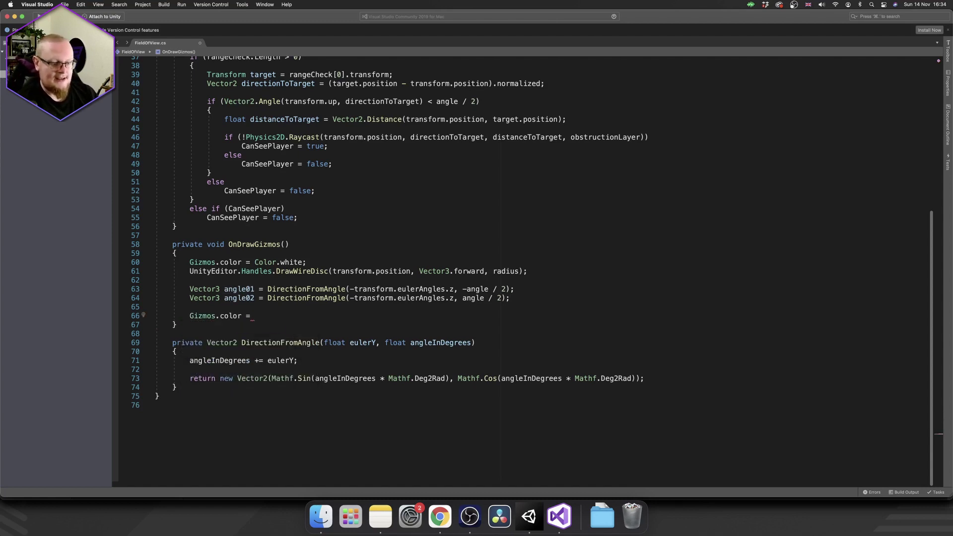
type("C")
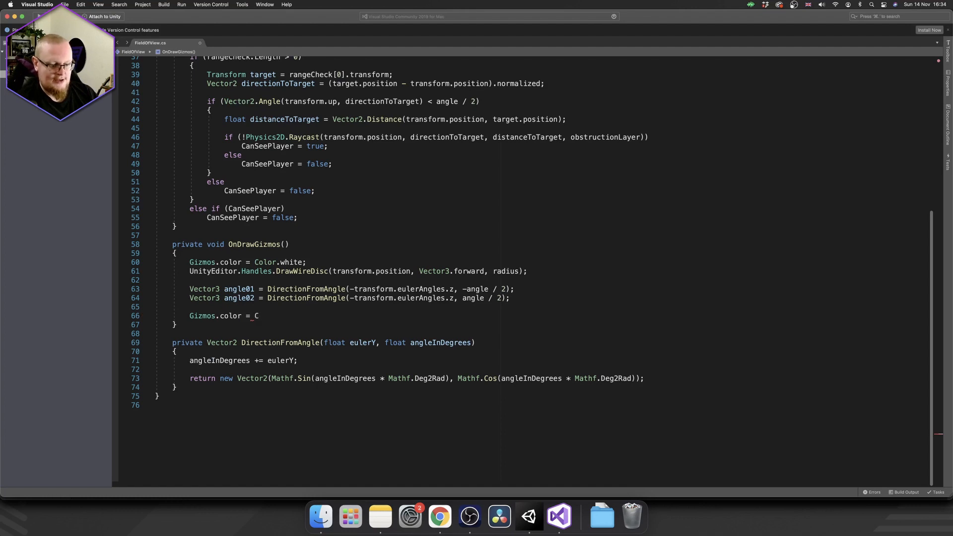
type("olor.yellow")
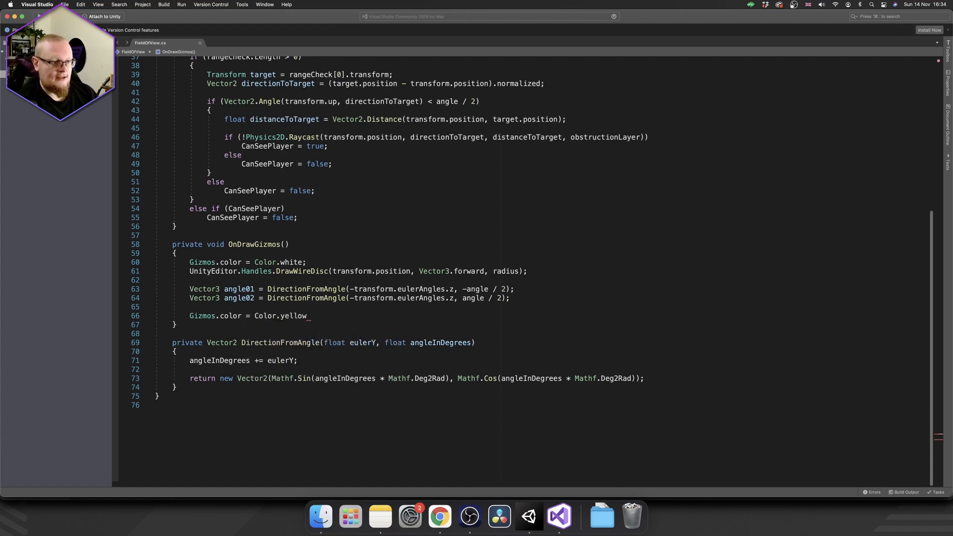
Draw Gizmos lines from transform.position along angle01/angle02 * radius and add an empty if (CanSeePlayer) block
type("Gi")
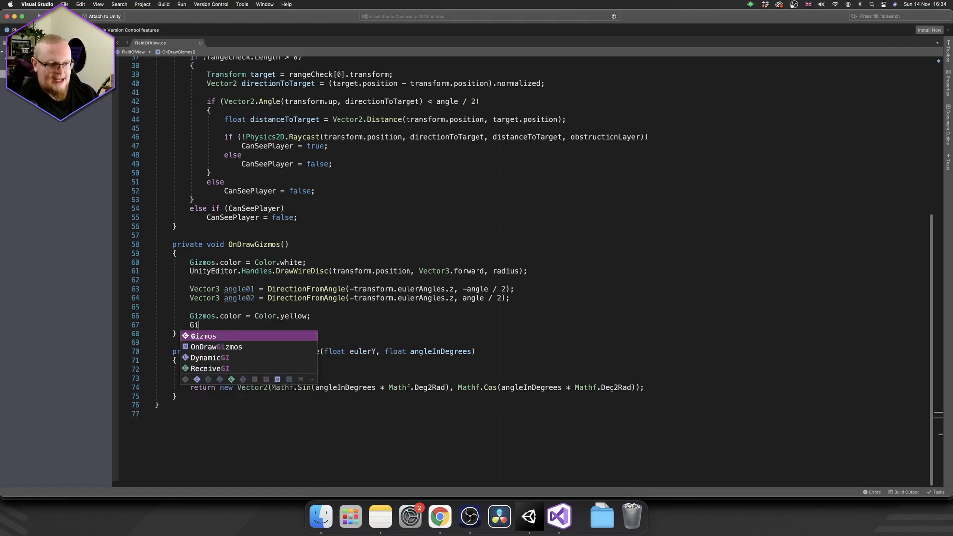
type("zmos.d")
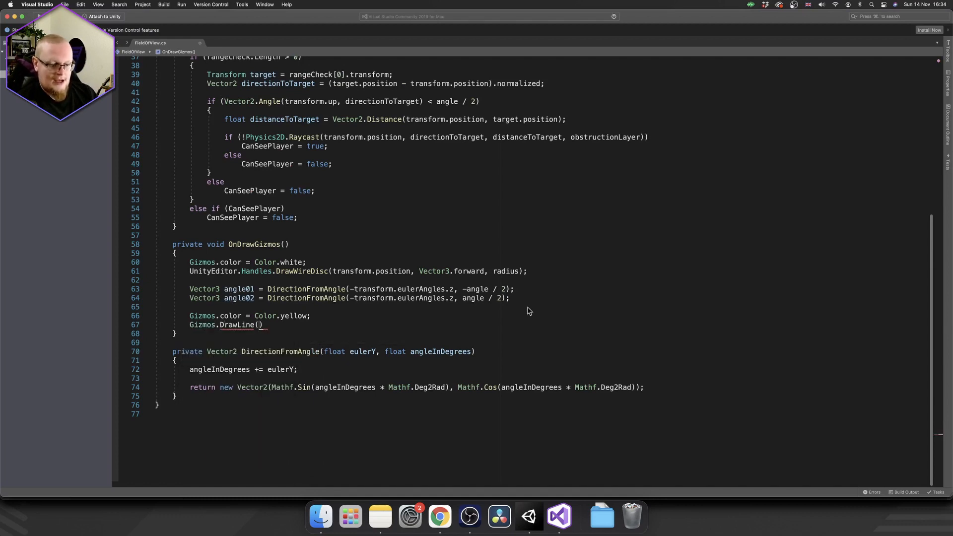
type("transform.position,")
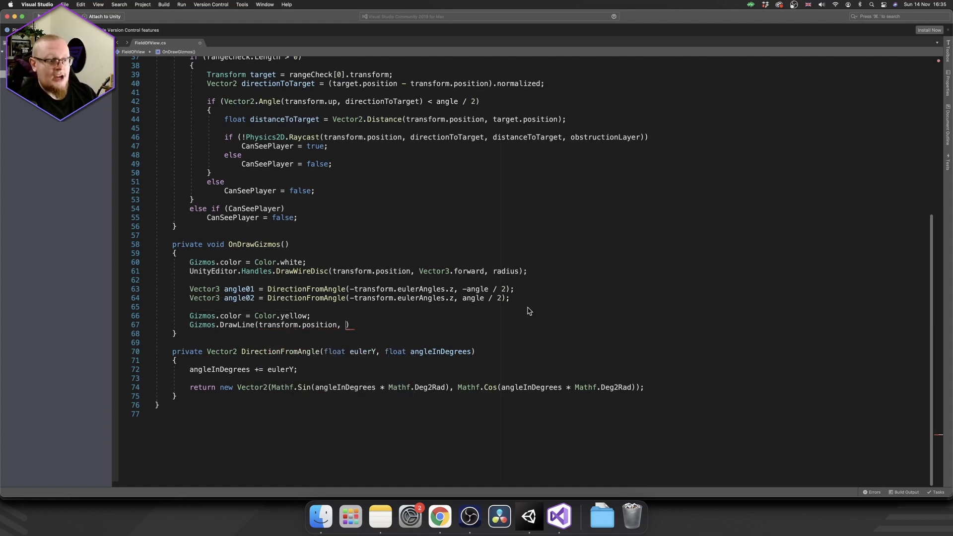
type("tra")
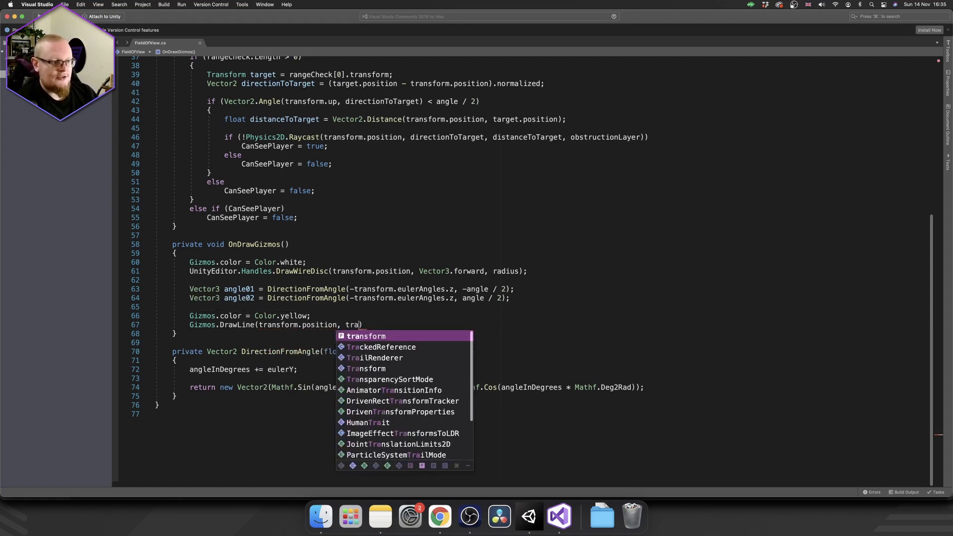
type("transform.position +")
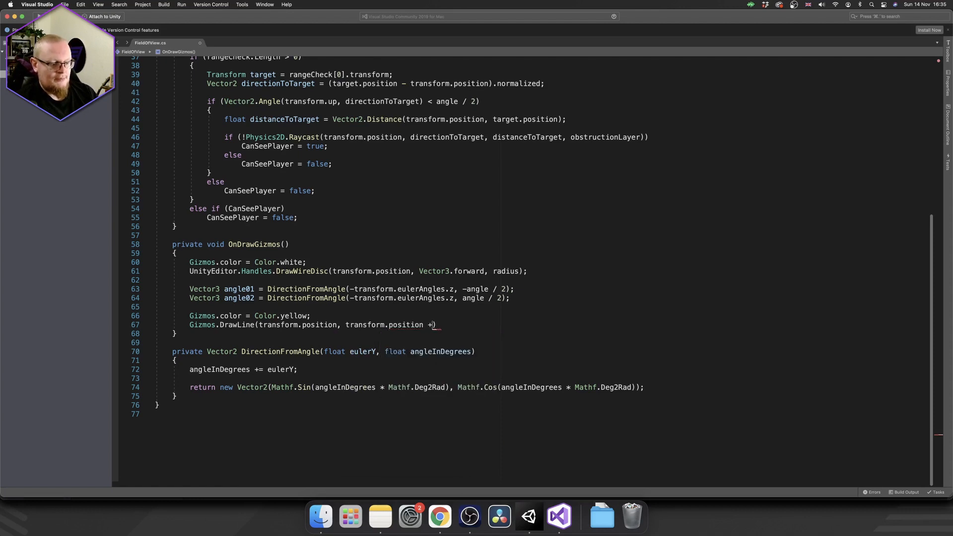
type("angle01")
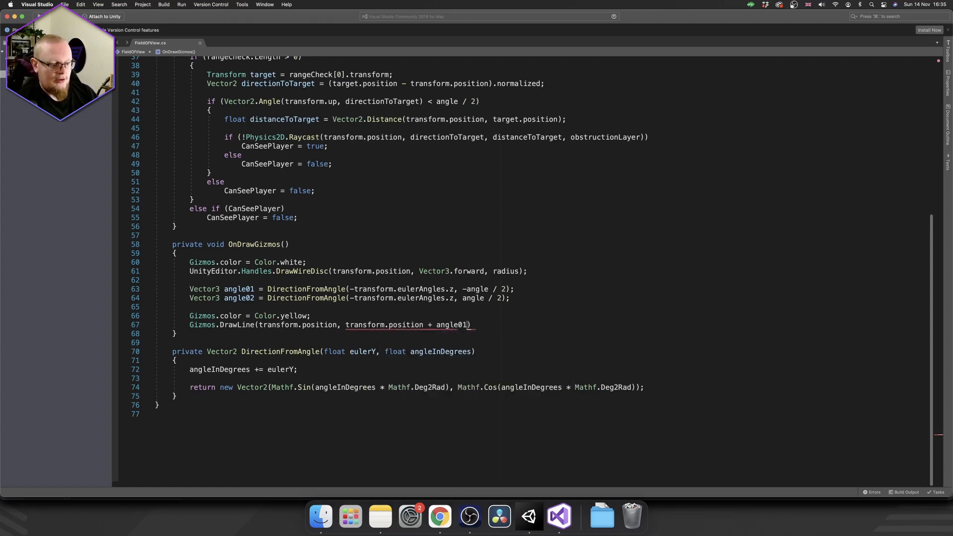
type("* radius")
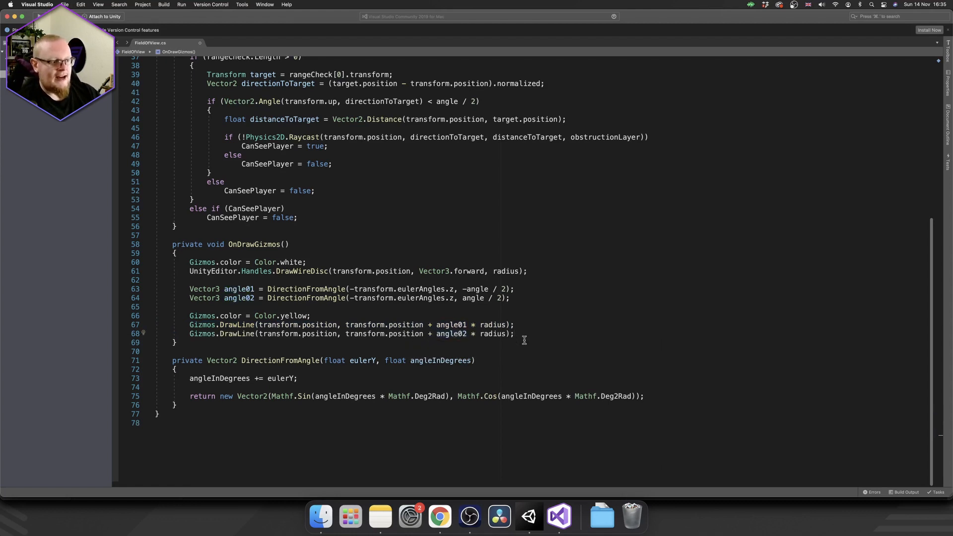
type("if(CanSeePlayer)")
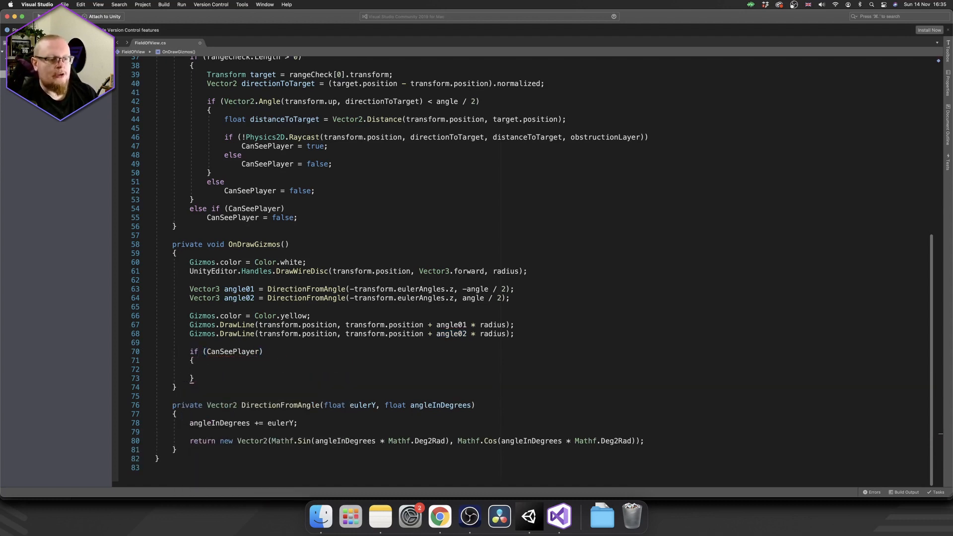
Inside the CanSeePlayer block set Gizmos.color green and draw a line to playerRef.transform.position
left_click(311, 316)
type("Gizmos.color = Color.yellow;")
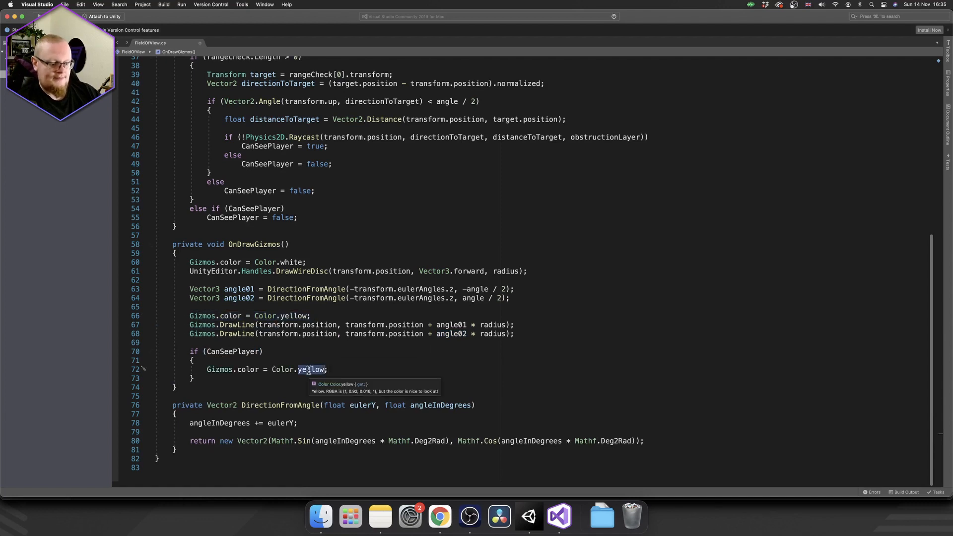
type("green")
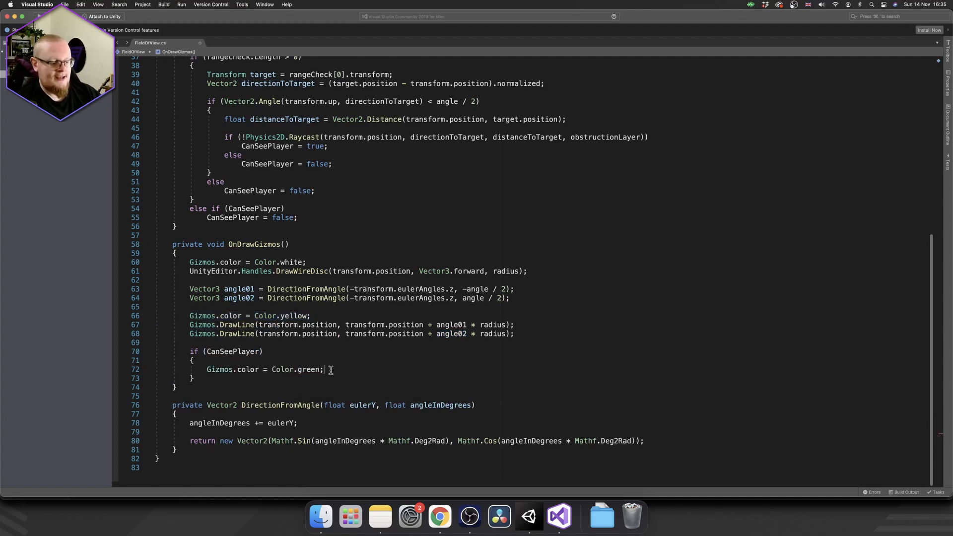
type("Gizmos.DrawLine(transform")
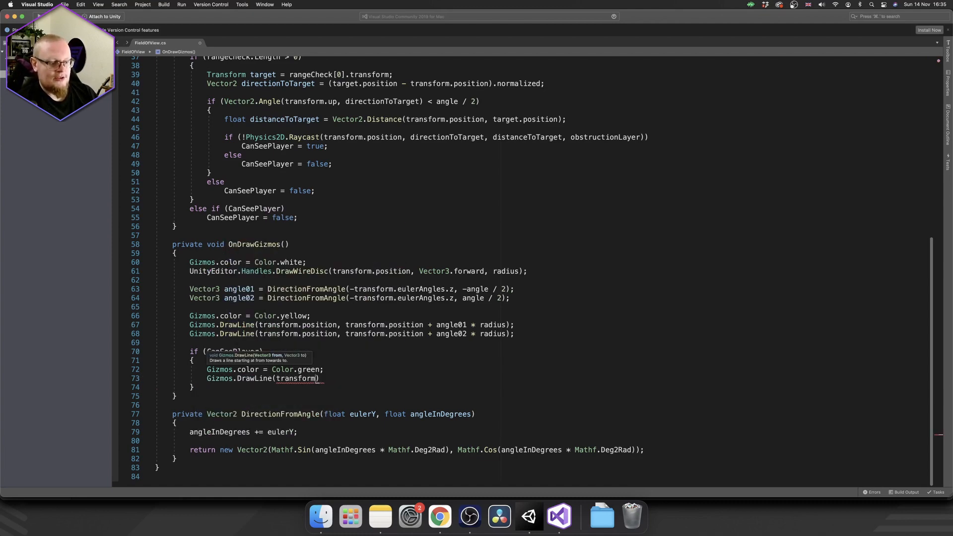
type(".position, p")
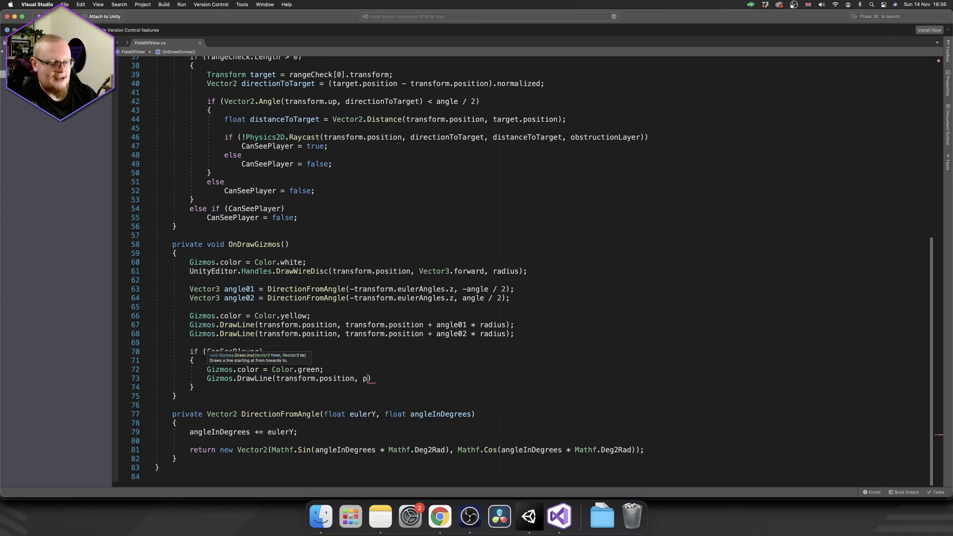
type("layerRef.tra")
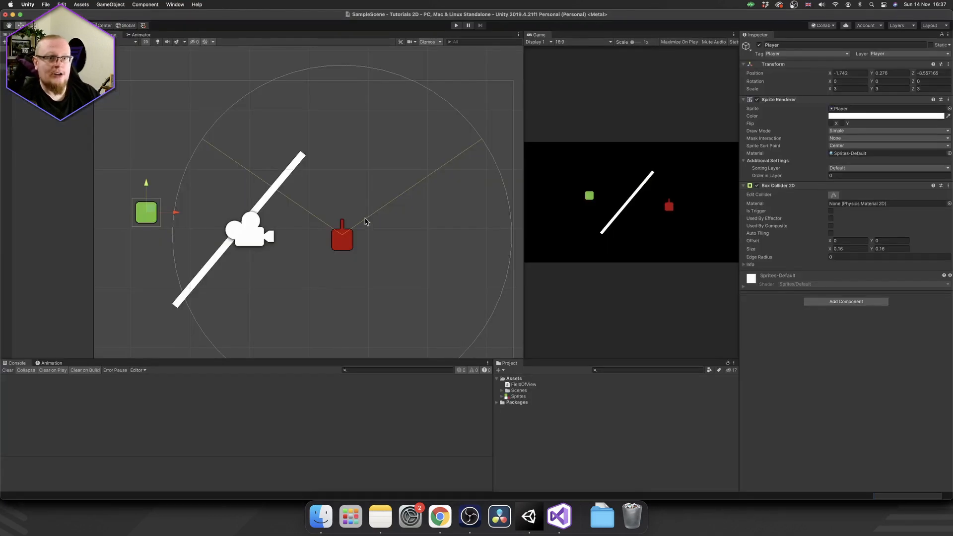
mouse_move(470, 158)
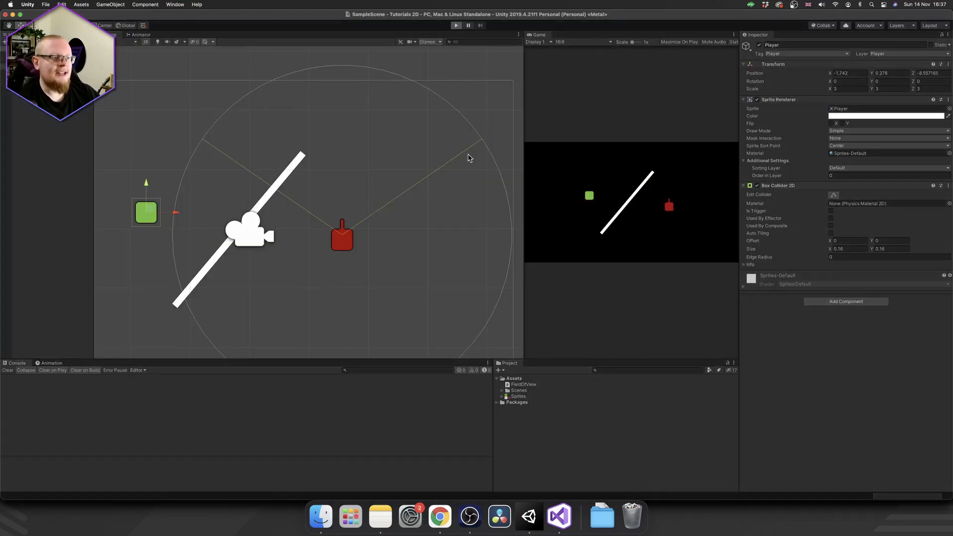
Run the scene, select the player and move it up behind the wall to check the sight line stays hidden
left_click(457, 26)
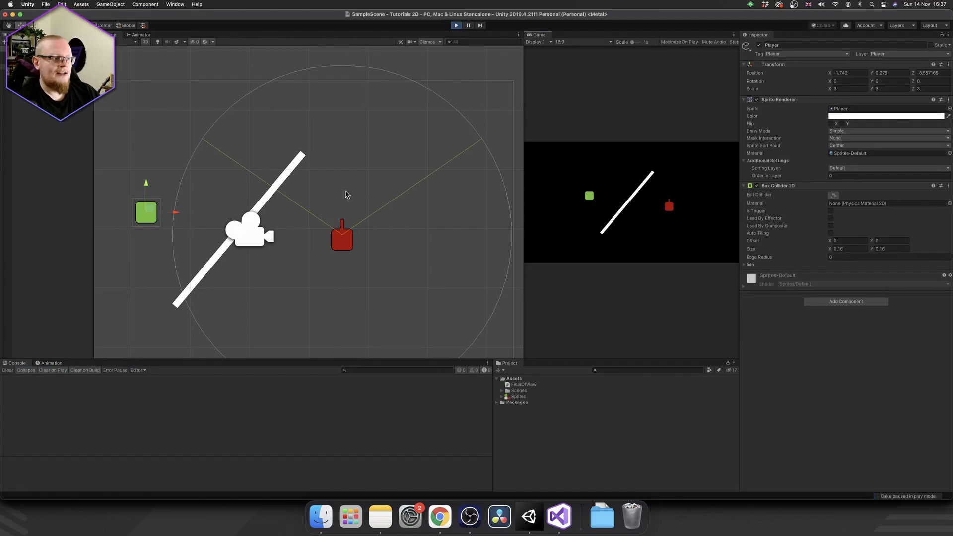
left_click(342, 238)
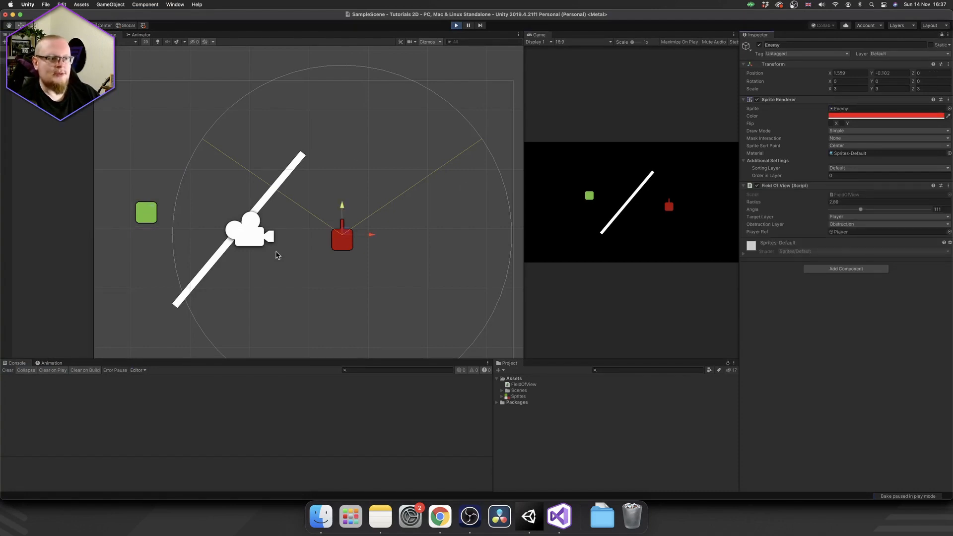
left_click(145, 212)
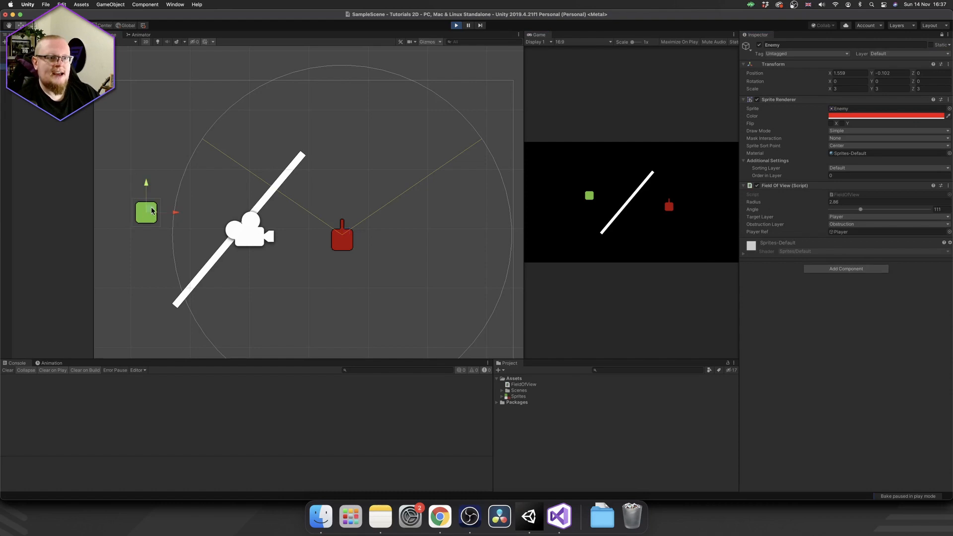
left_click_drag(146, 210, 182, 195)
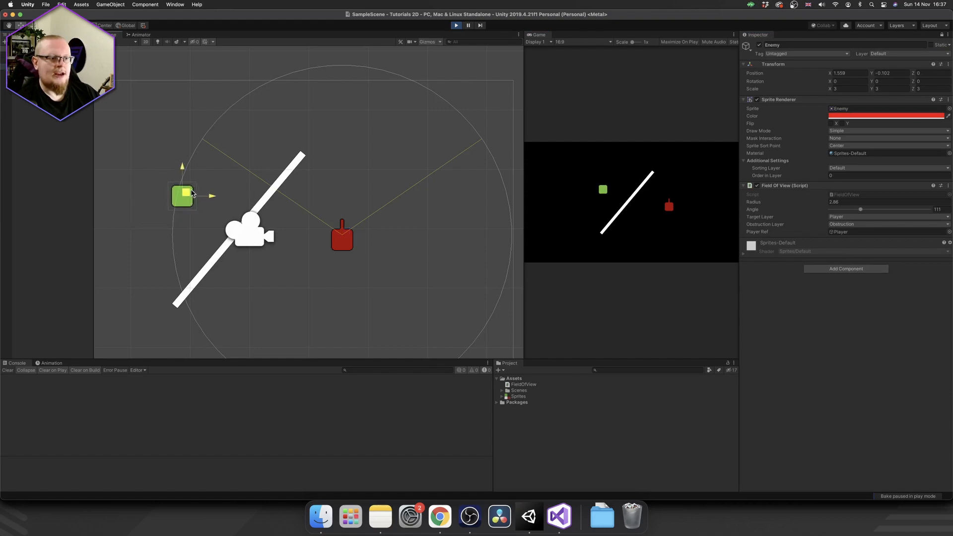
left_click_drag(183, 195, 258, 166)
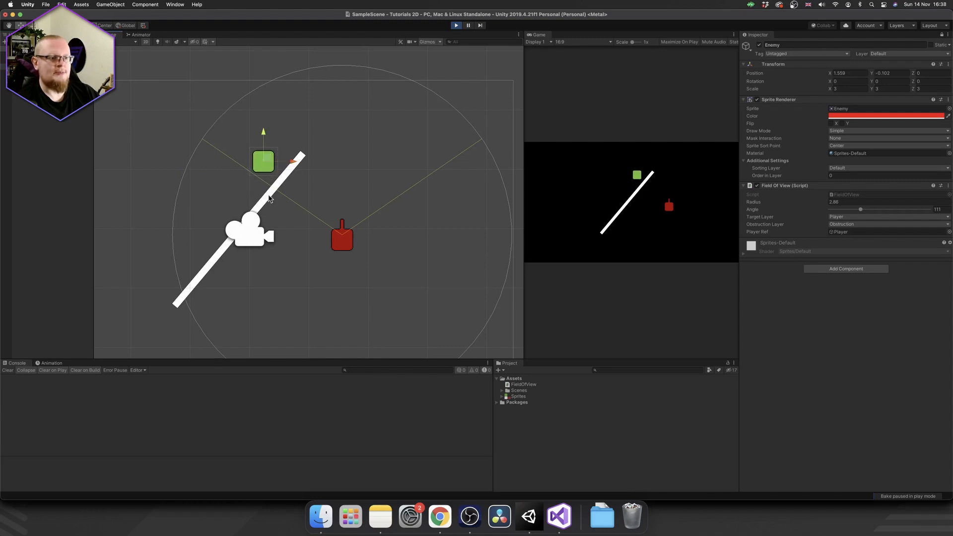
mouse_move(263, 162)
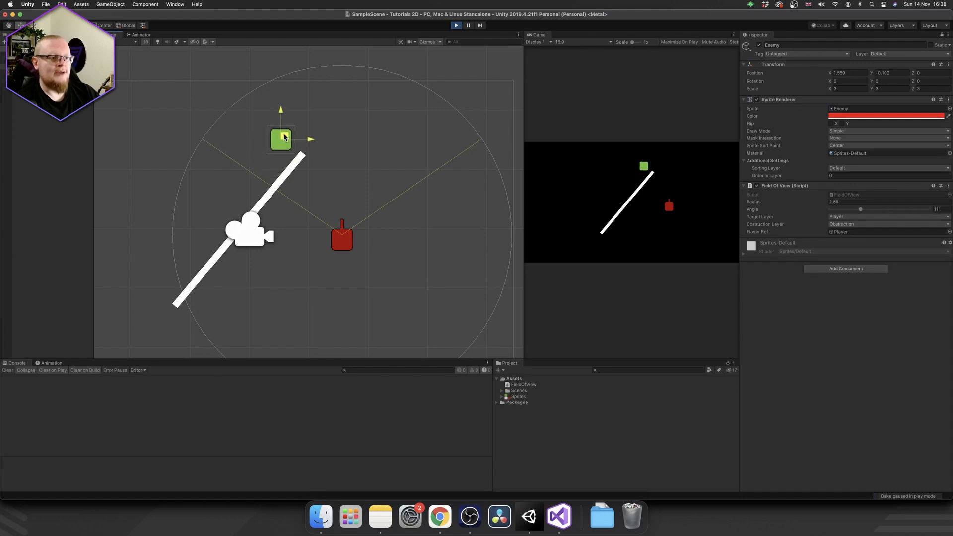
Move the player above the enemy, out past the radius, back inside on the right, then behind the wall
left_click_drag(280, 138, 342, 144)
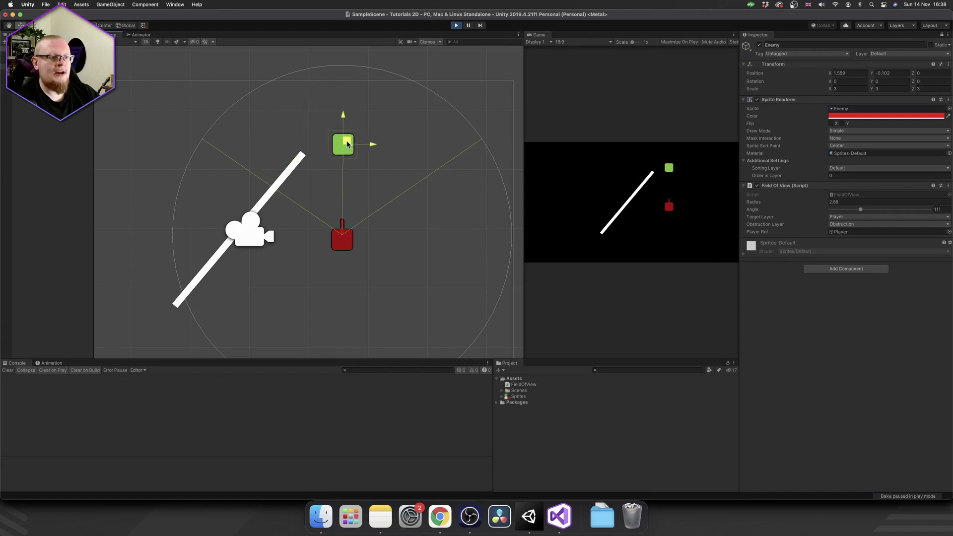
left_click_drag(343, 144, 313, 79)
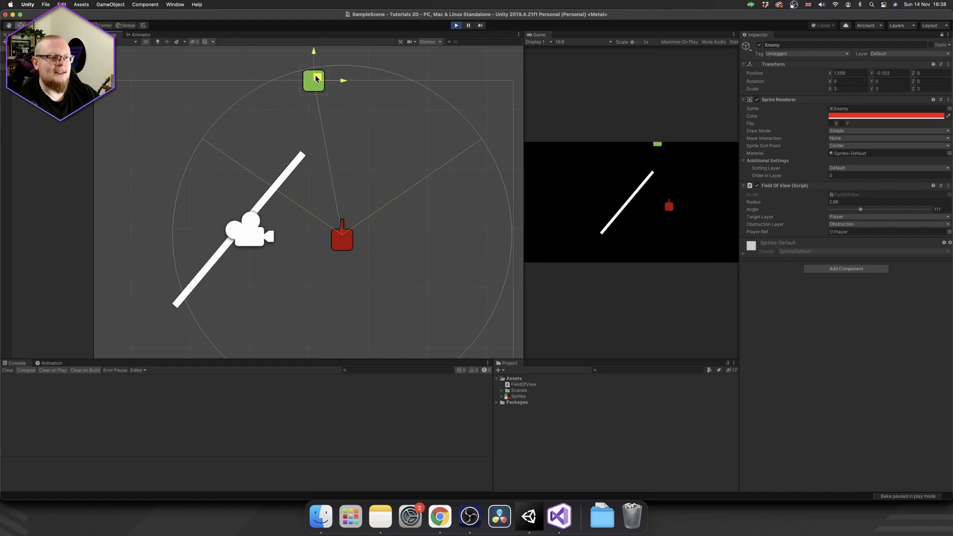
left_click_drag(312, 79, 475, 79)
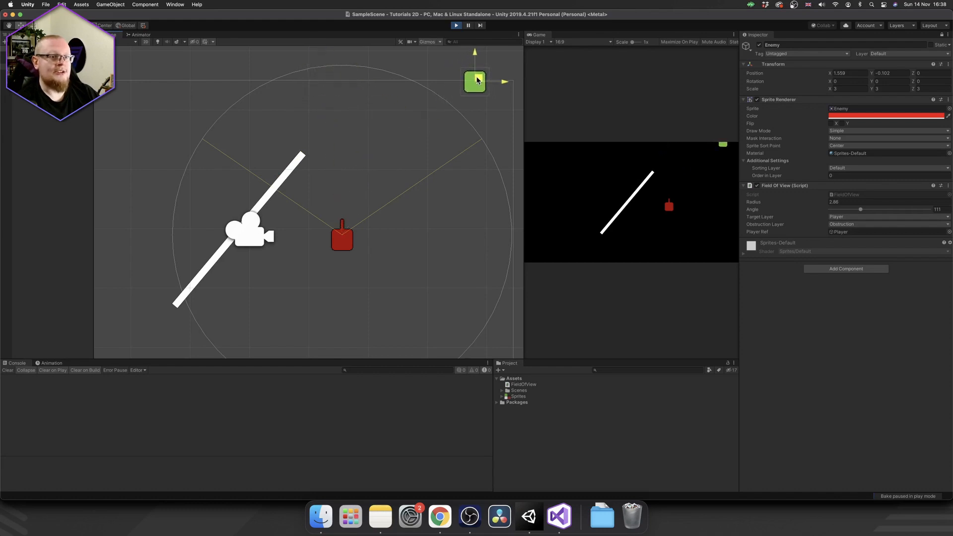
left_click_drag(474, 79, 450, 186)
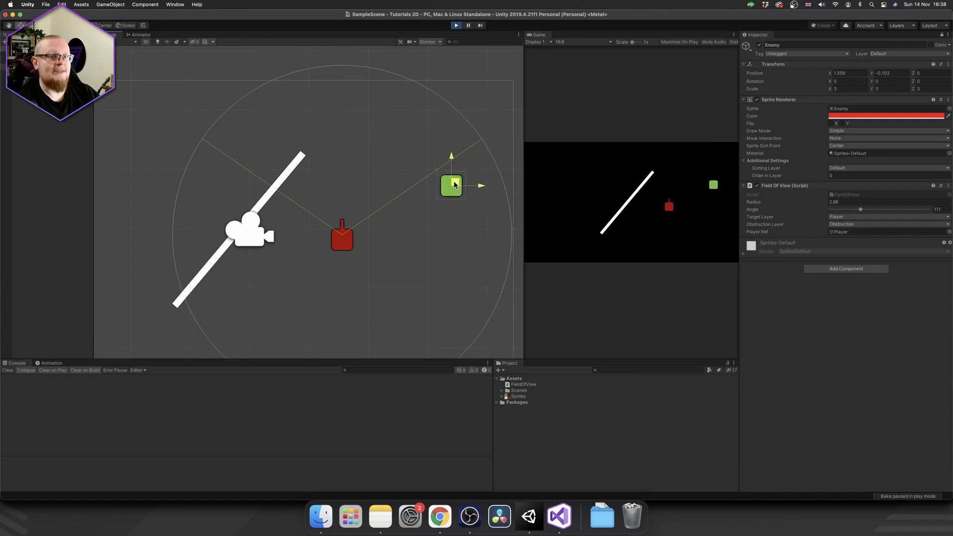
left_click_drag(451, 185, 204, 191)
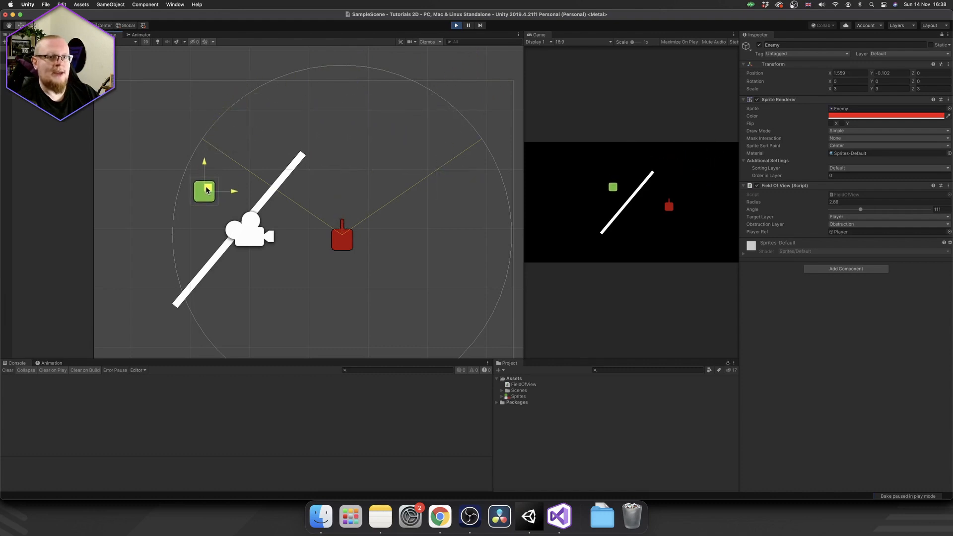